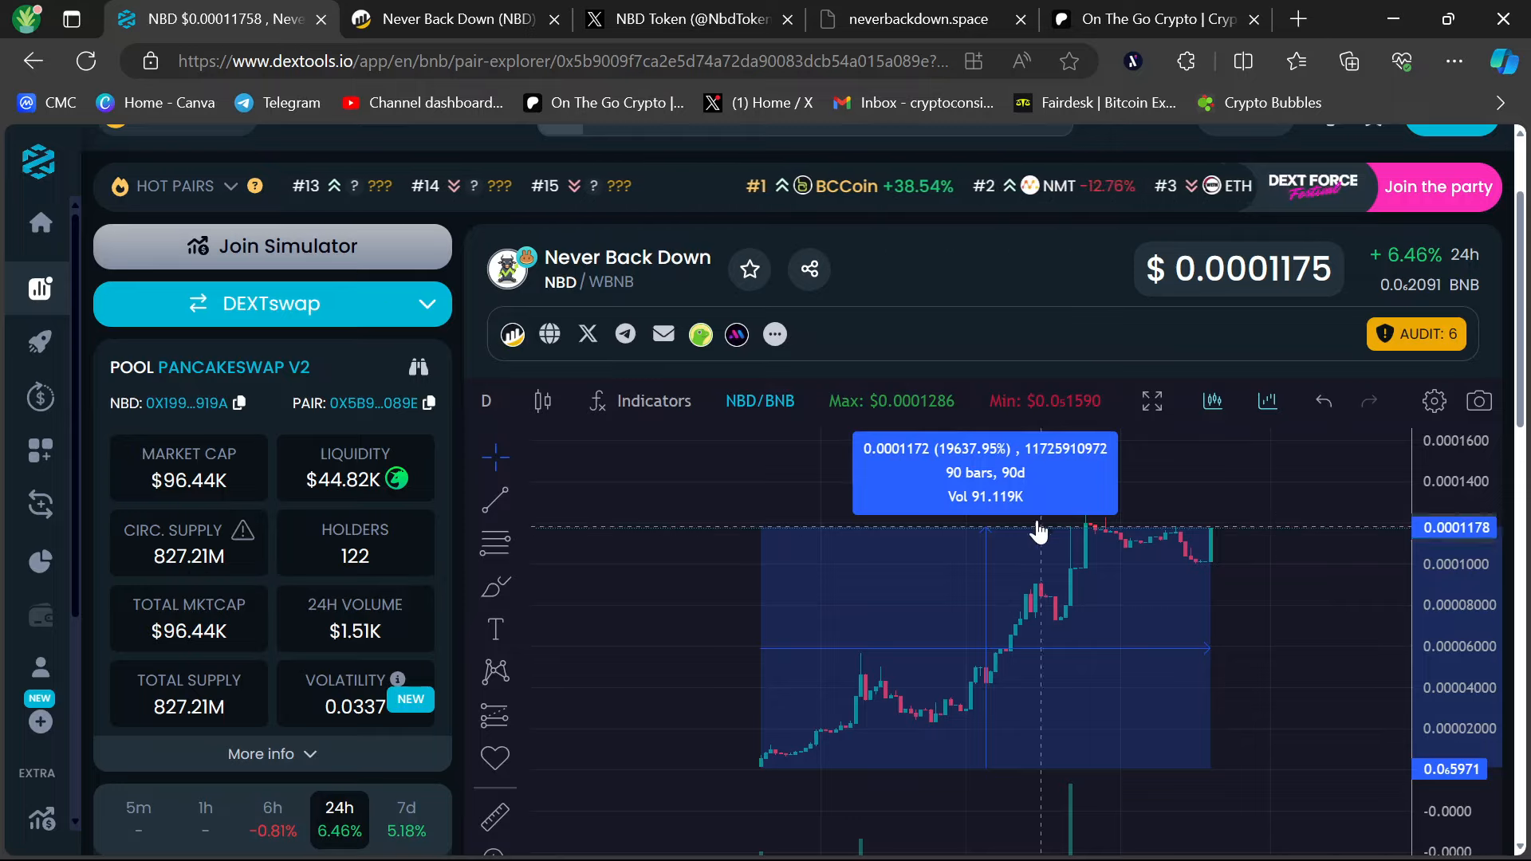
mouse_move(679, 577)
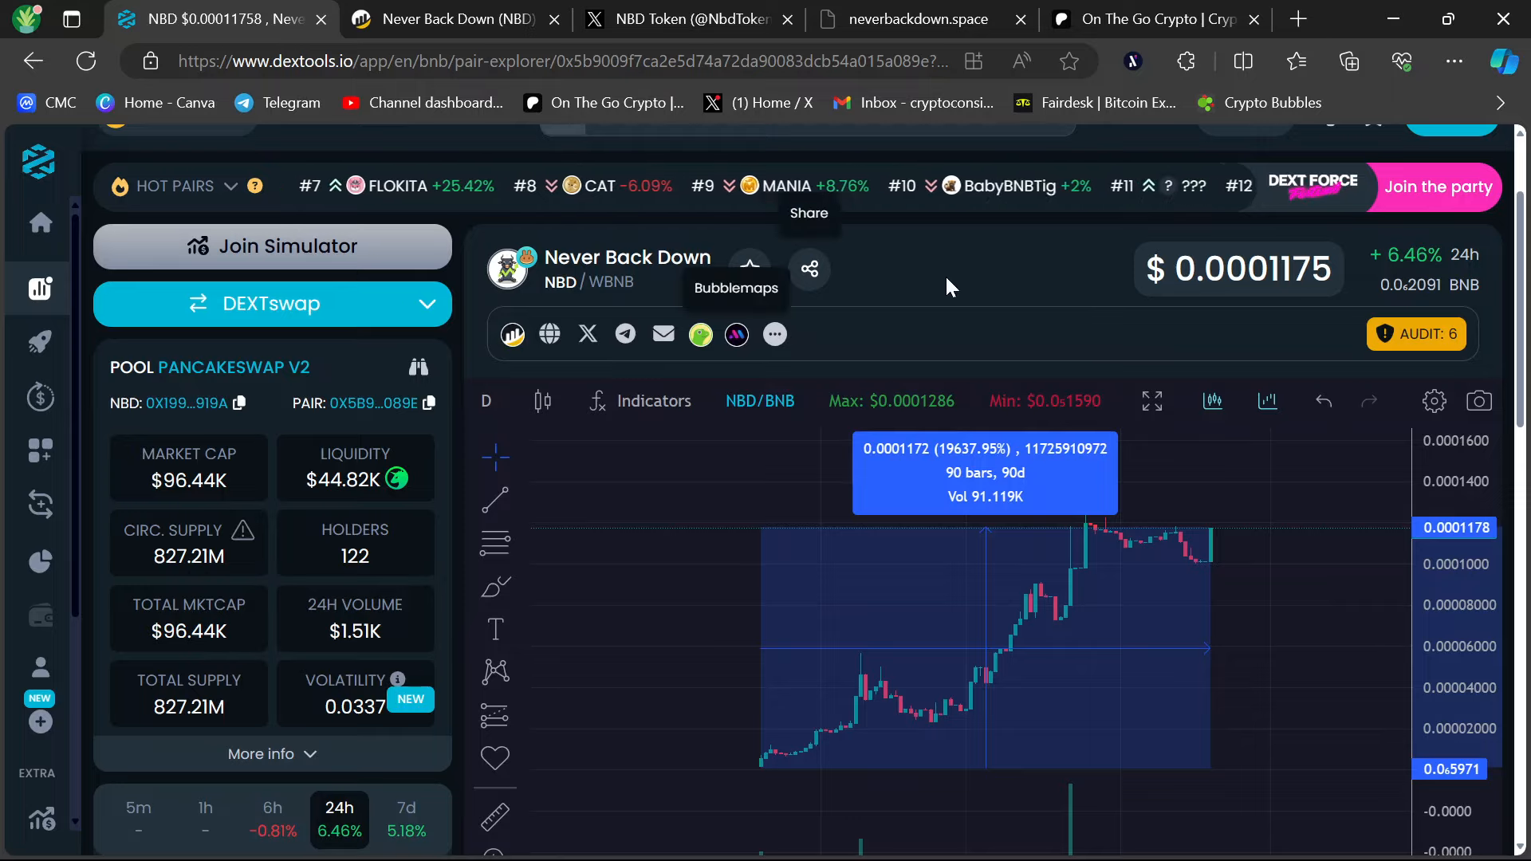
mouse_move(990, 312)
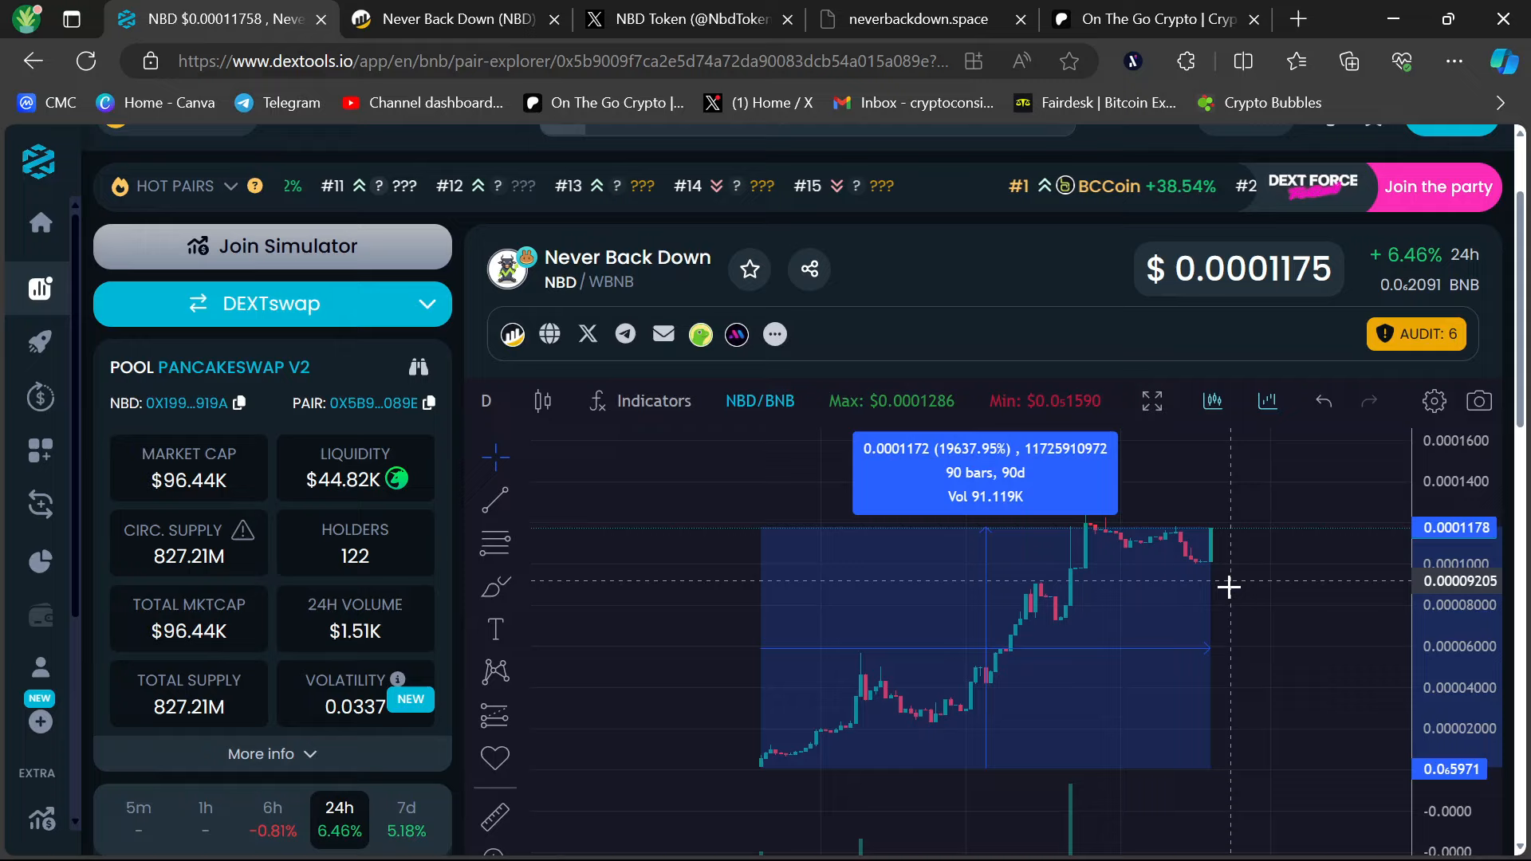
mouse_move(1245, 591)
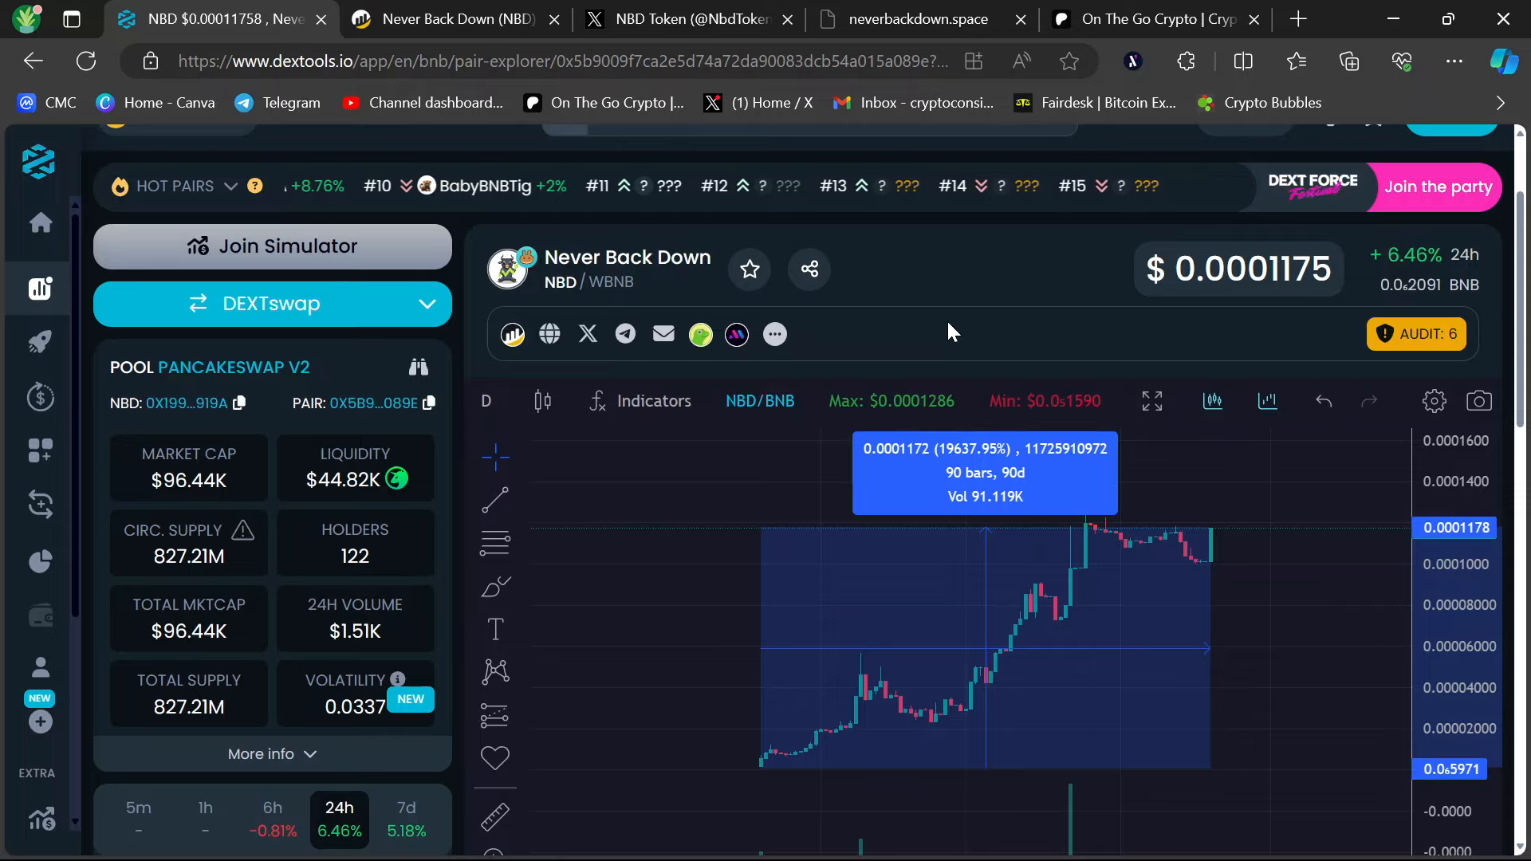
mouse_move(1149, 633)
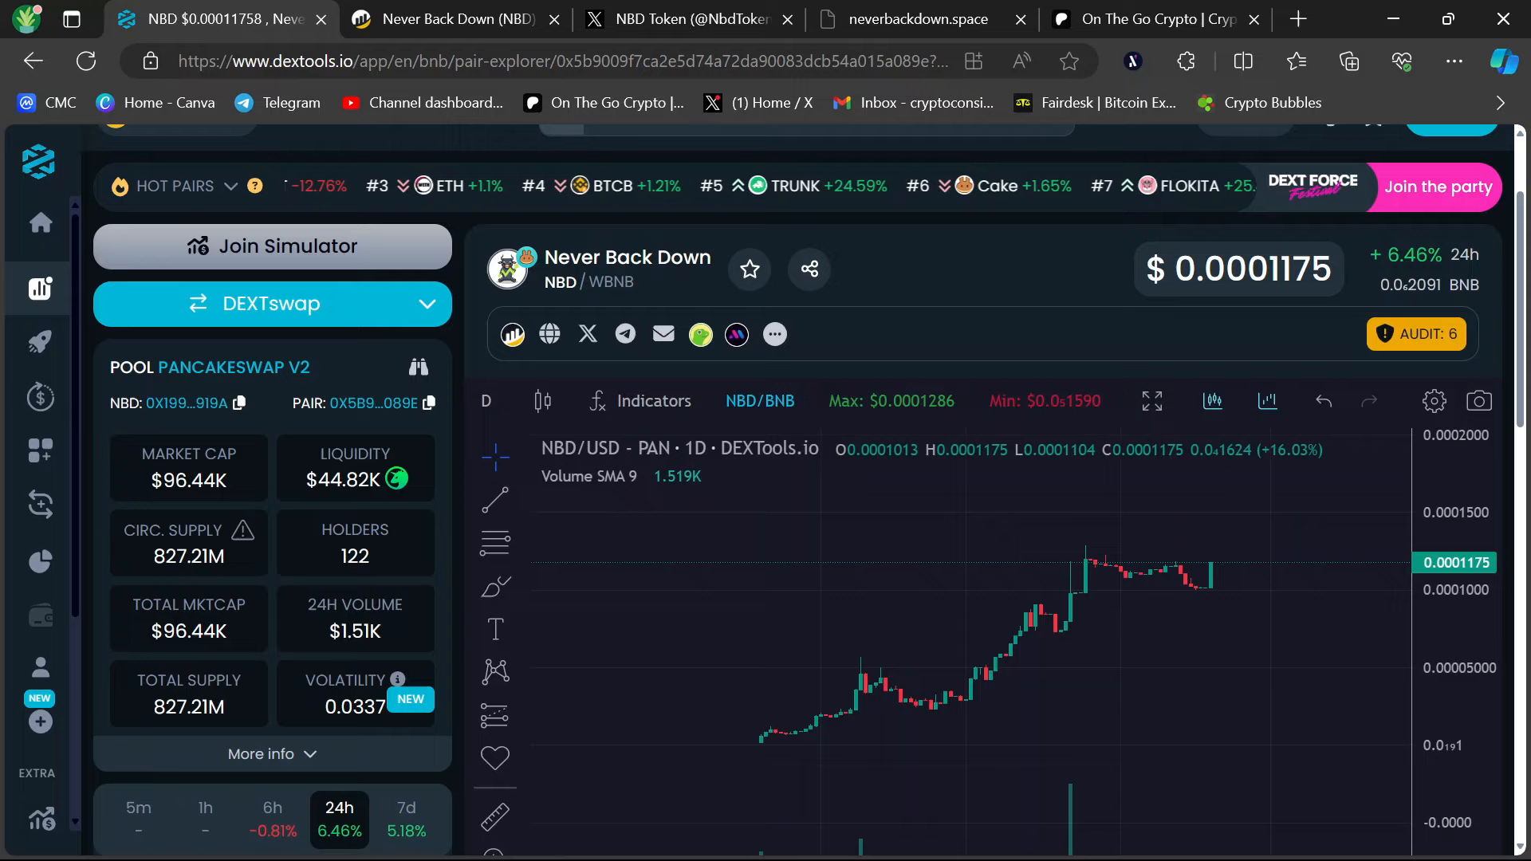
mouse_move(910, 609)
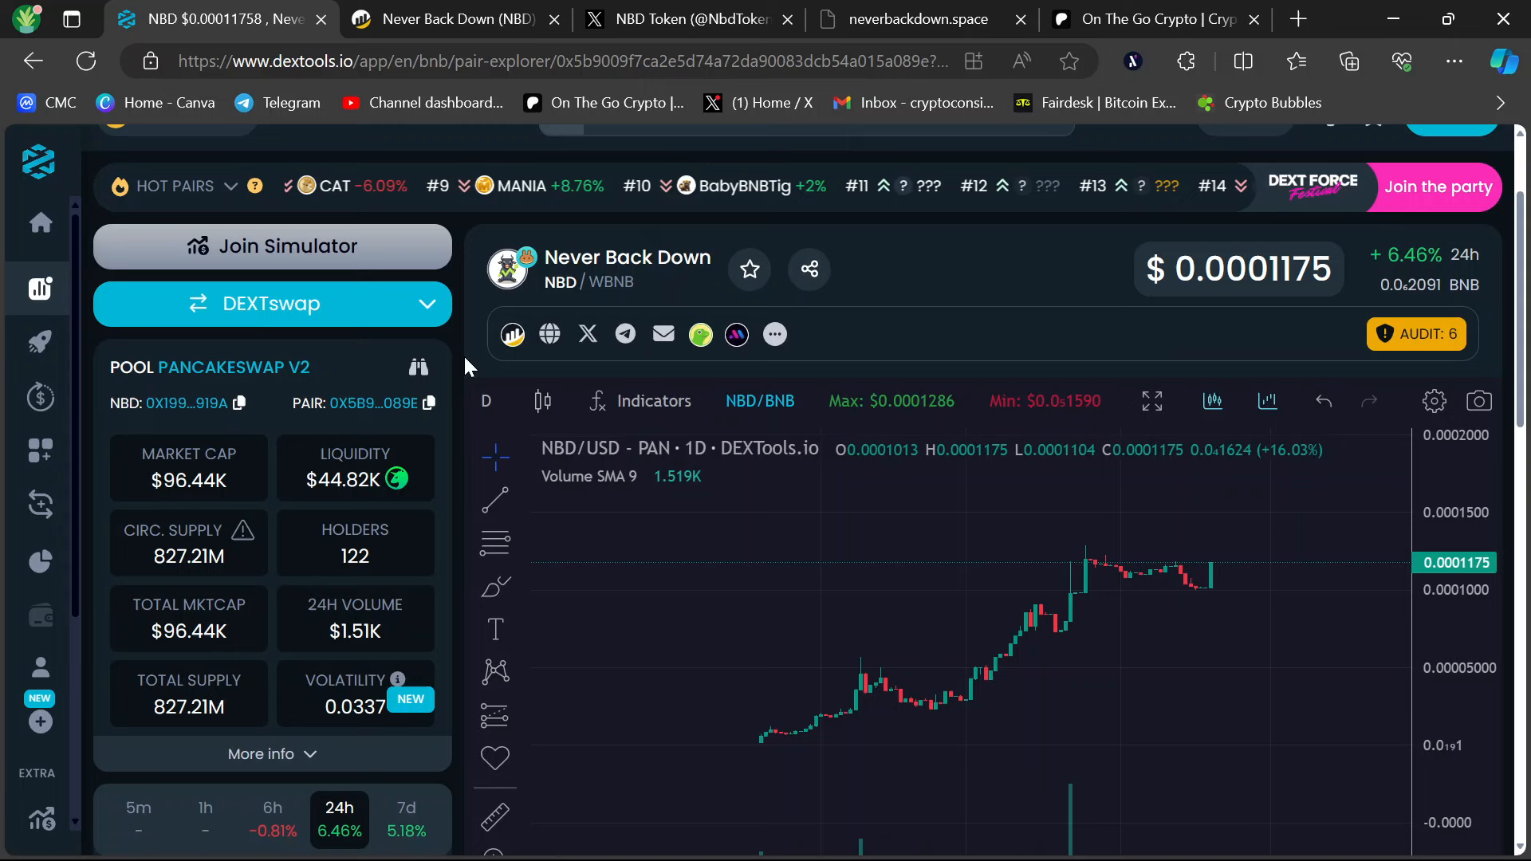
Show BscScan's Never Back Down (NBD) token overview with 1,000,000,000 max supply and 6,429 transfers.
click(445, 19)
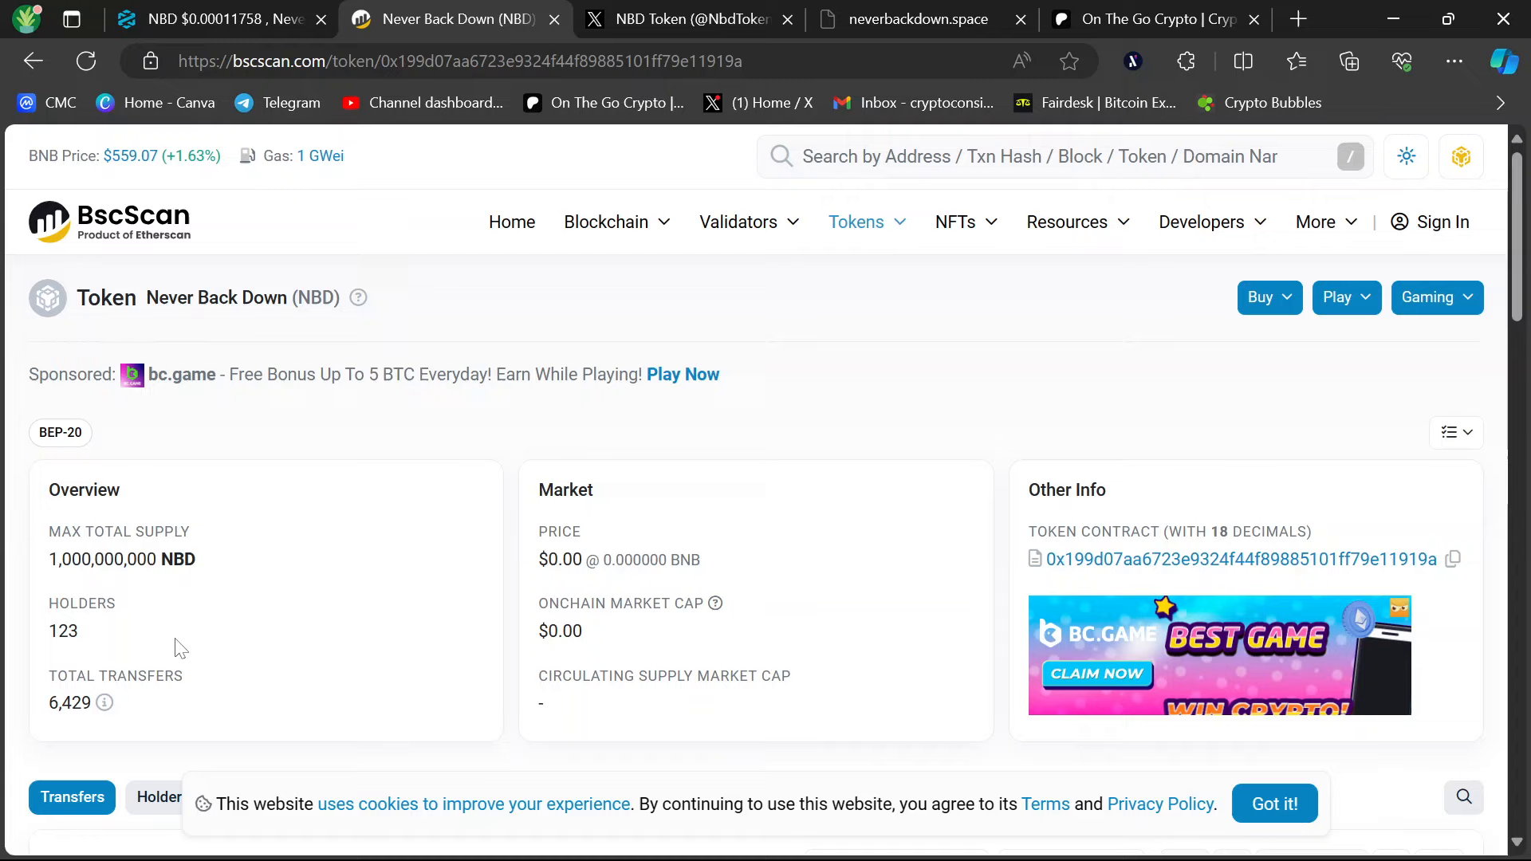
mouse_move(351, 638)
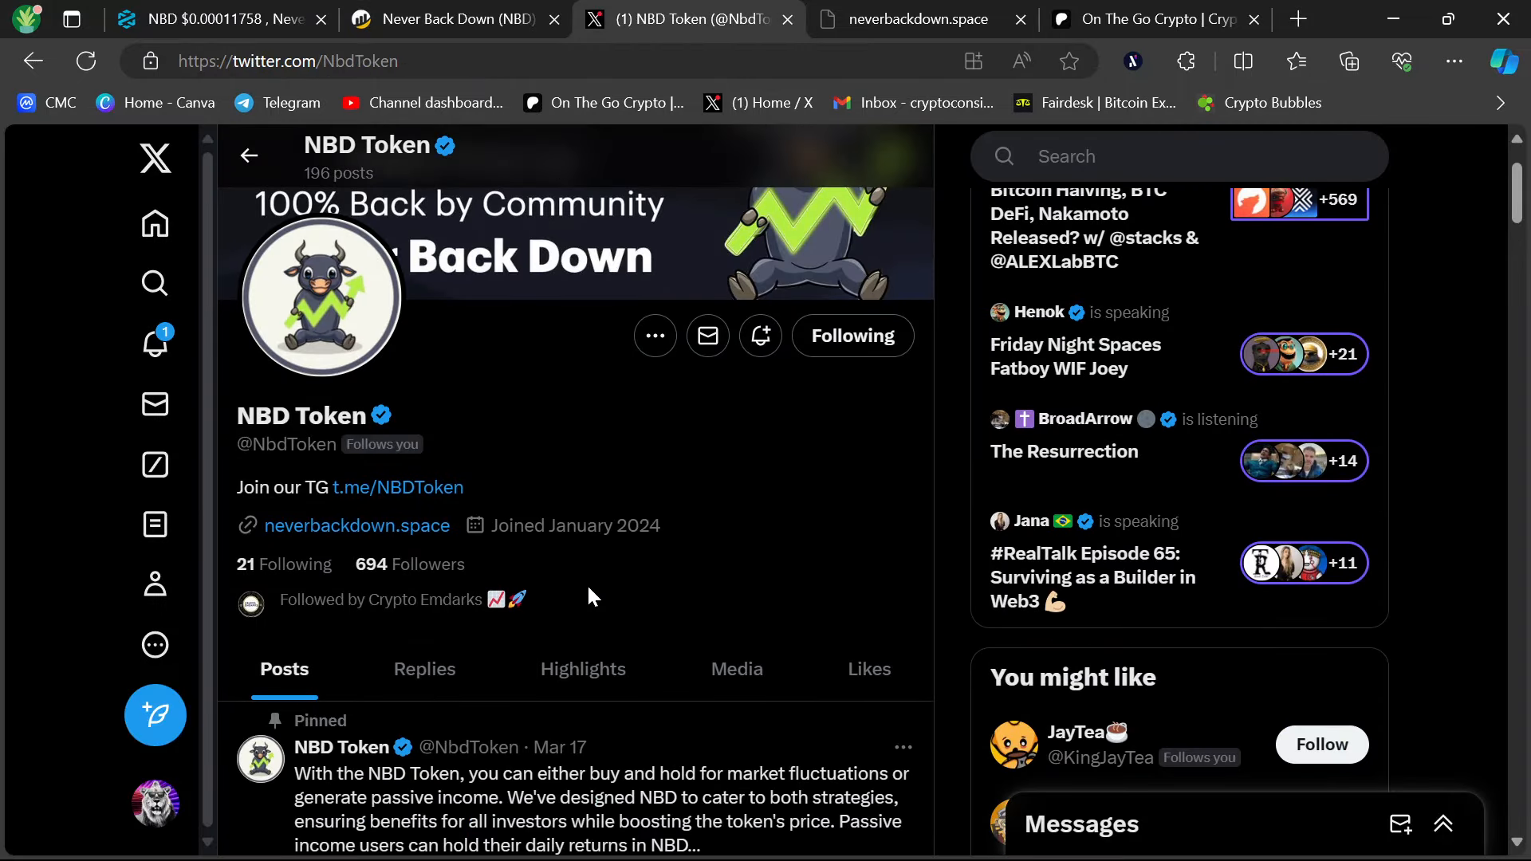
scroll(down, 3)
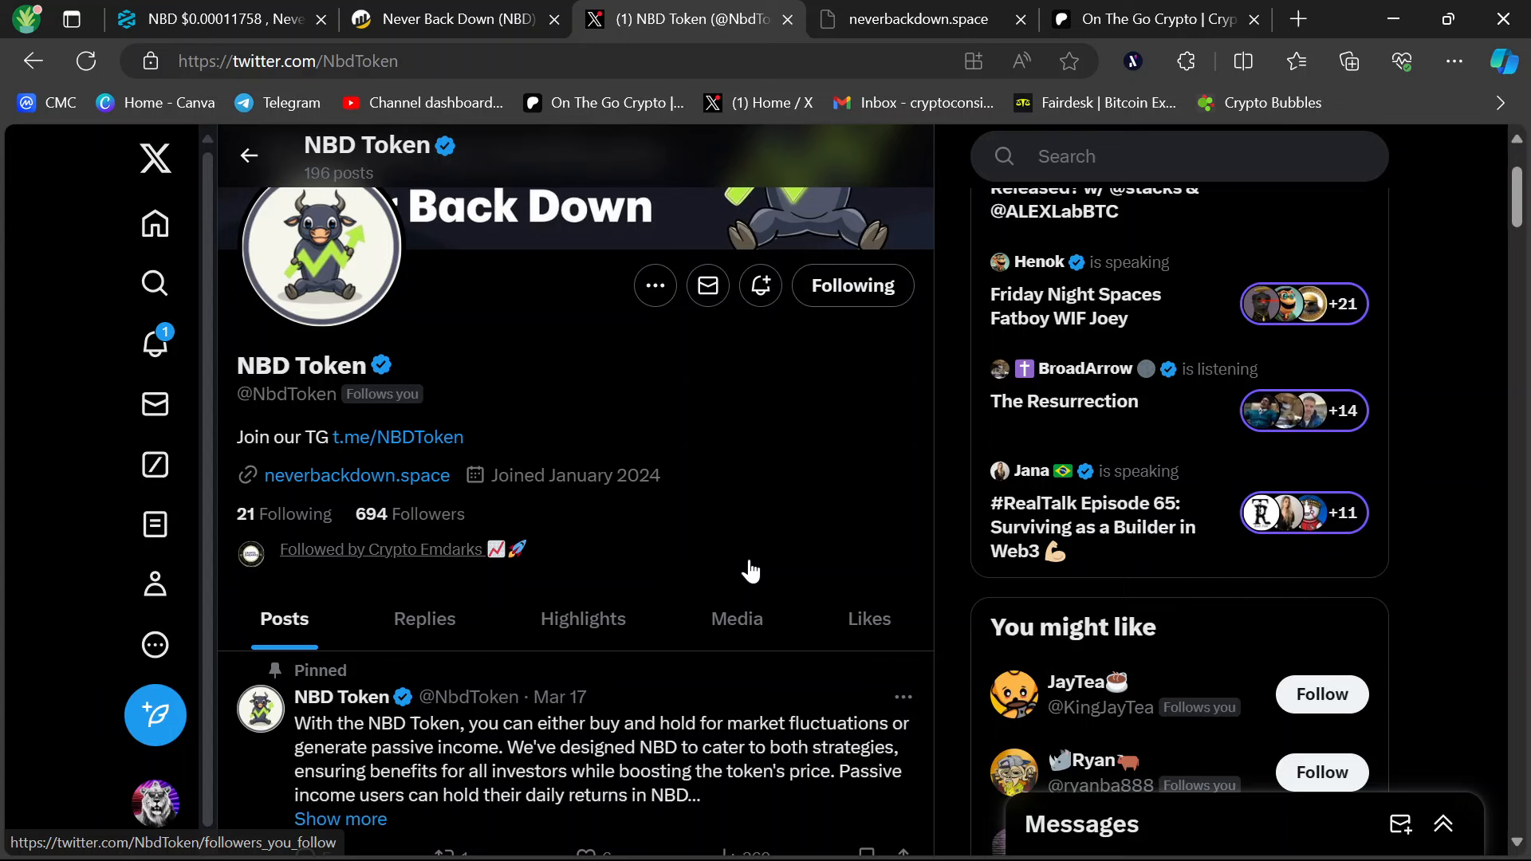
scroll(down, 3)
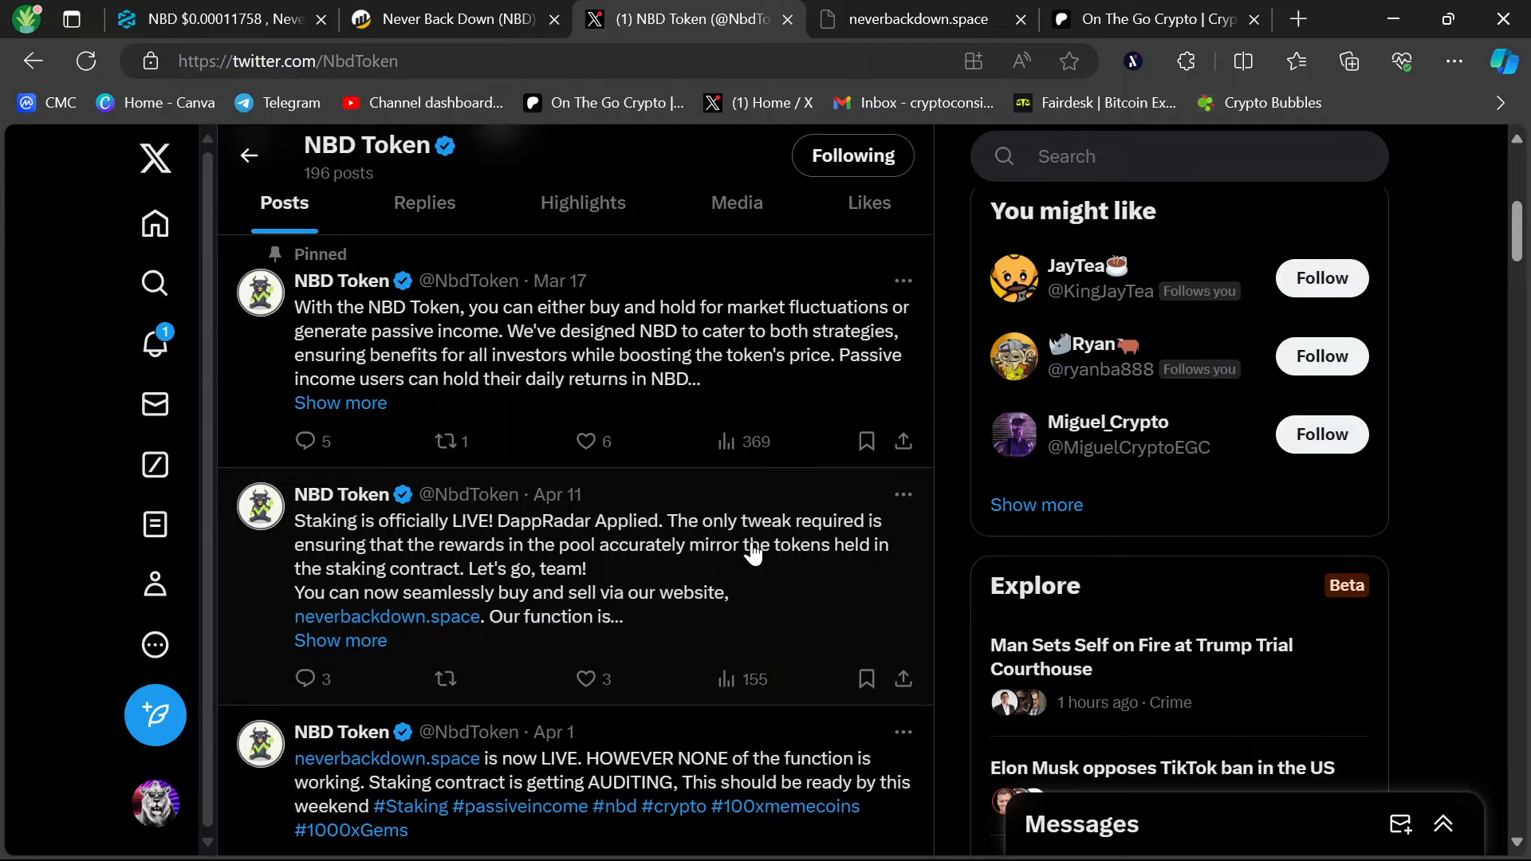
scroll(down, 3)
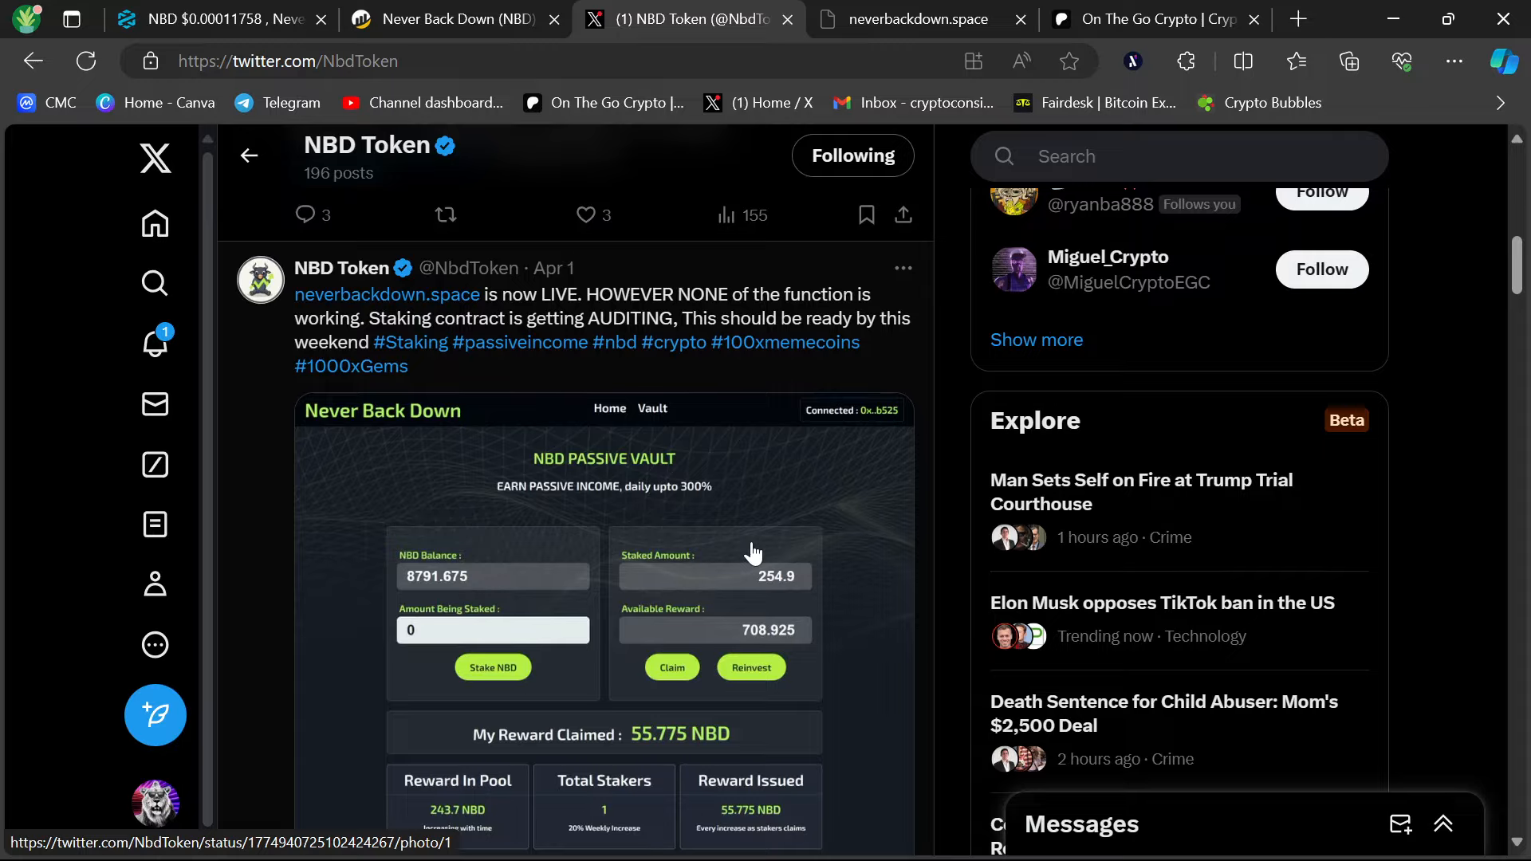
scroll(down, 3)
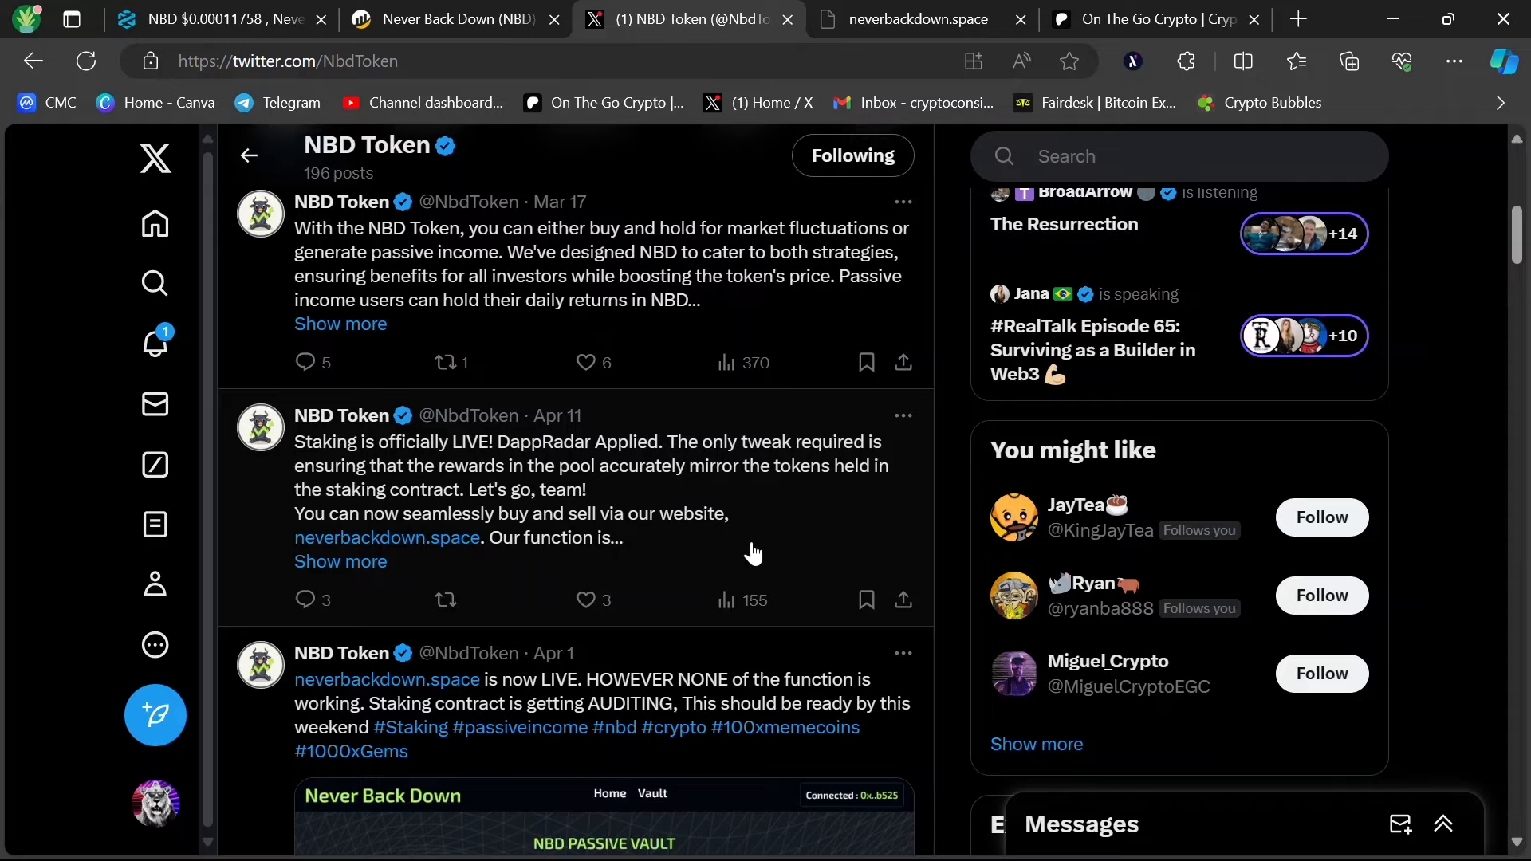
scroll(down, 3)
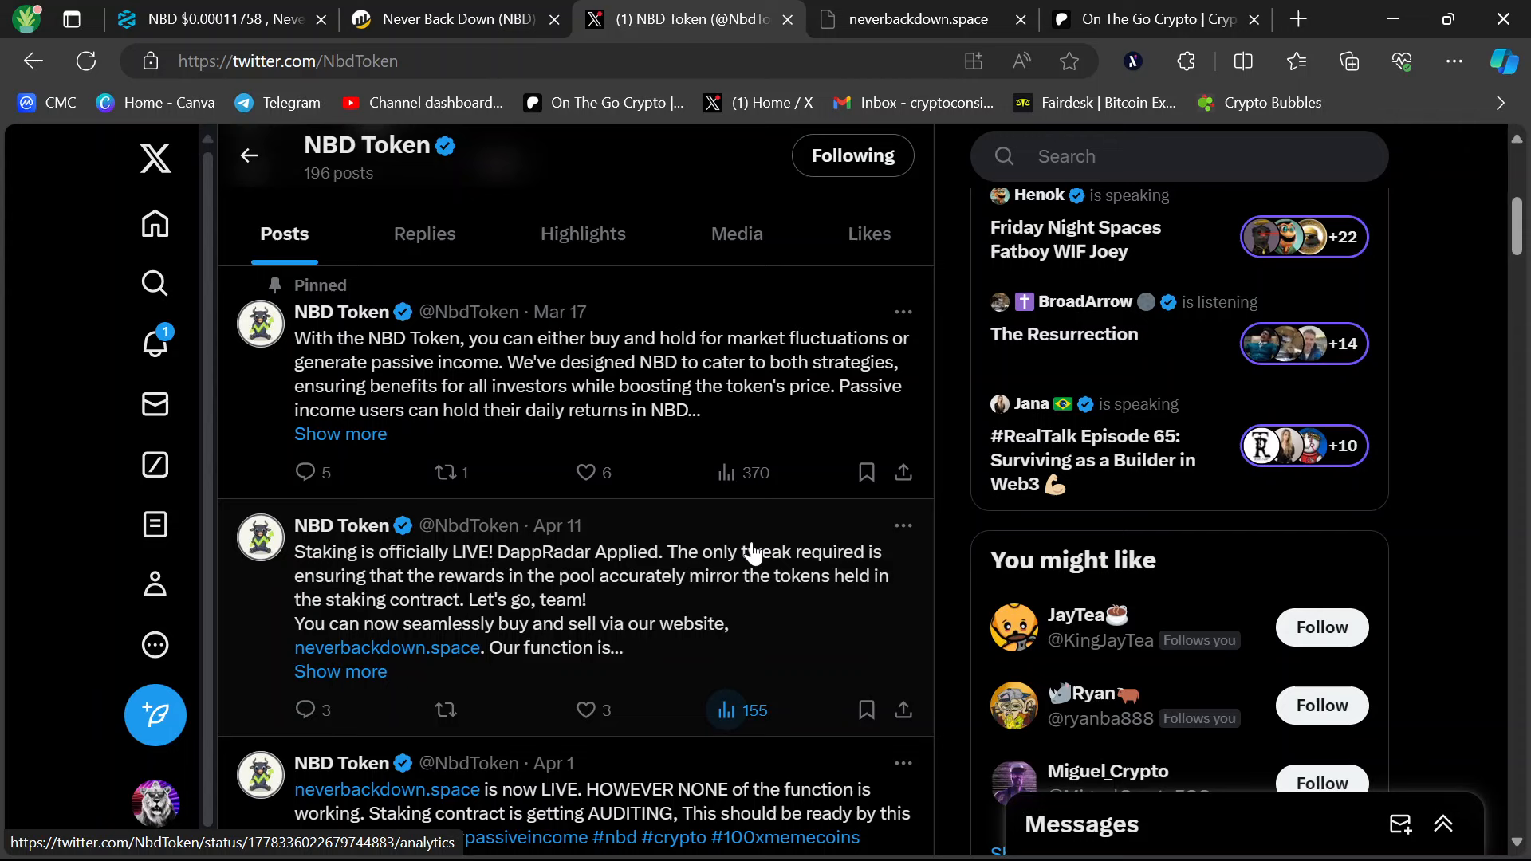
click(455, 19)
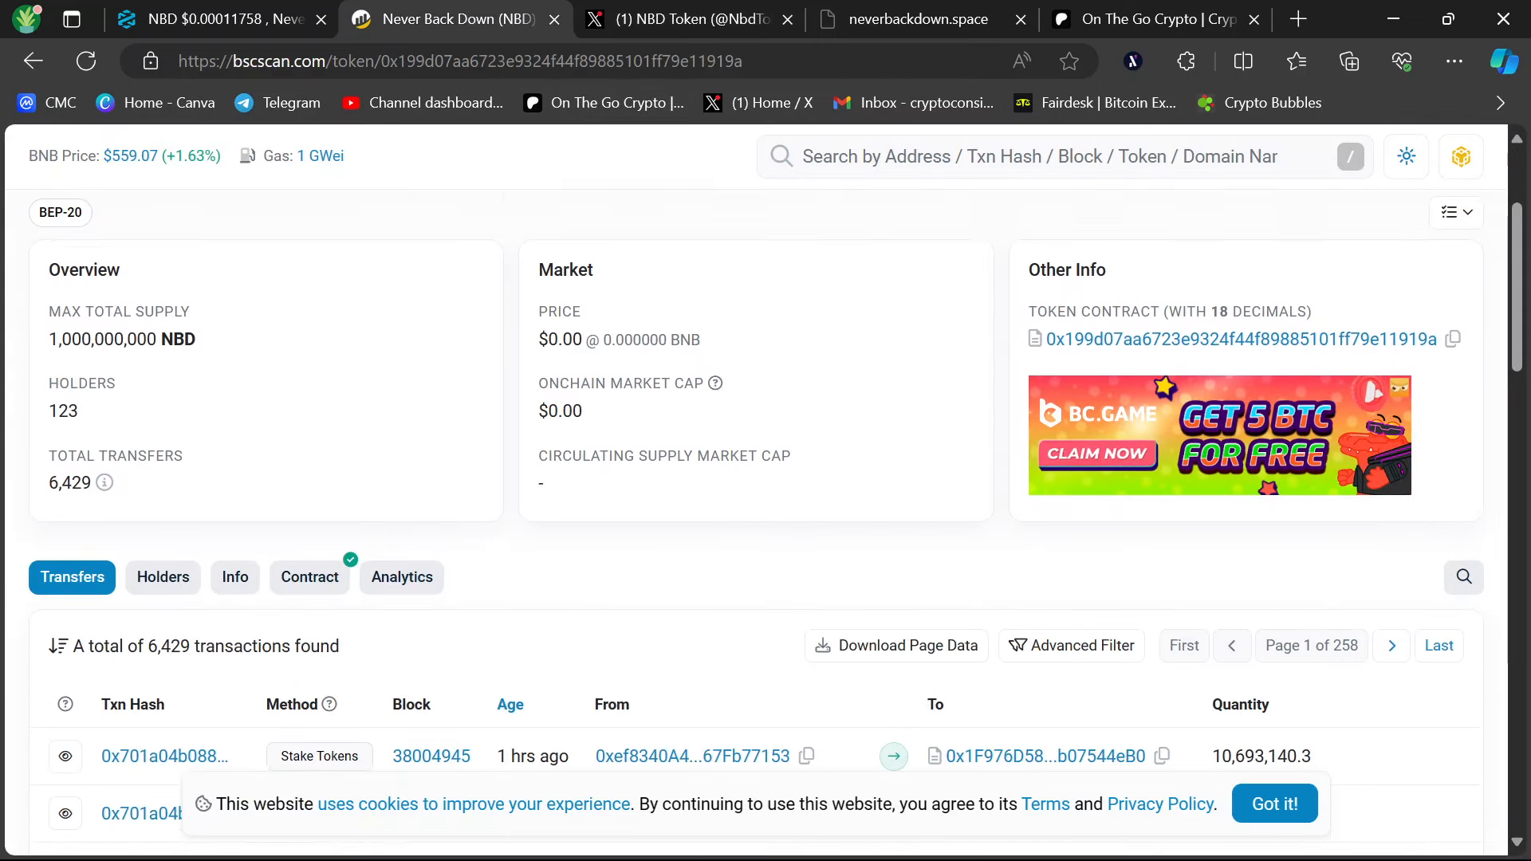
scroll(down, 3)
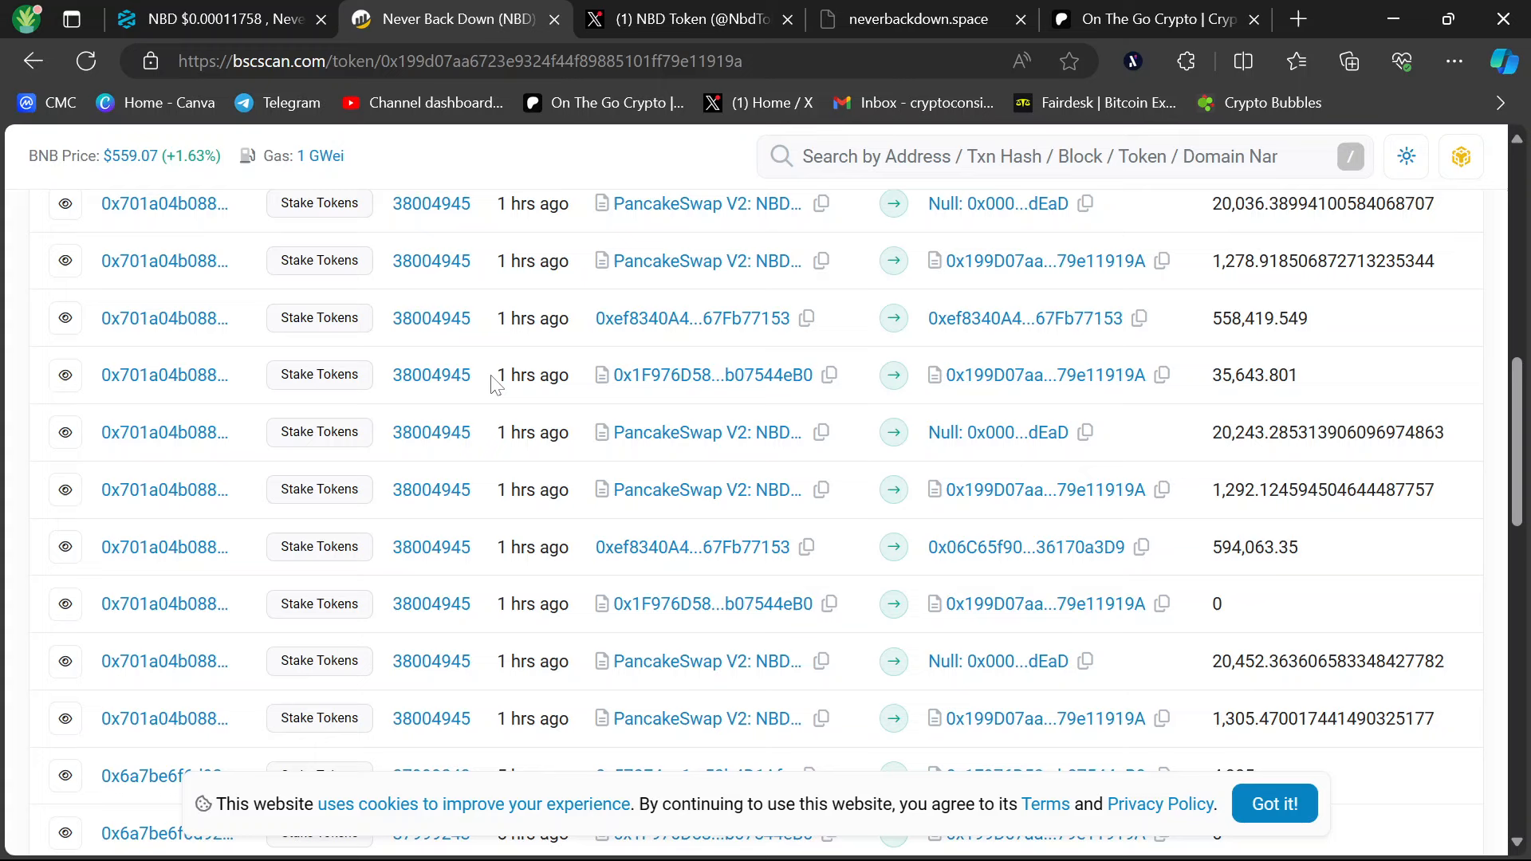
scroll(down, 3)
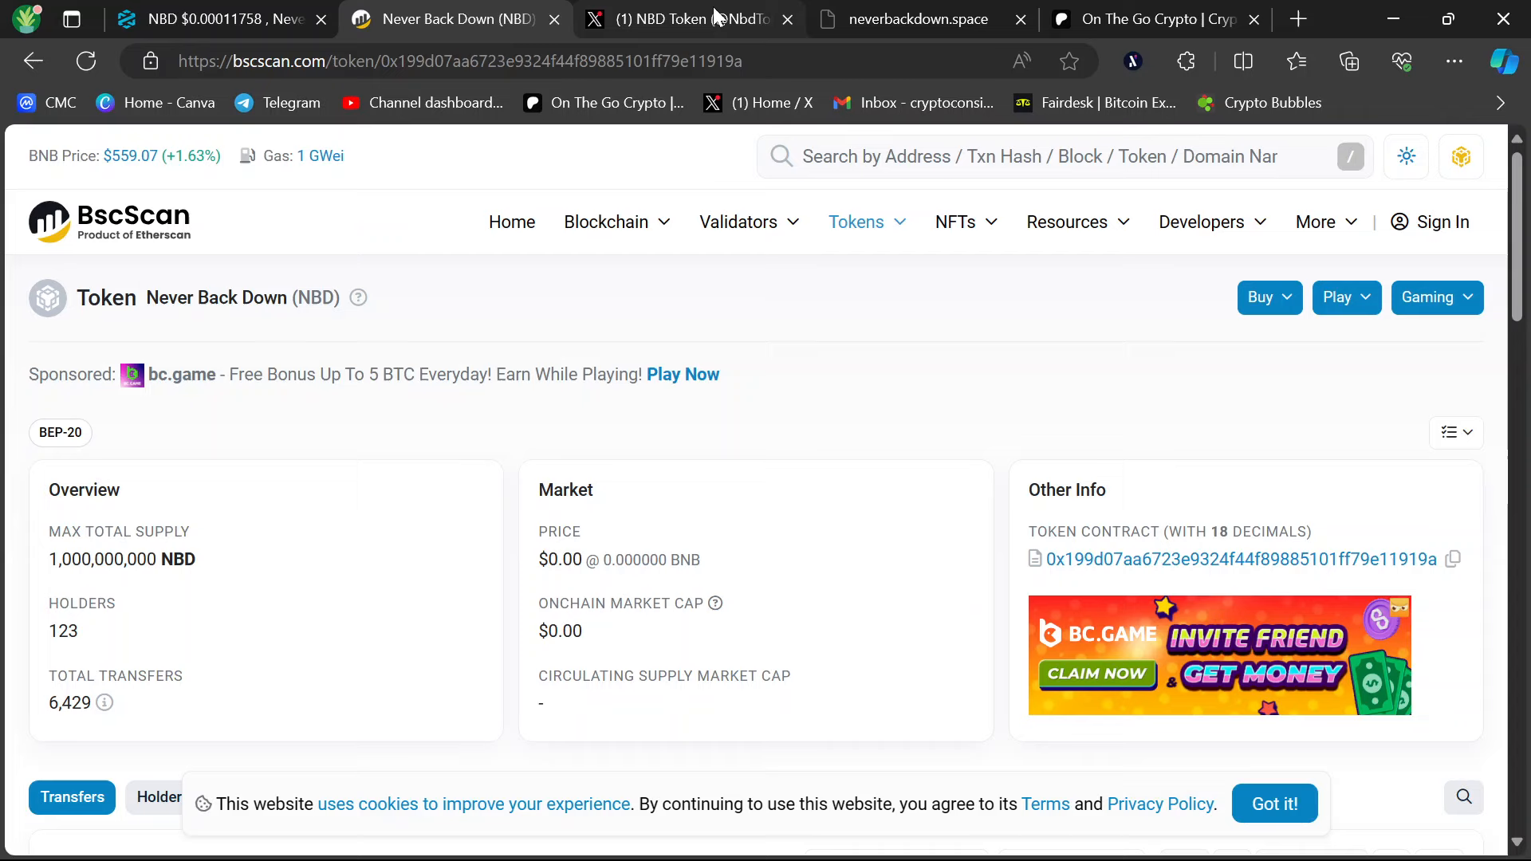
click(684, 19)
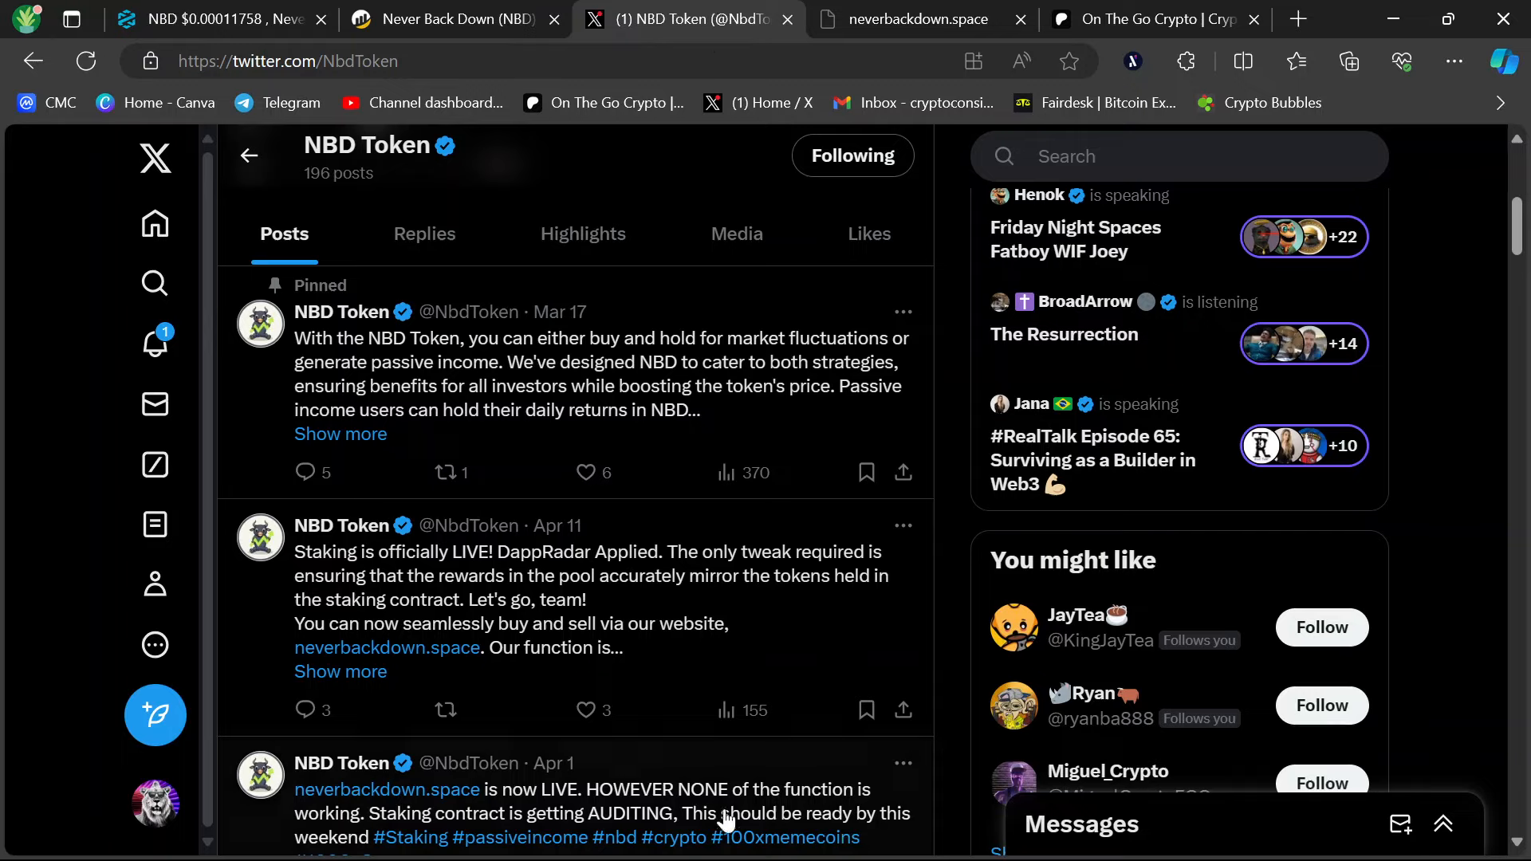
mouse_move(730, 710)
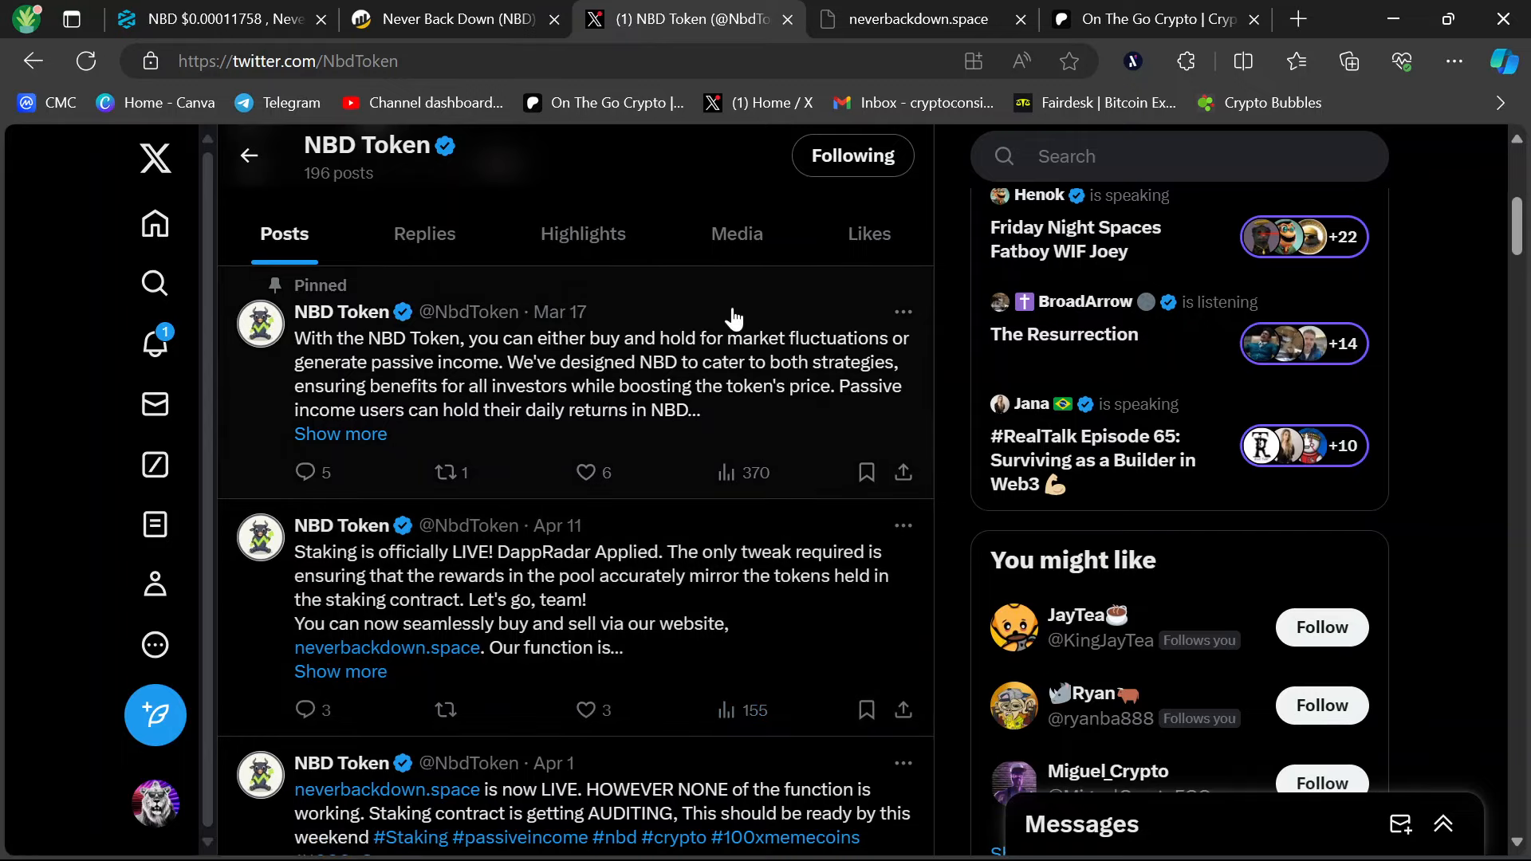
mouse_move(732, 646)
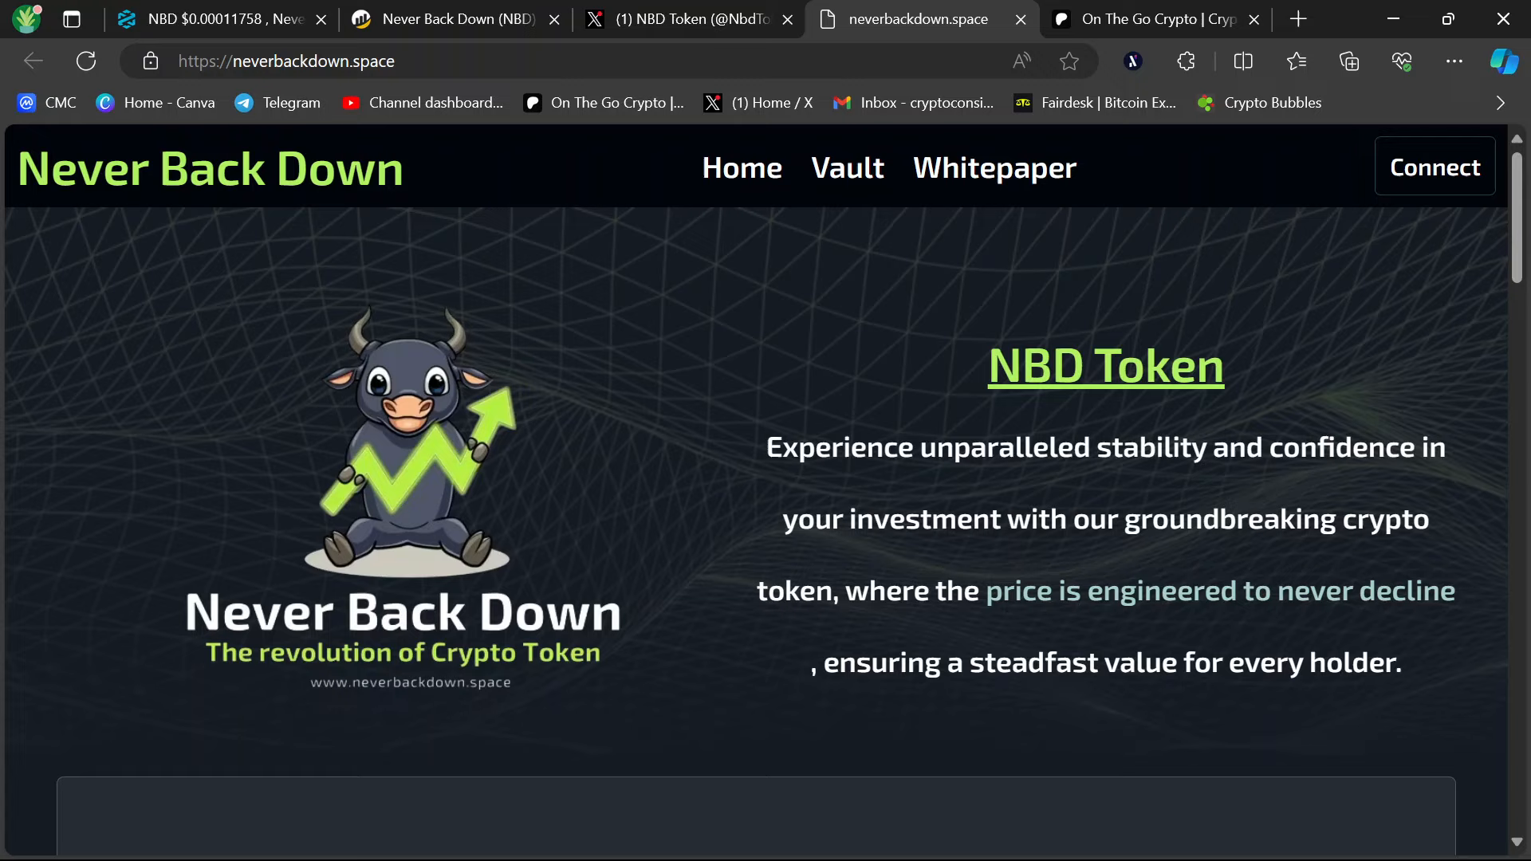
mouse_move(1016, 564)
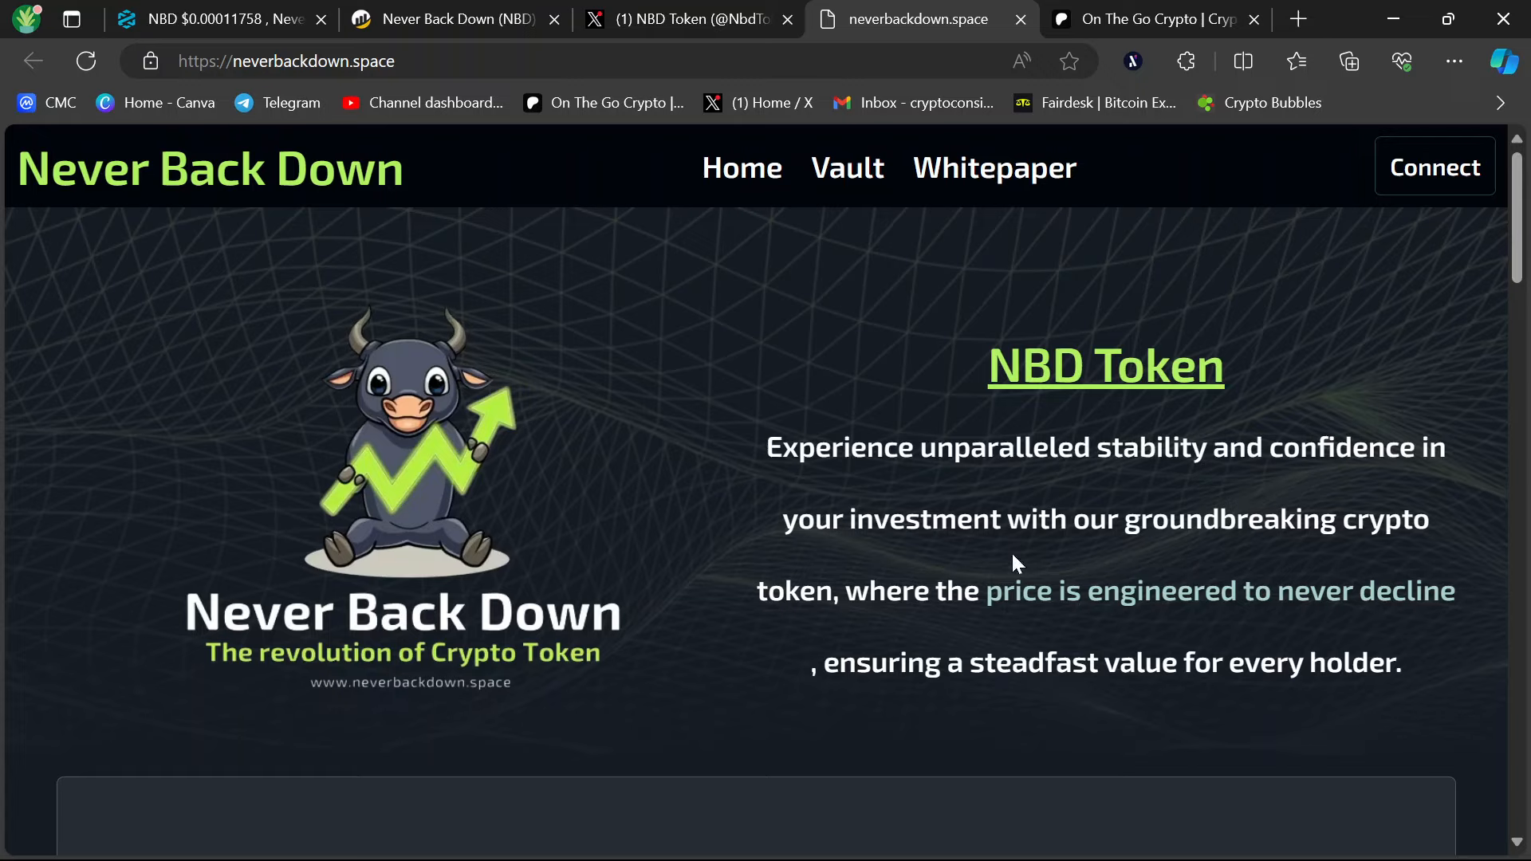
mouse_move(919, 629)
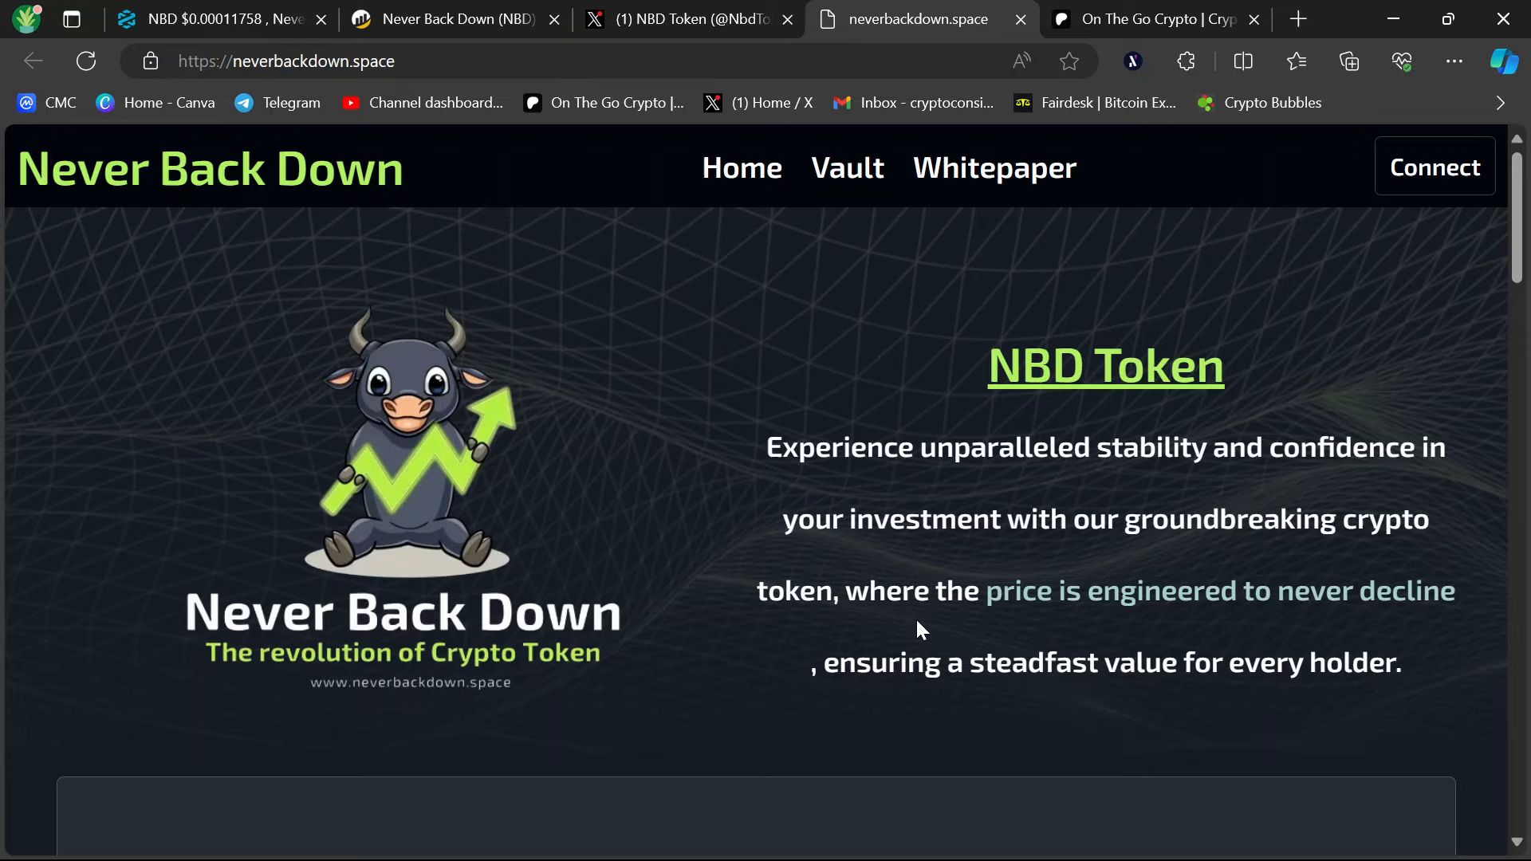
mouse_move(872, 698)
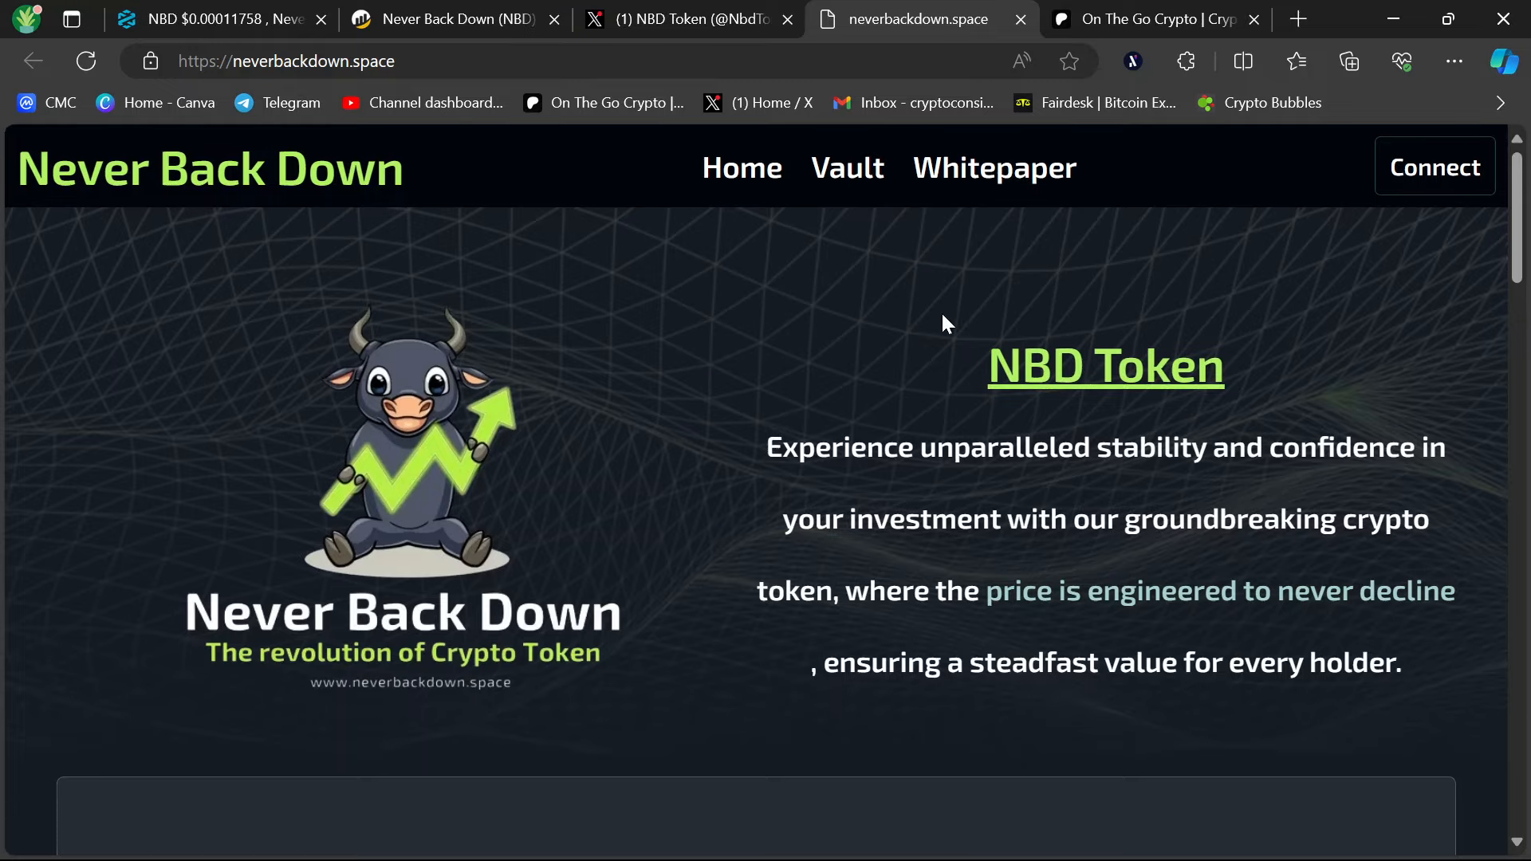
Scroll the neverbackdown.space homepage down to the Buy NBD and Sell NBD swap panels.
scroll(down, 3)
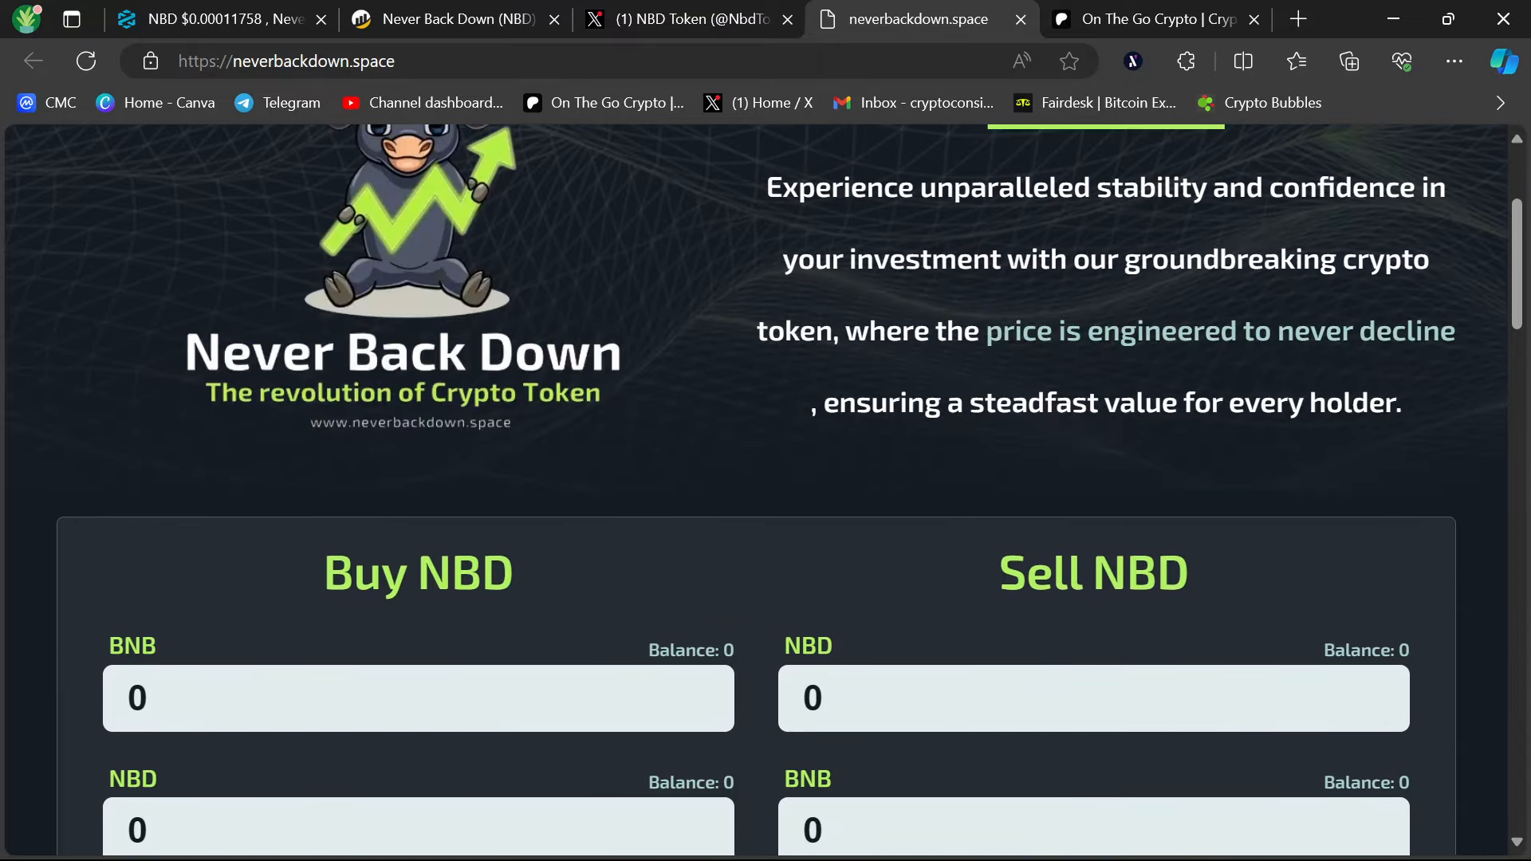
scroll(down, 3)
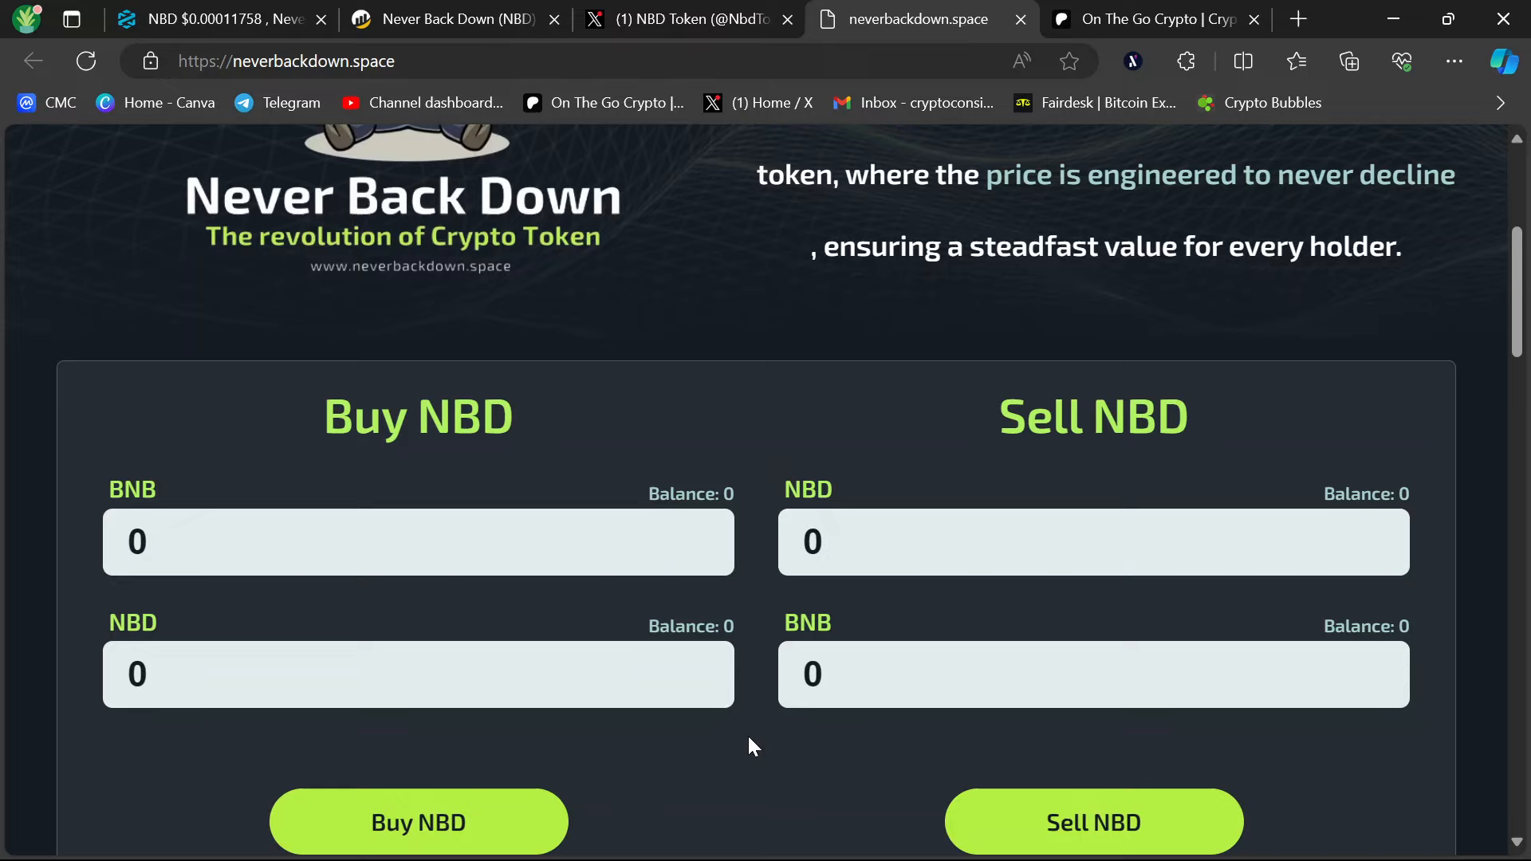
Review the Tokenomics fees and the What is Buyback & Burn explanation on the project site.
scroll(down, 3)
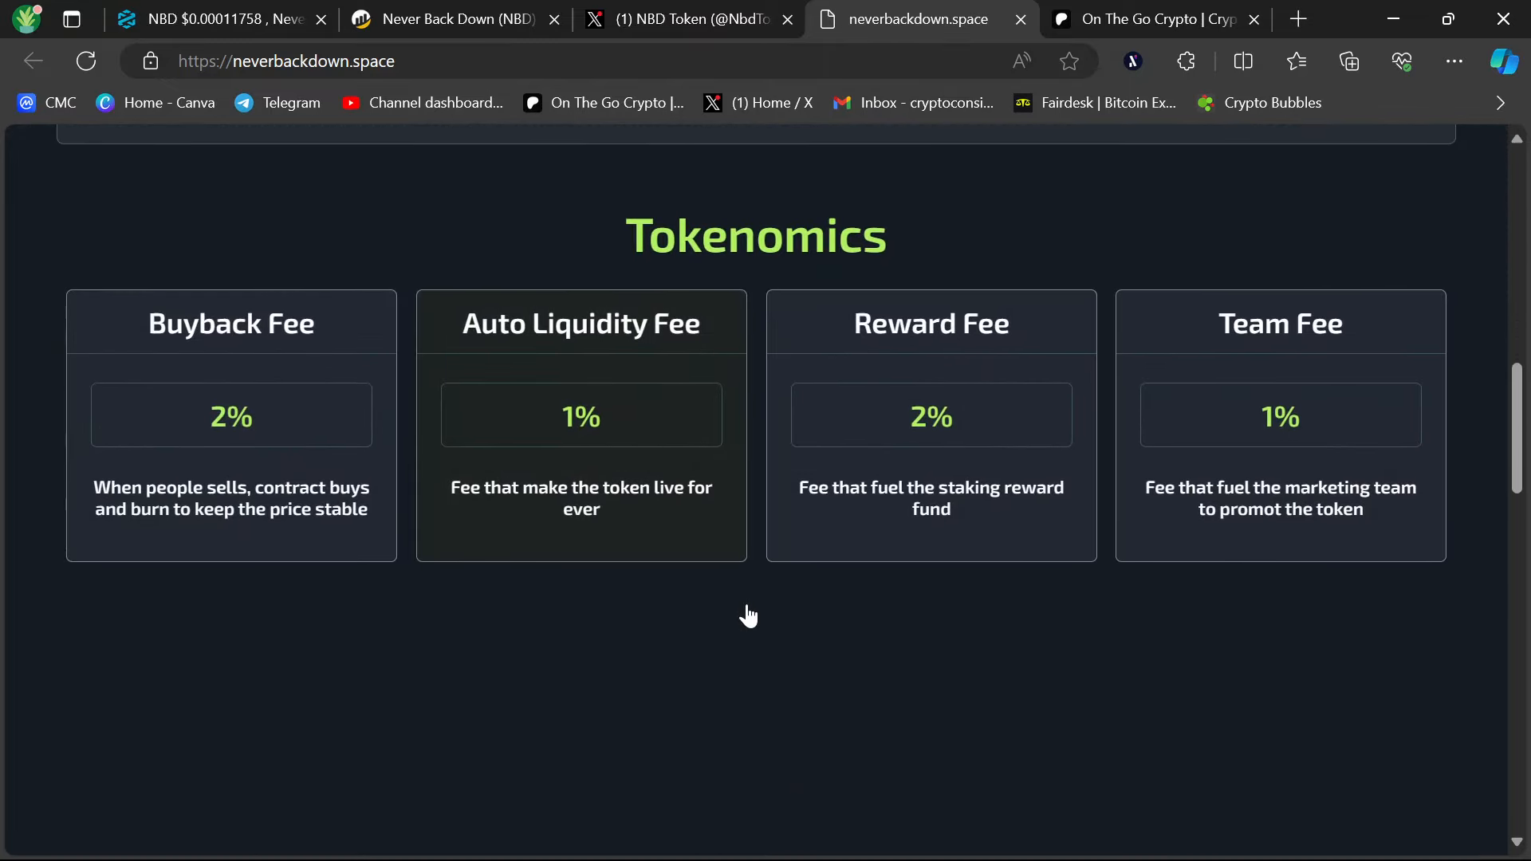
scroll(down, 3)
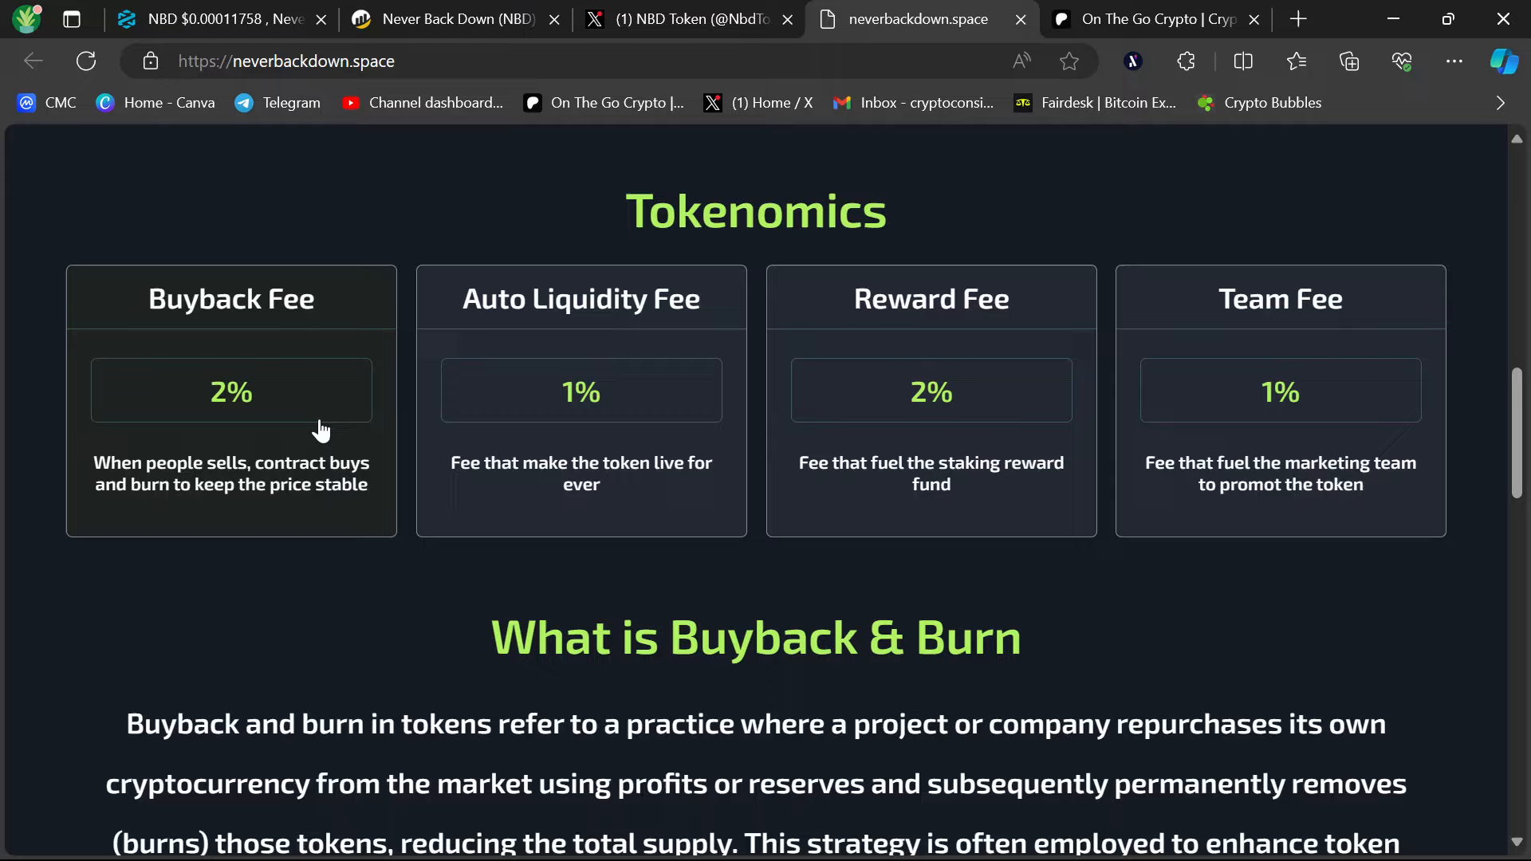
mouse_move(296, 460)
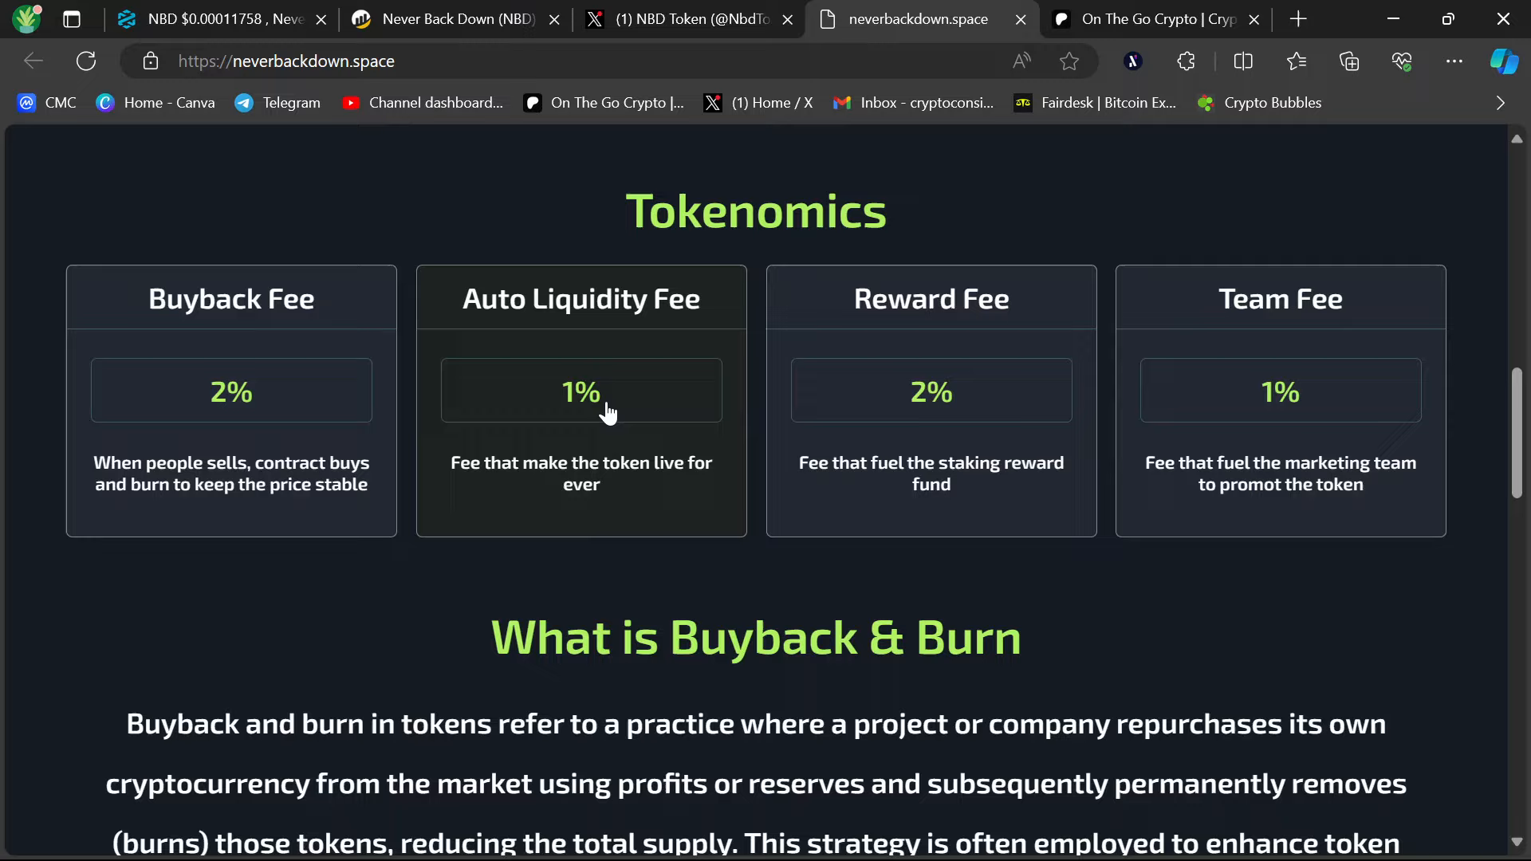
mouse_move(955, 427)
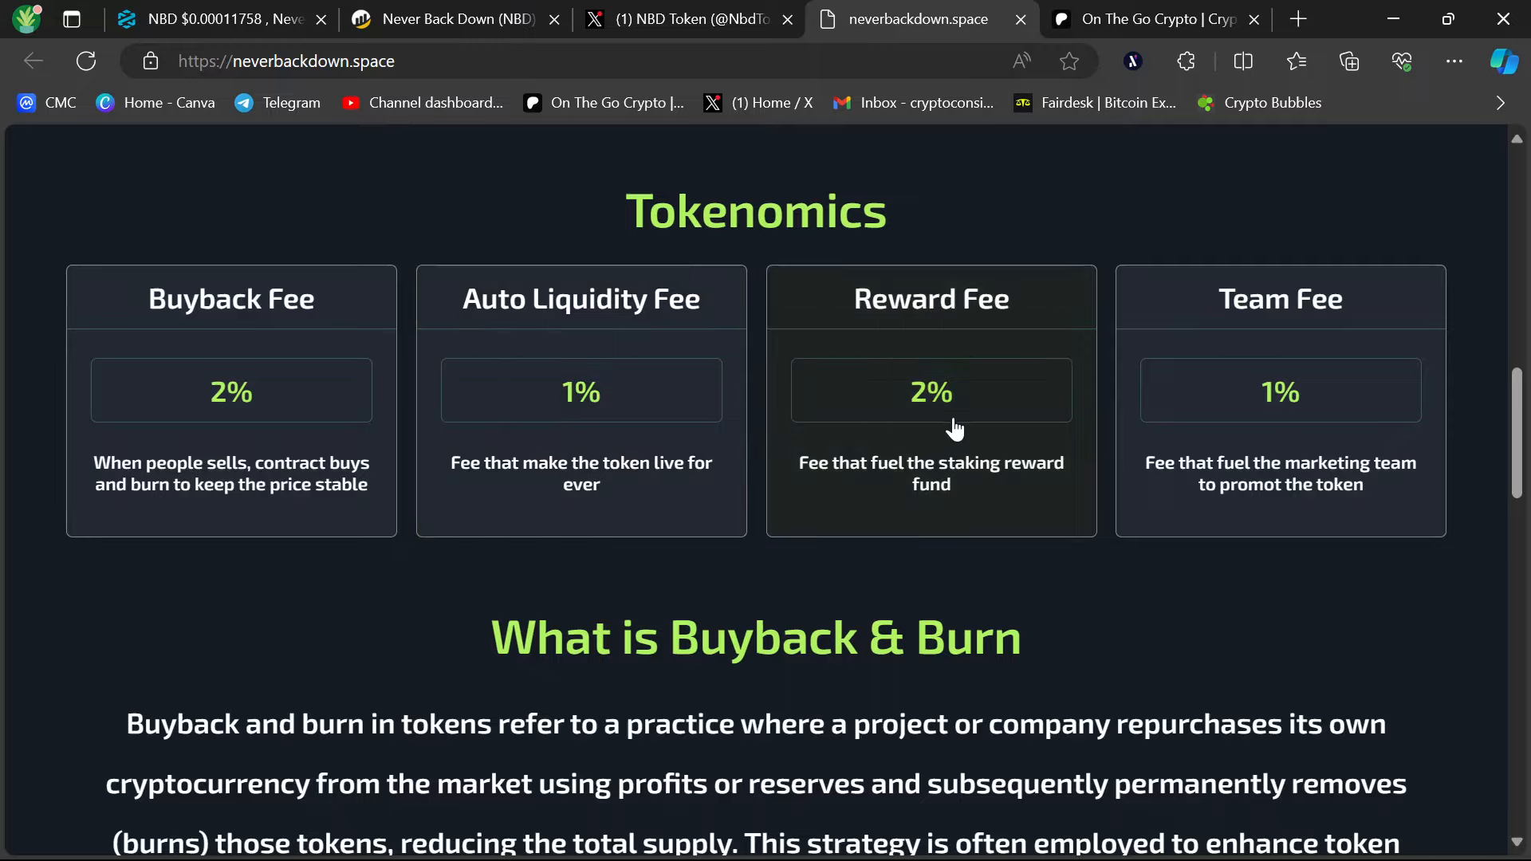
mouse_move(971, 440)
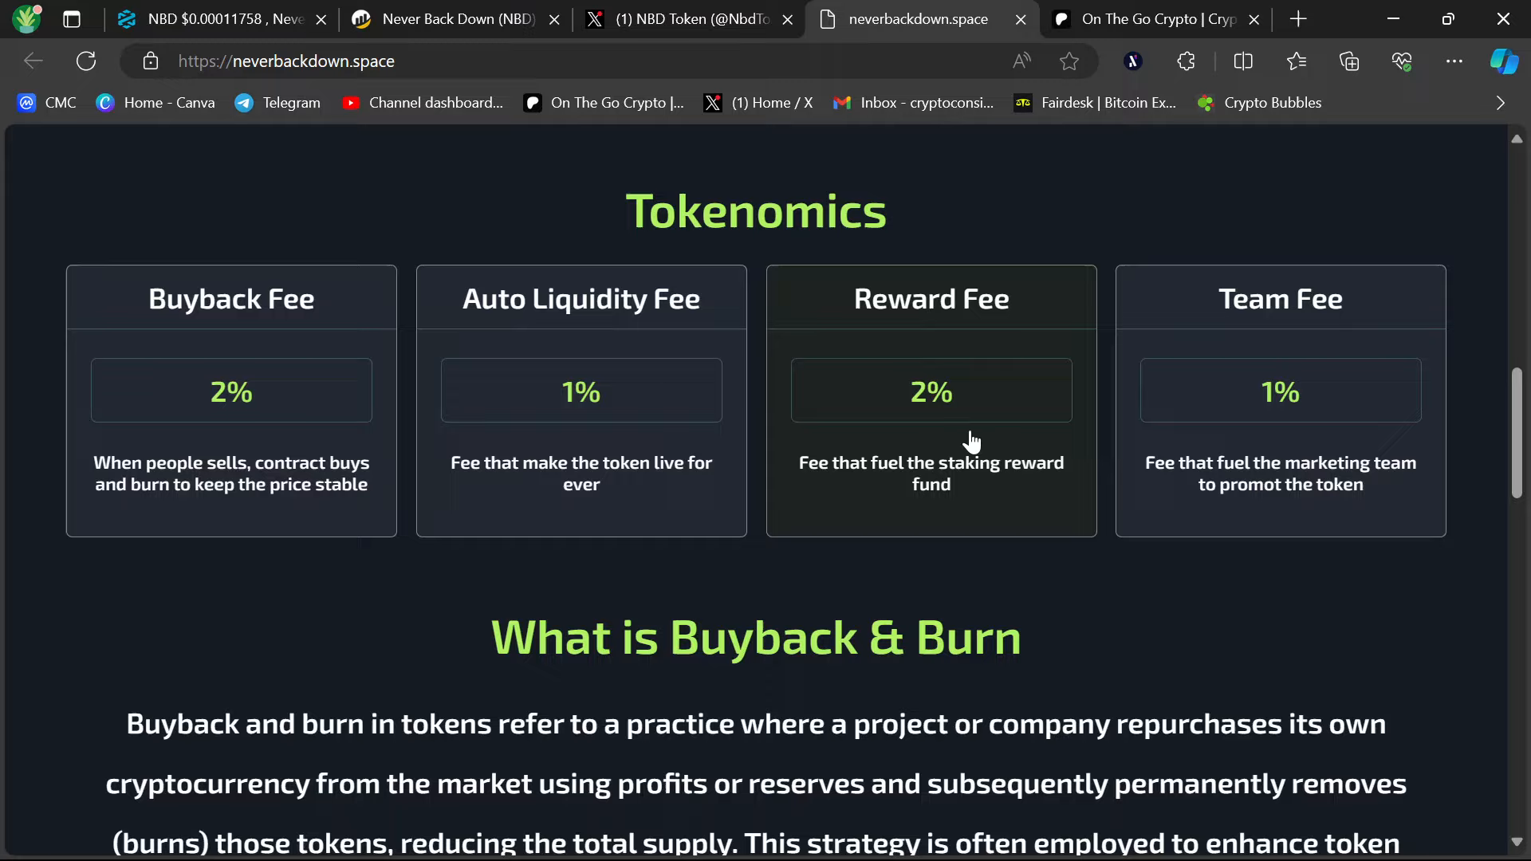
mouse_move(1290, 445)
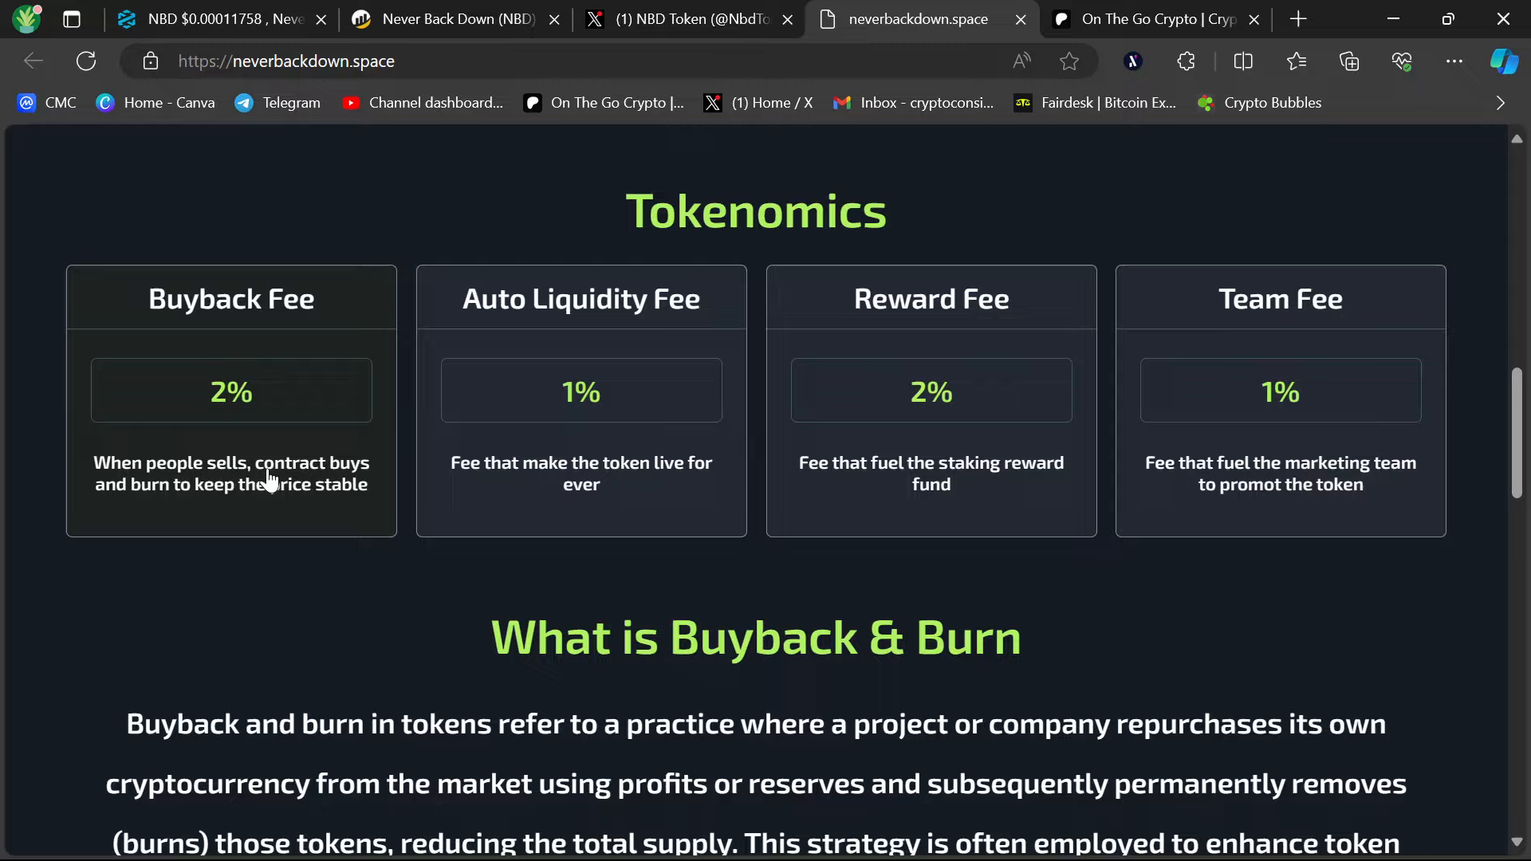
scroll(down, 3)
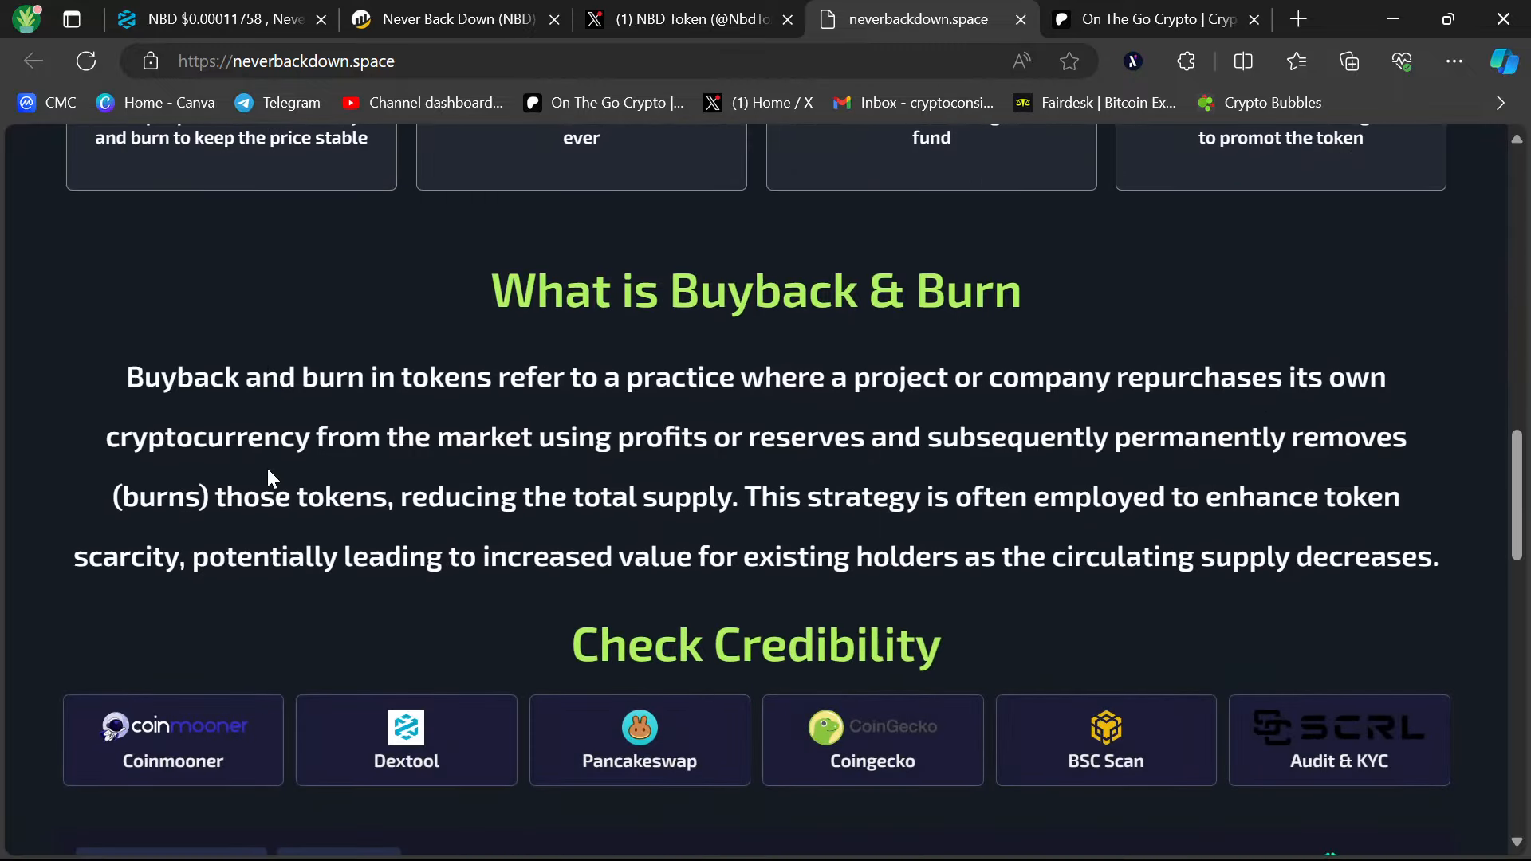
scroll(up, 3)
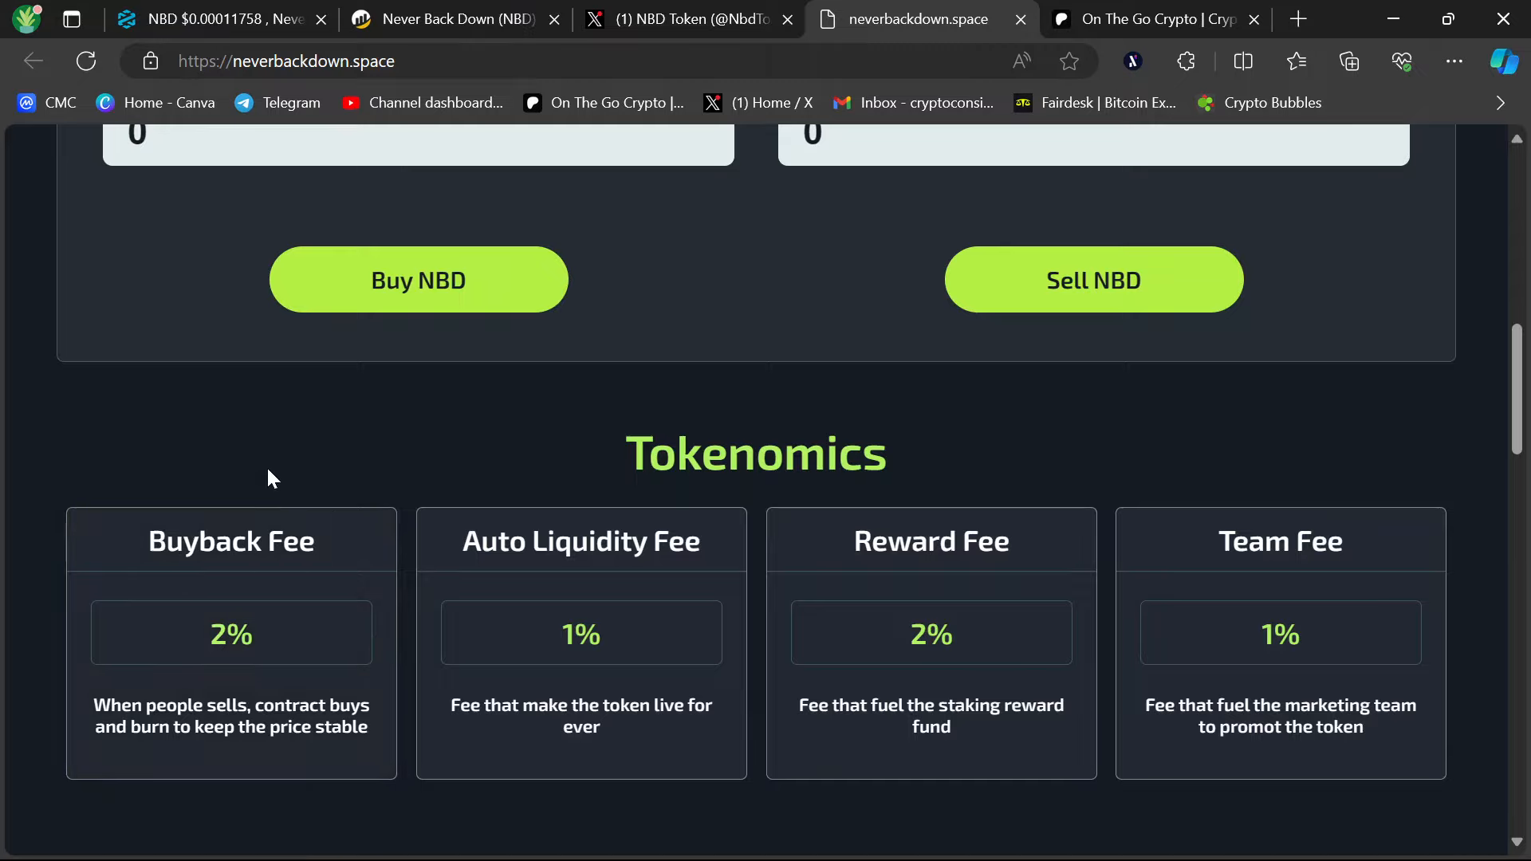
scroll(down, 3)
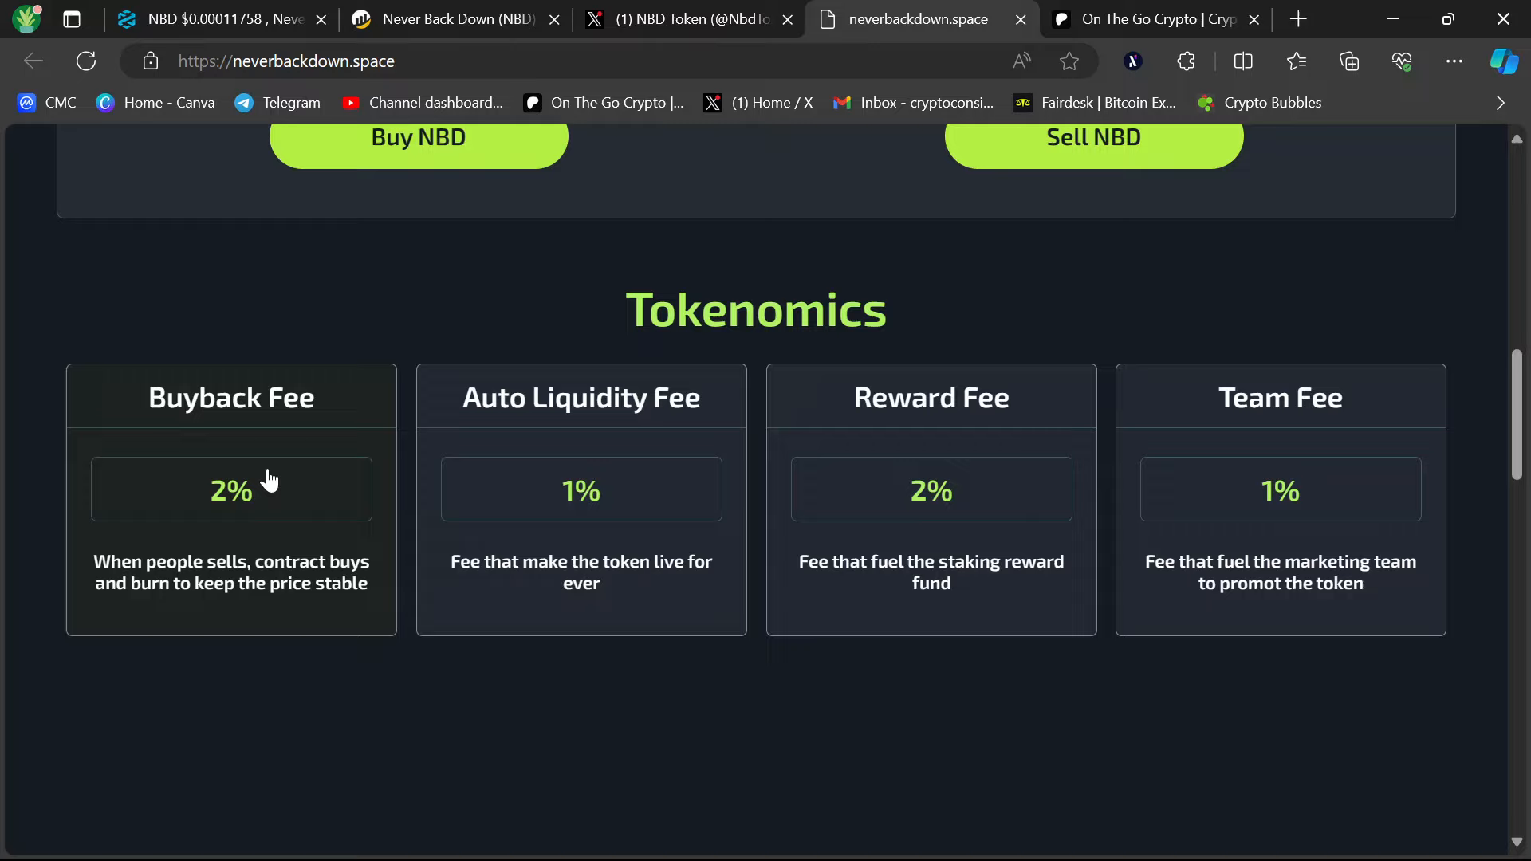
mouse_move(633, 505)
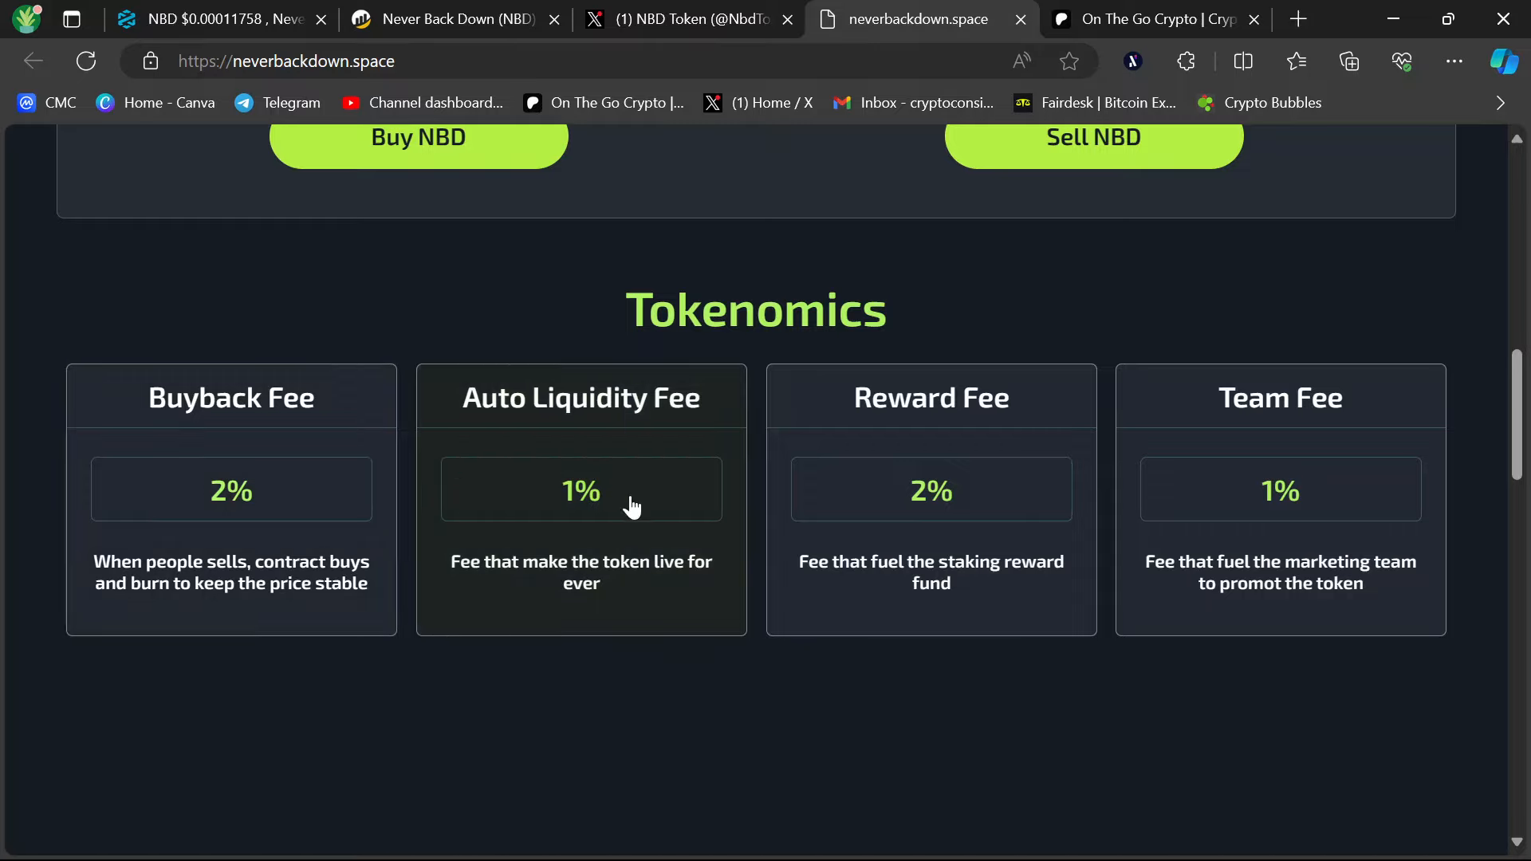
mouse_move(664, 567)
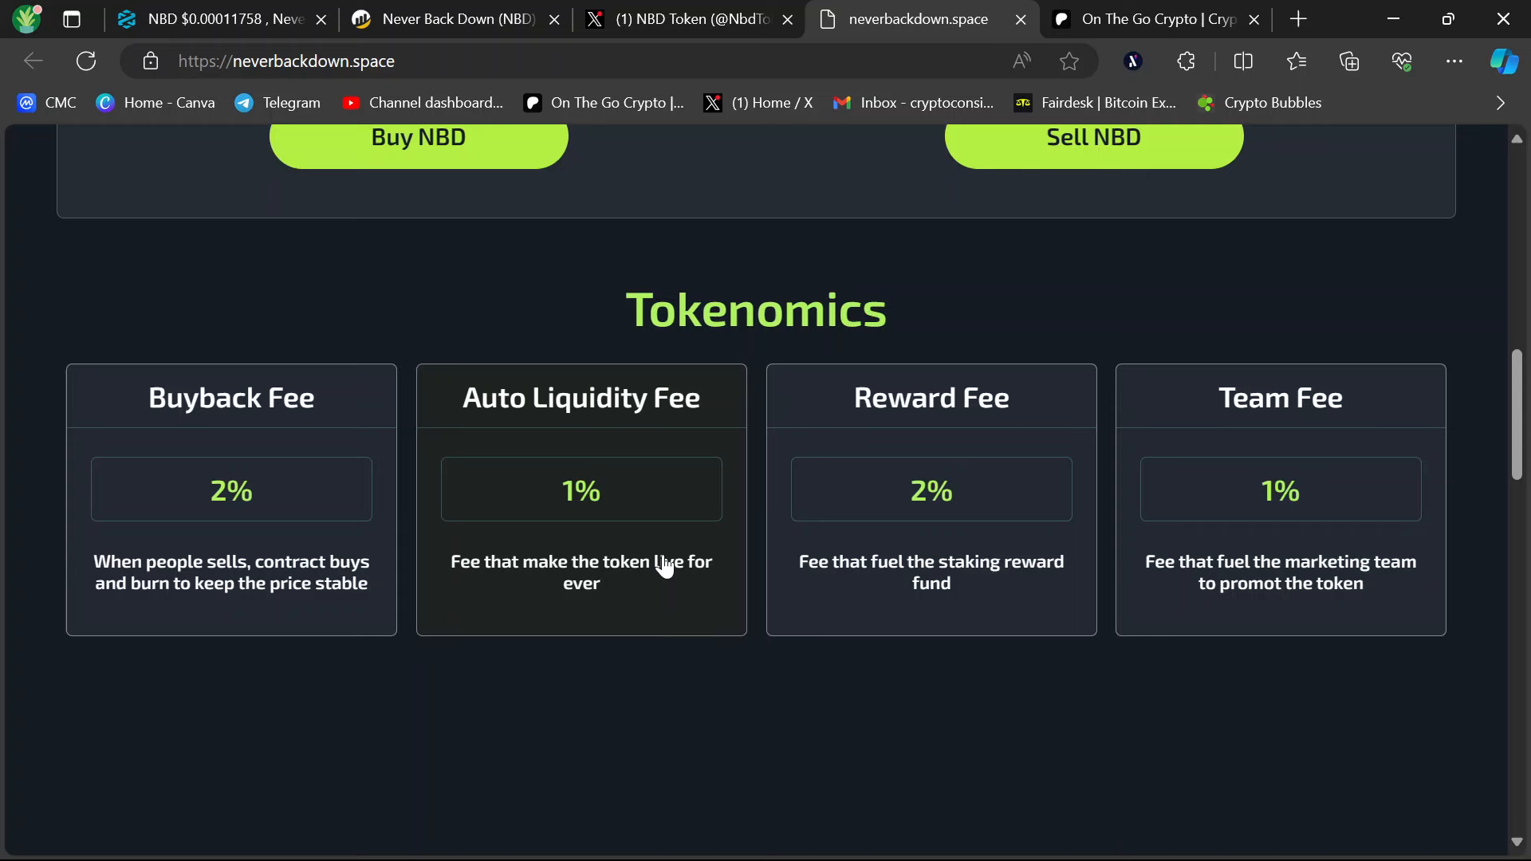
Continue past Check Credibility links, the price chart and trades down to the Contact Us footer.
scroll(down, 3)
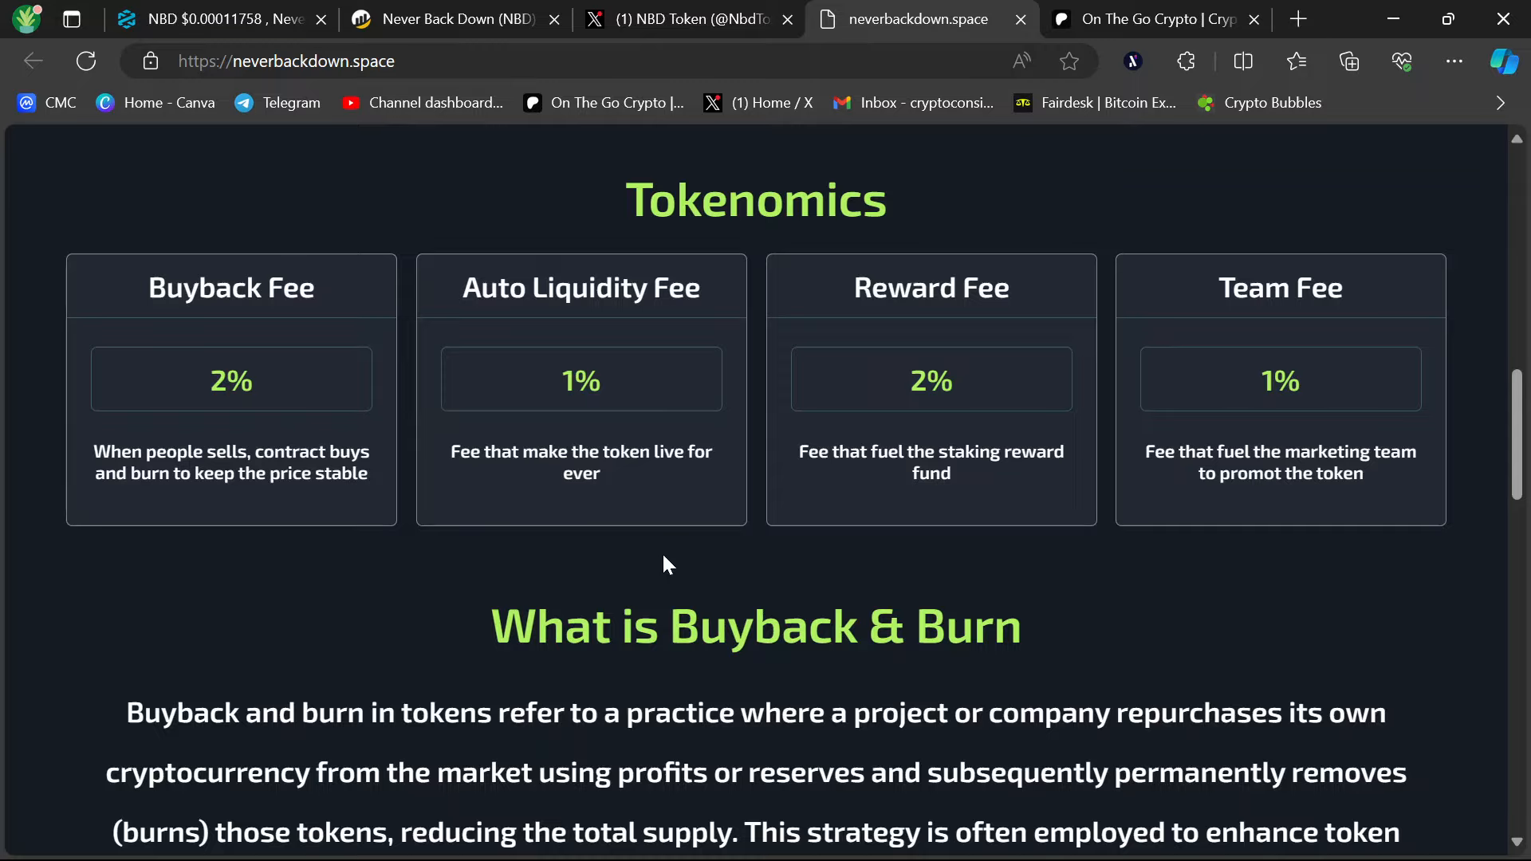
scroll(down, 3)
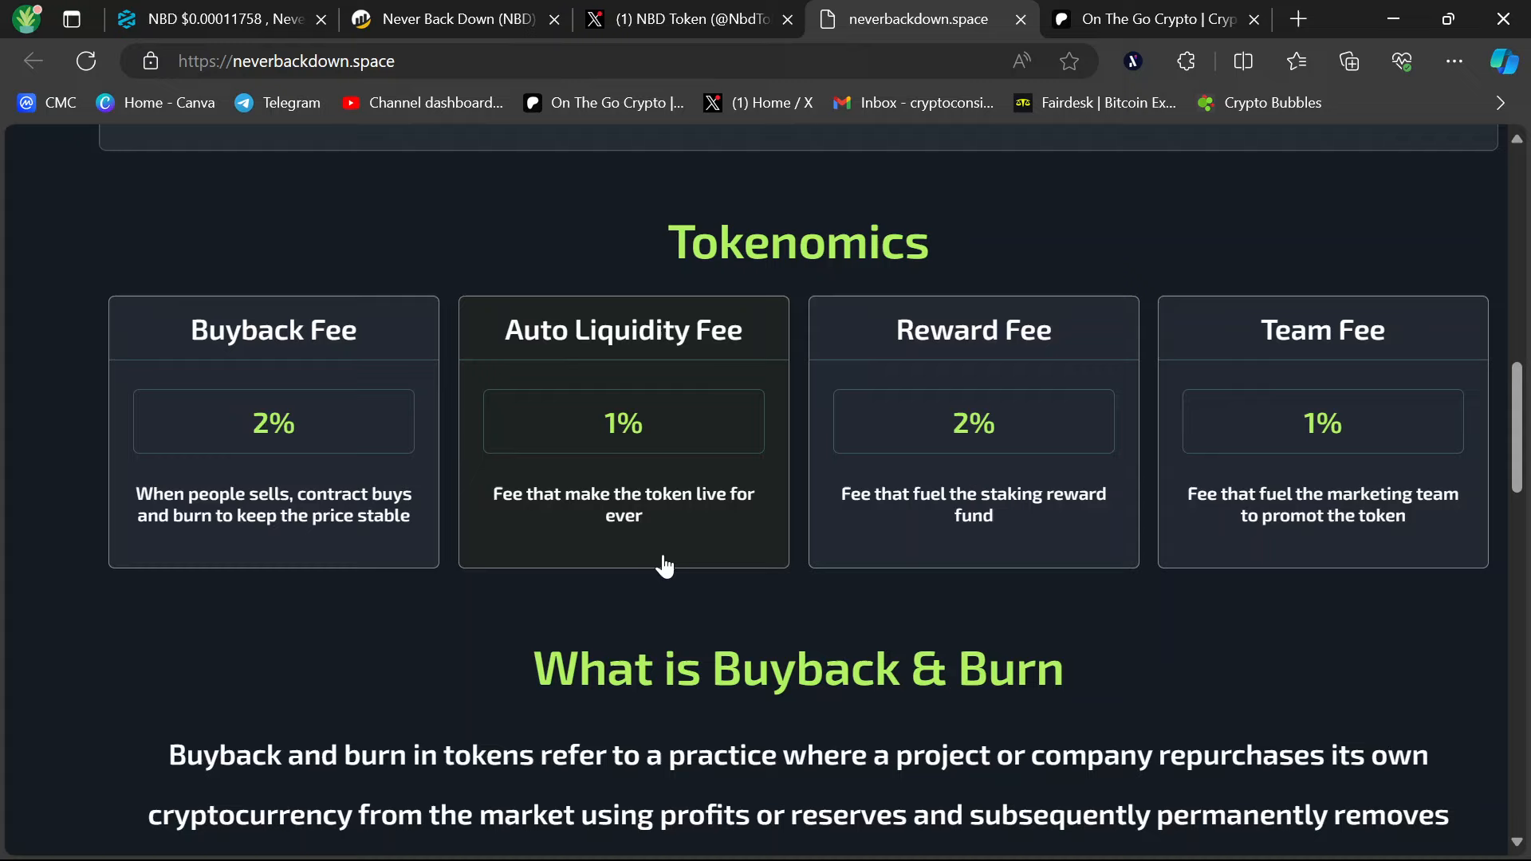
scroll(down, 3)
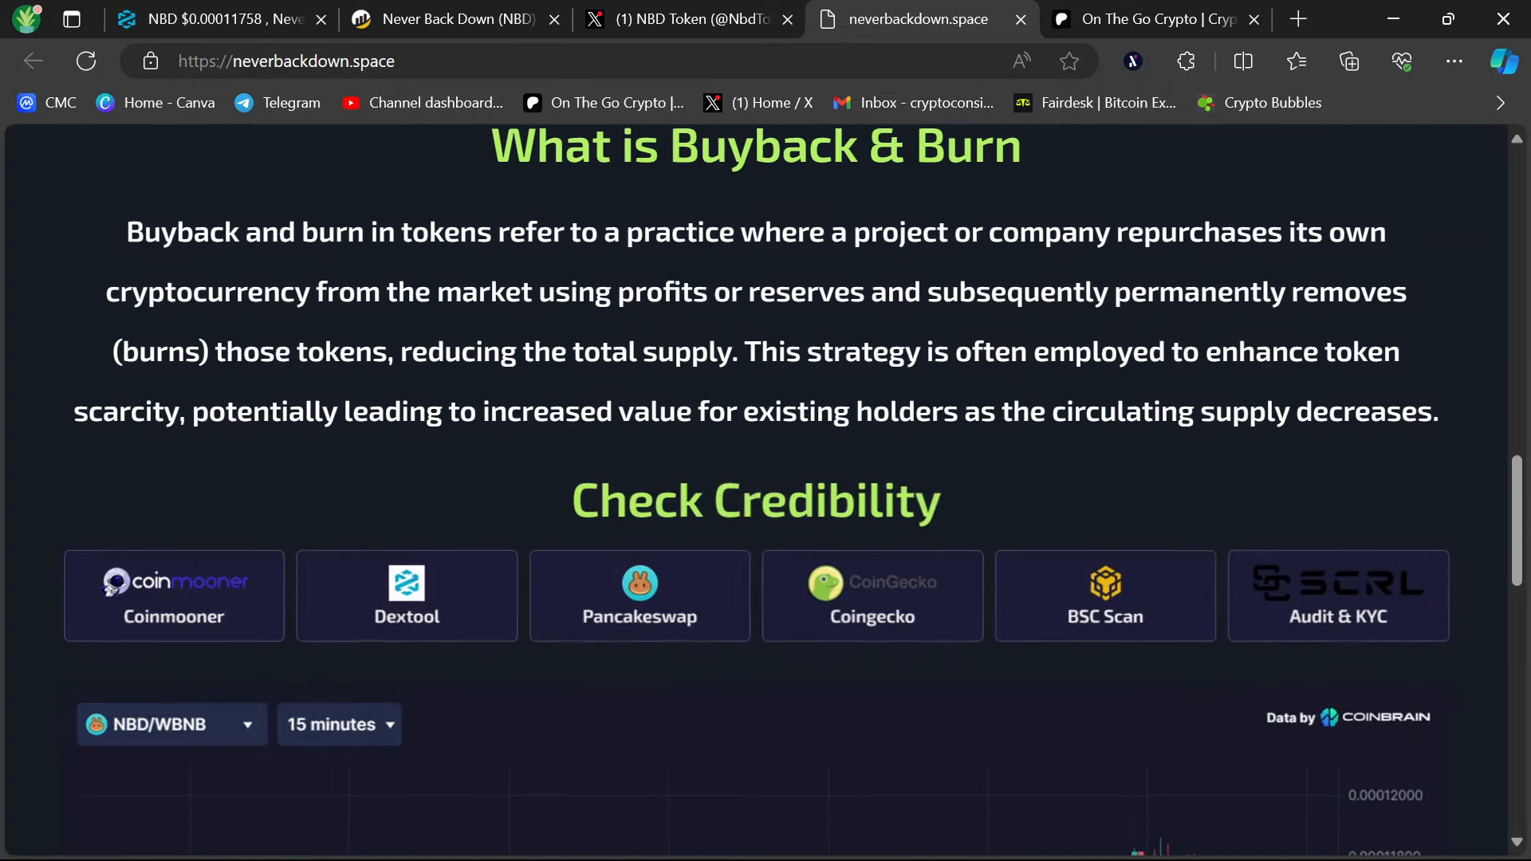
scroll(down, 3)
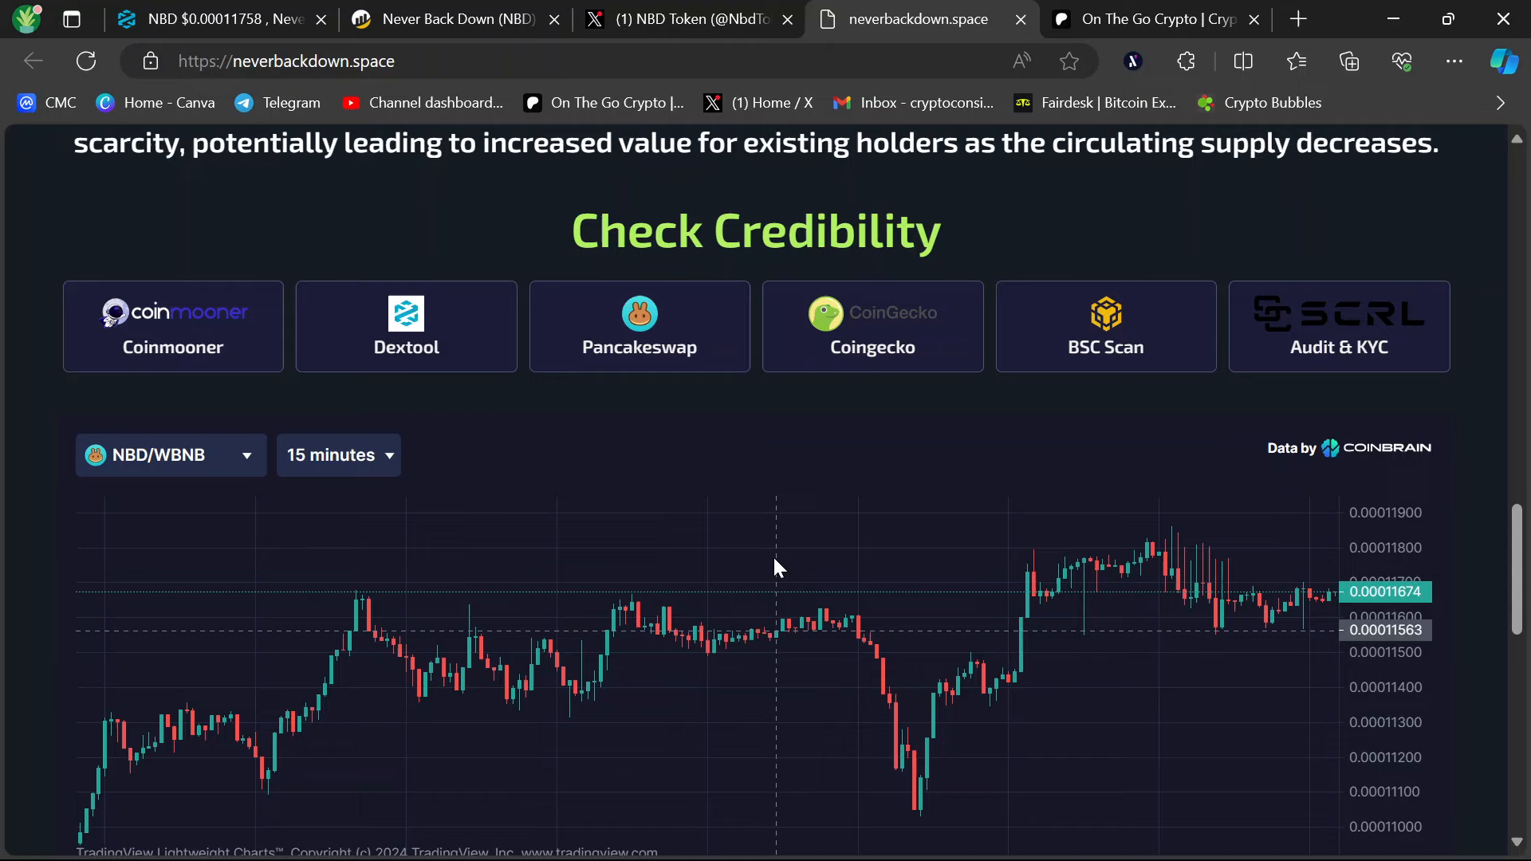
mouse_move(1485, 395)
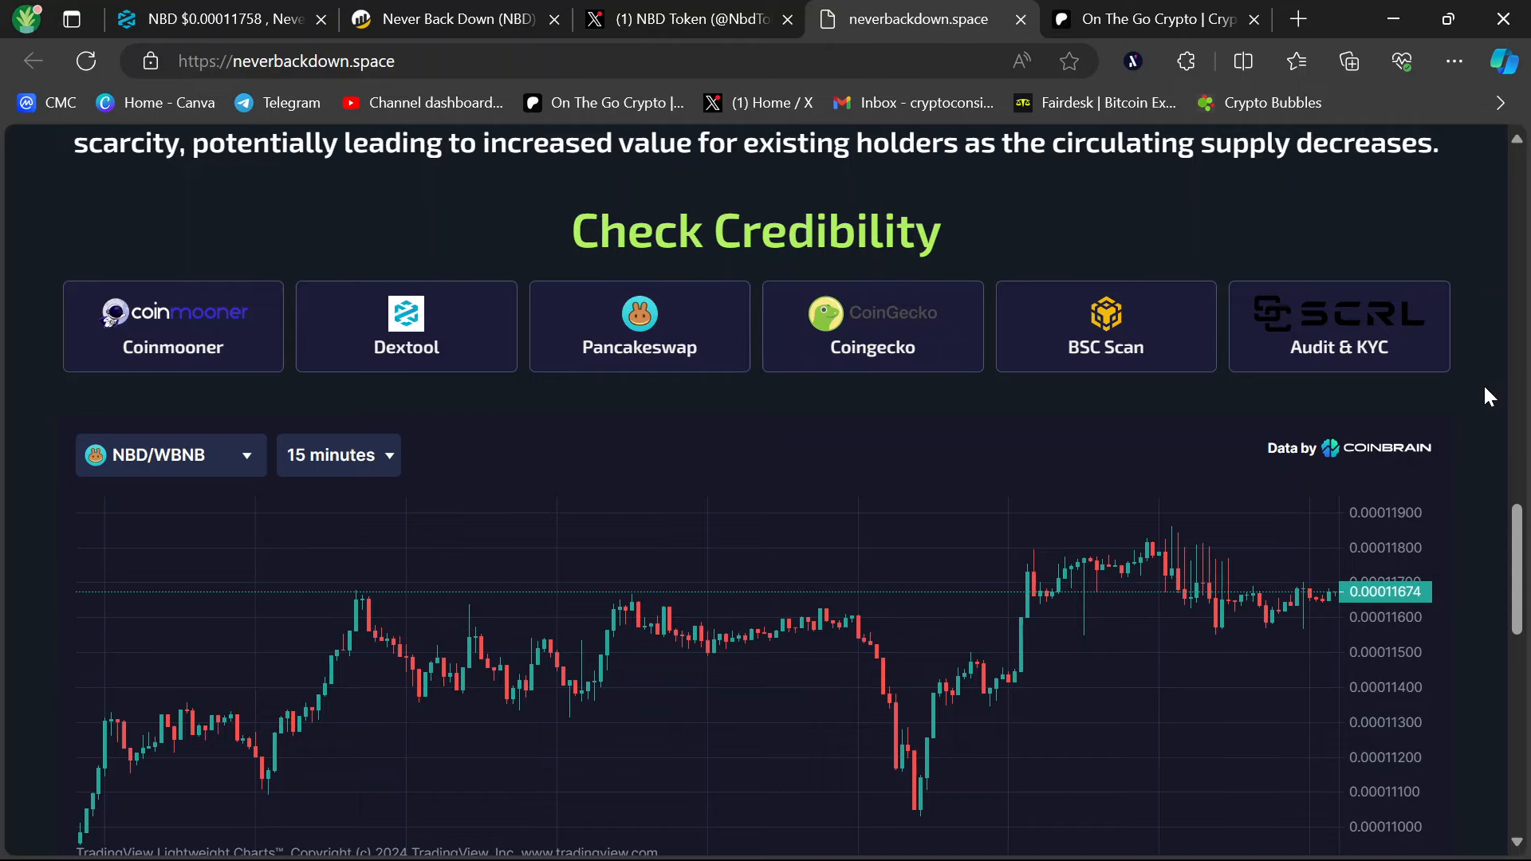
scroll(down, 3)
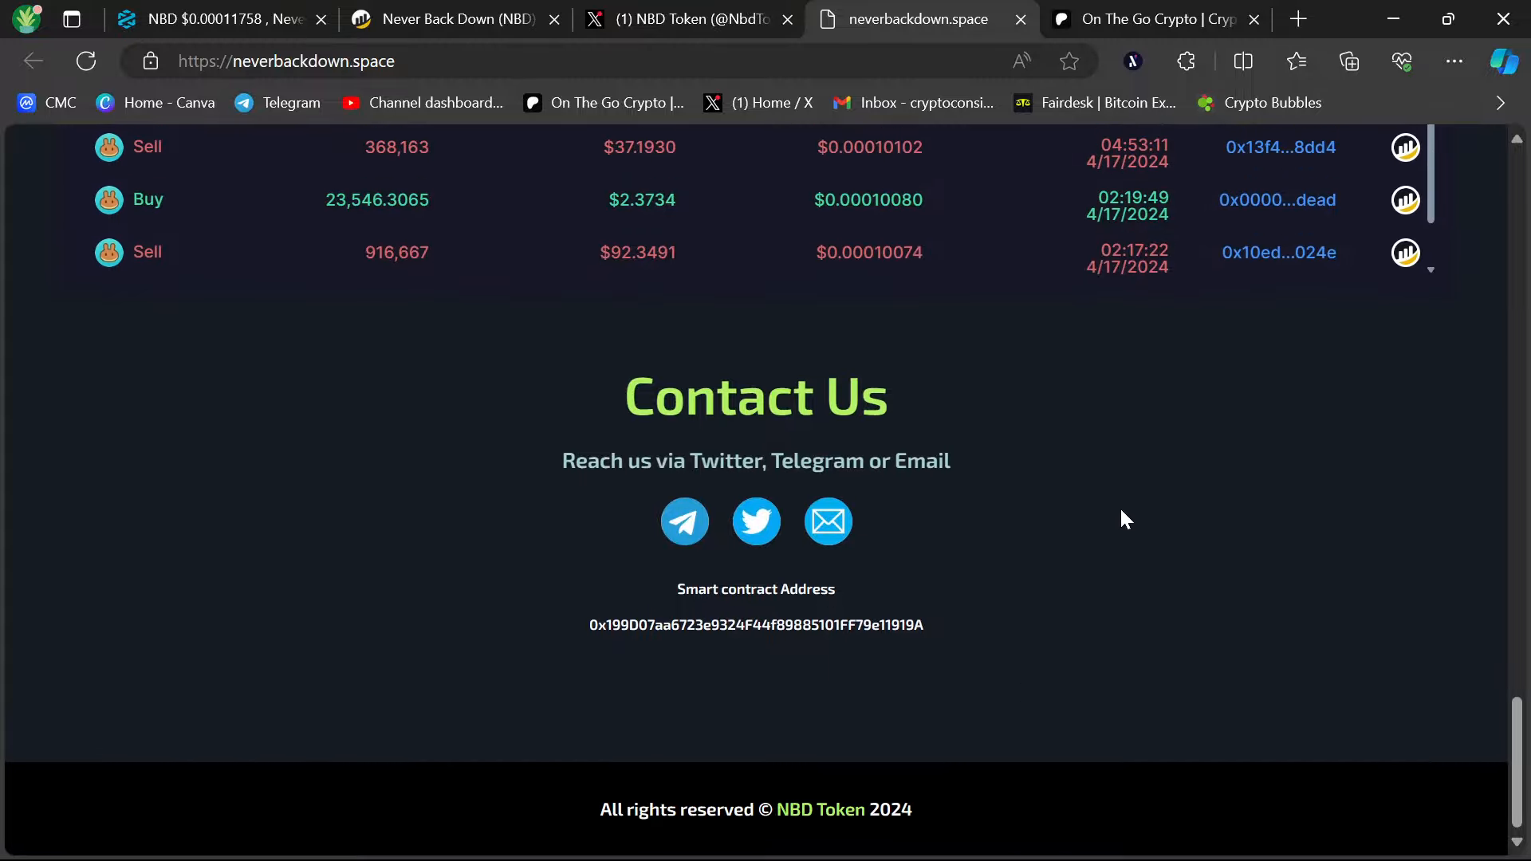
mouse_move(1019, 351)
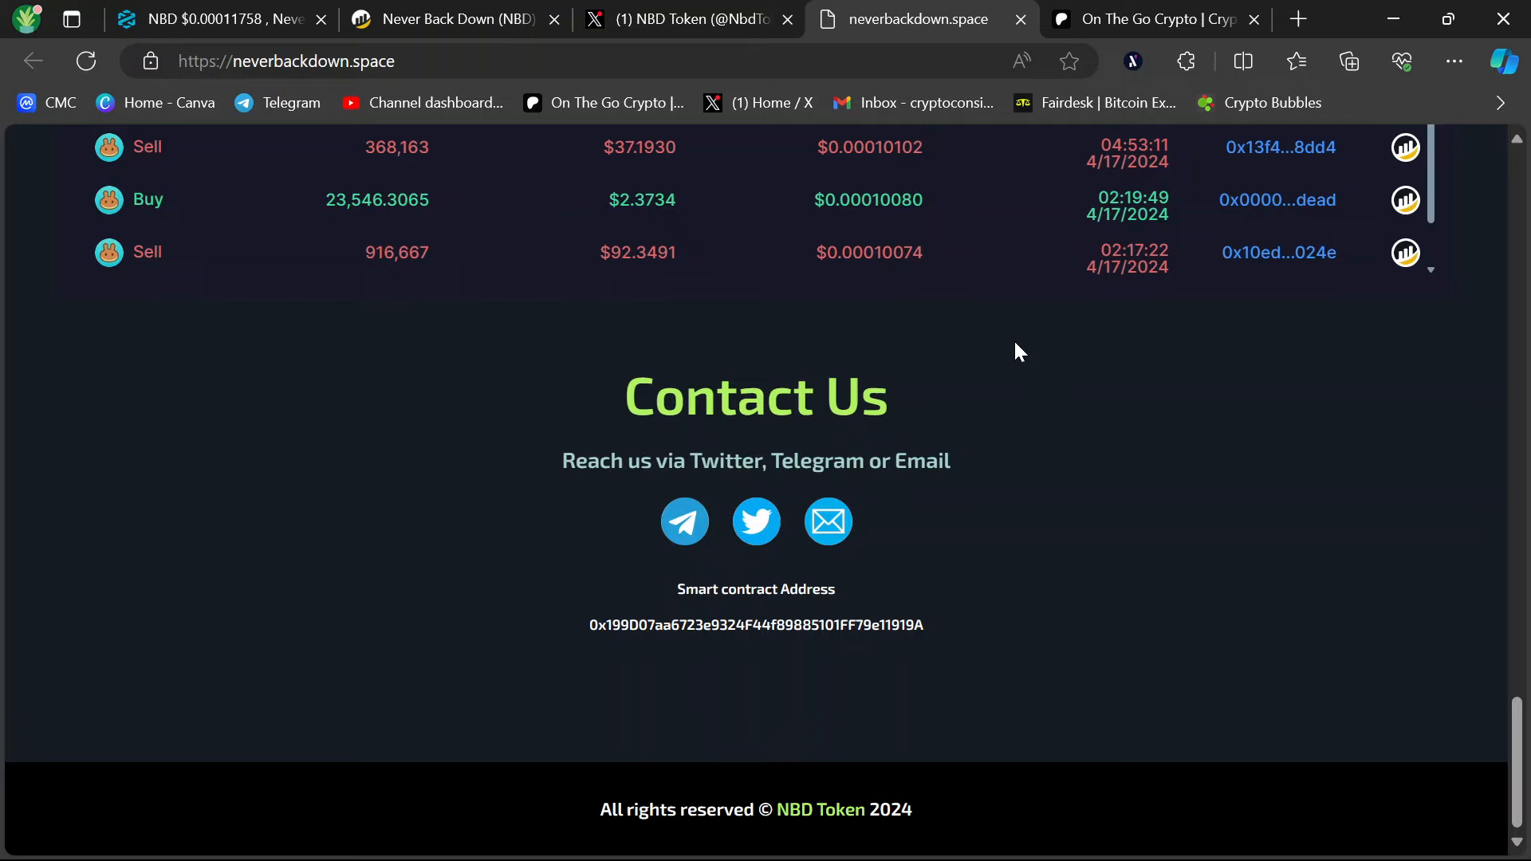
Return to DEXTools' NBD/WBNB pair page and look over its trade history, pool info and chart.
click(220, 19)
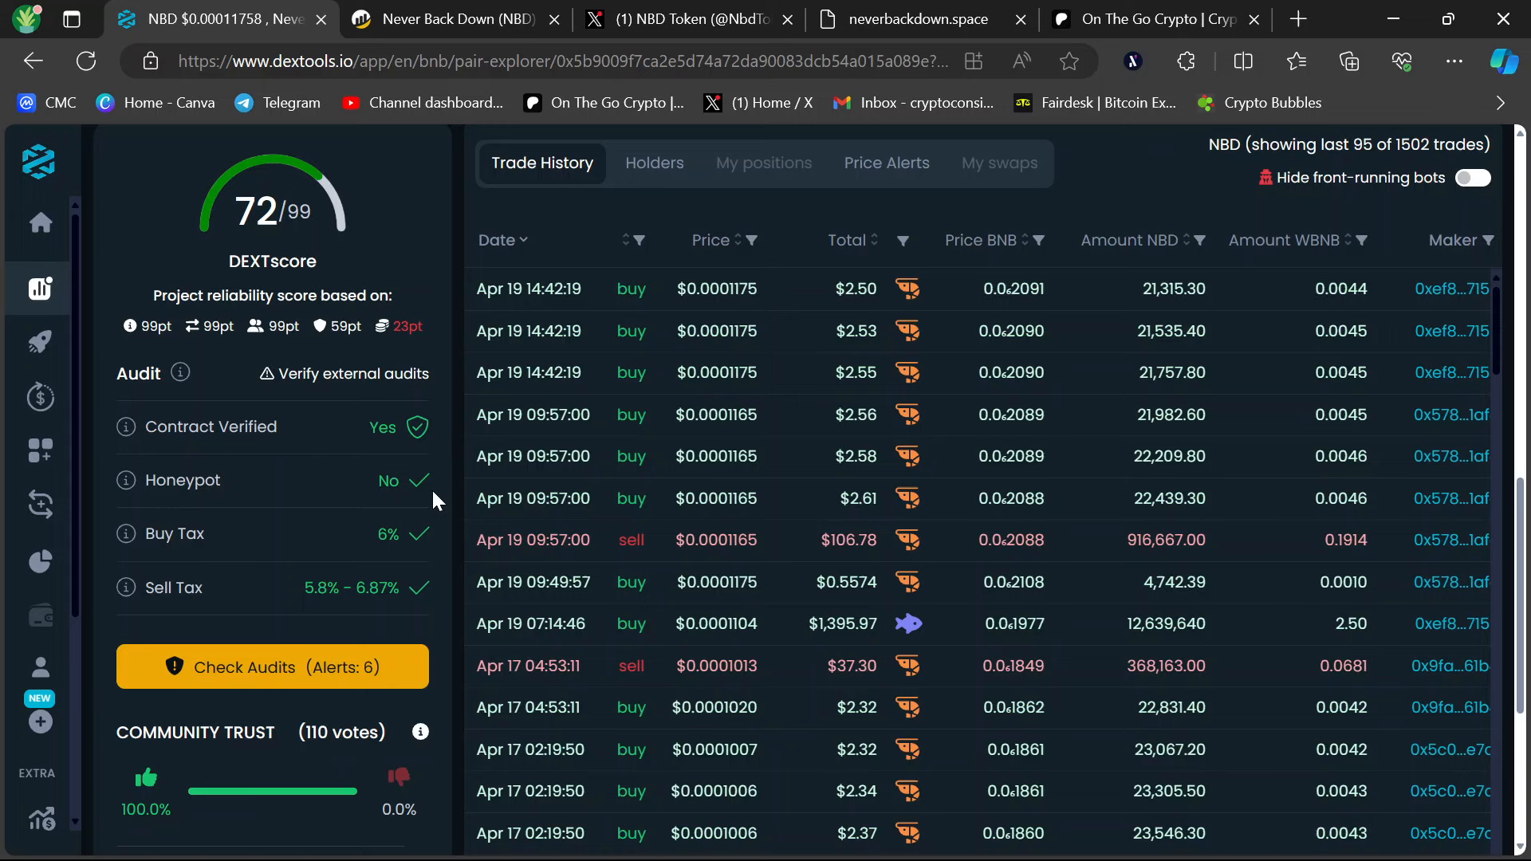
scroll(down, 3)
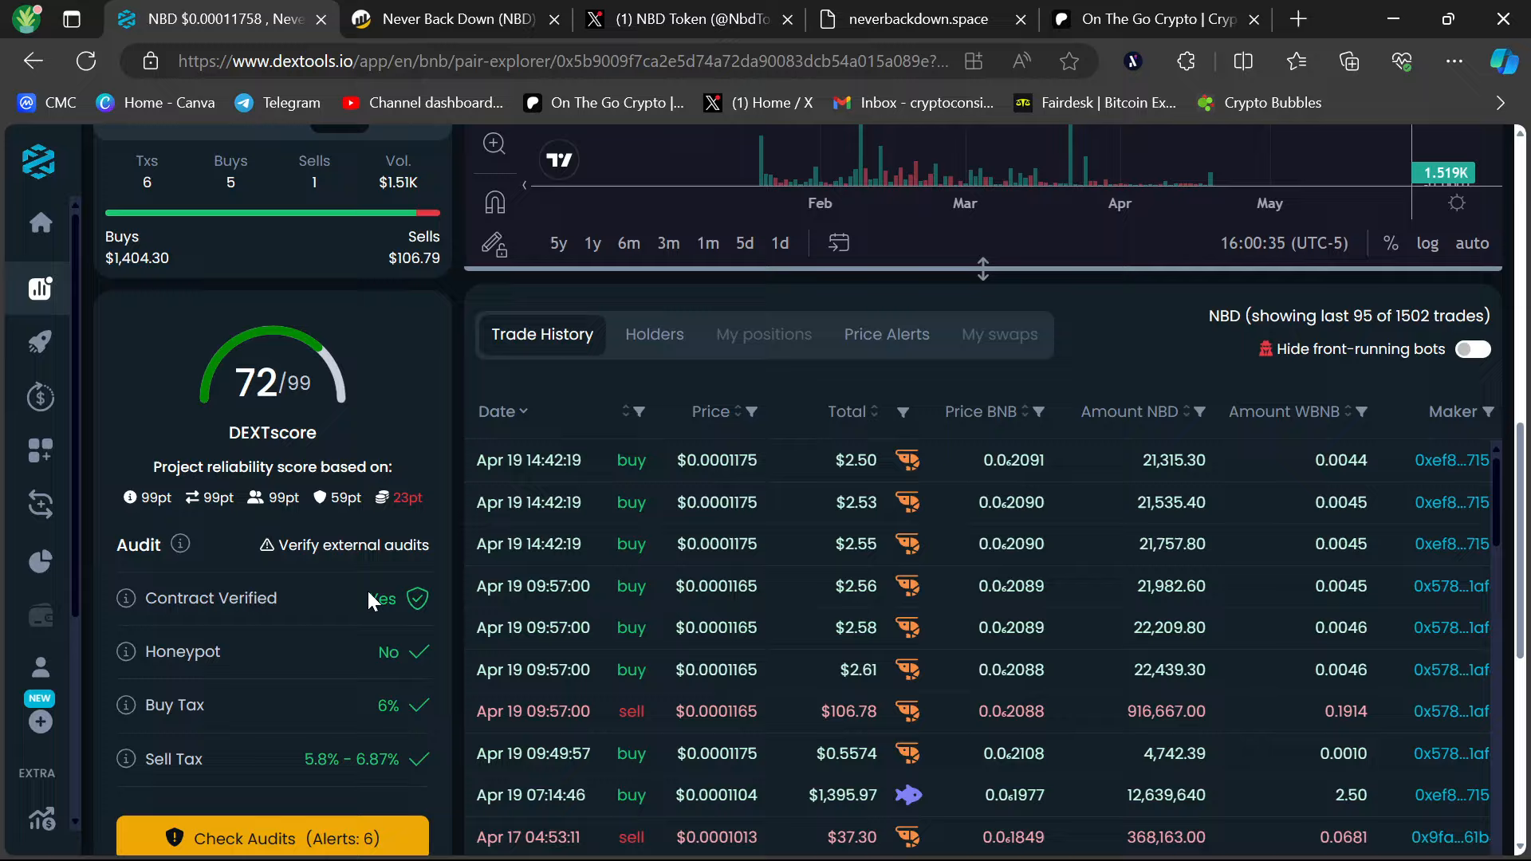
scroll(up, 3)
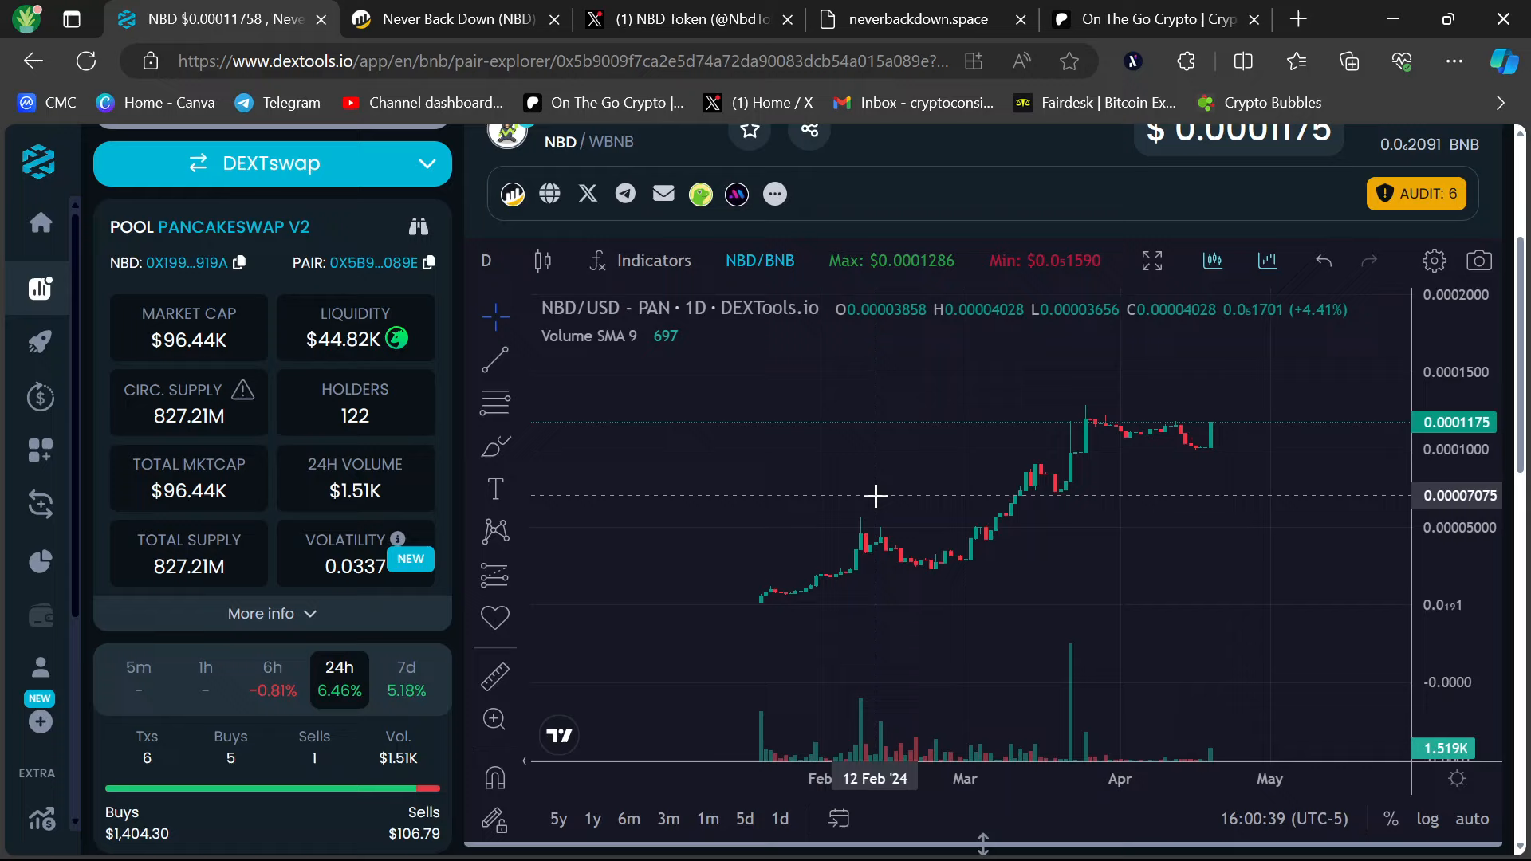
Briefly revisit the neverbackdown.space Contact Us section, then return to the DEXTools NBD/WBNB pair page.
click(912, 19)
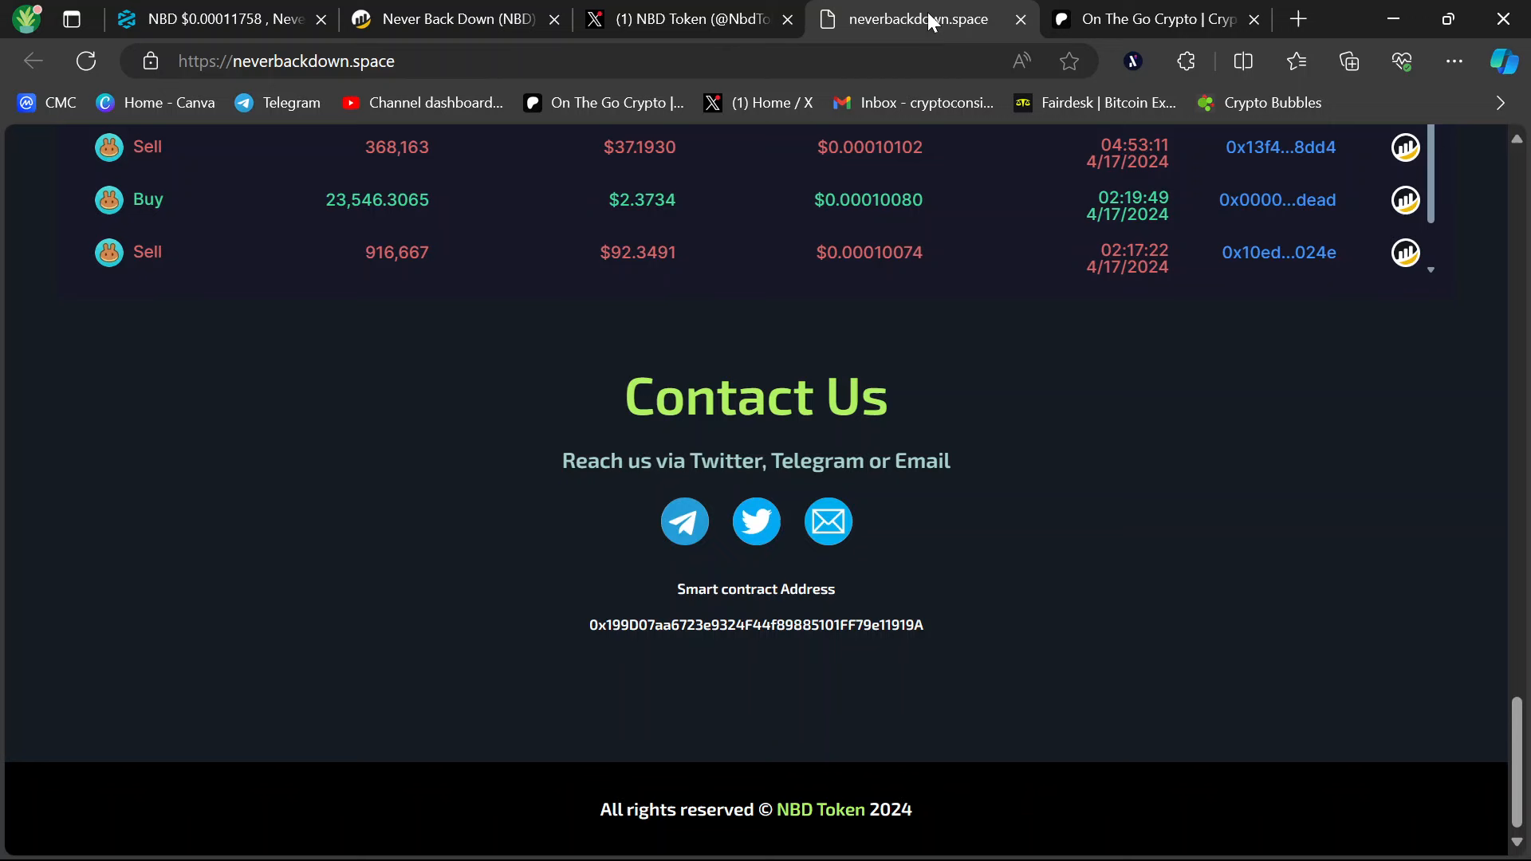
click(215, 19)
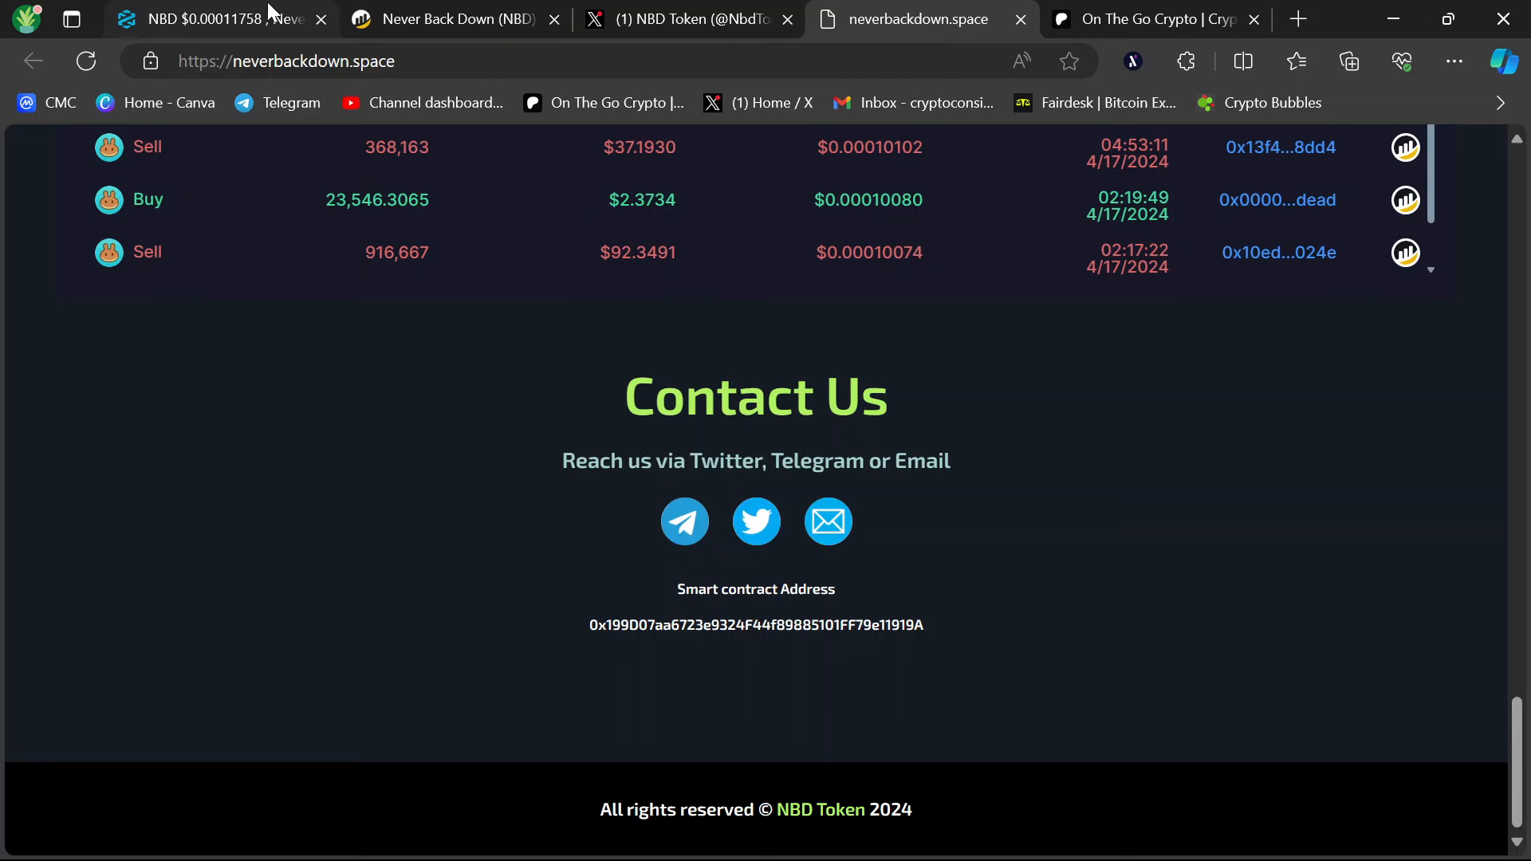
click(215, 19)
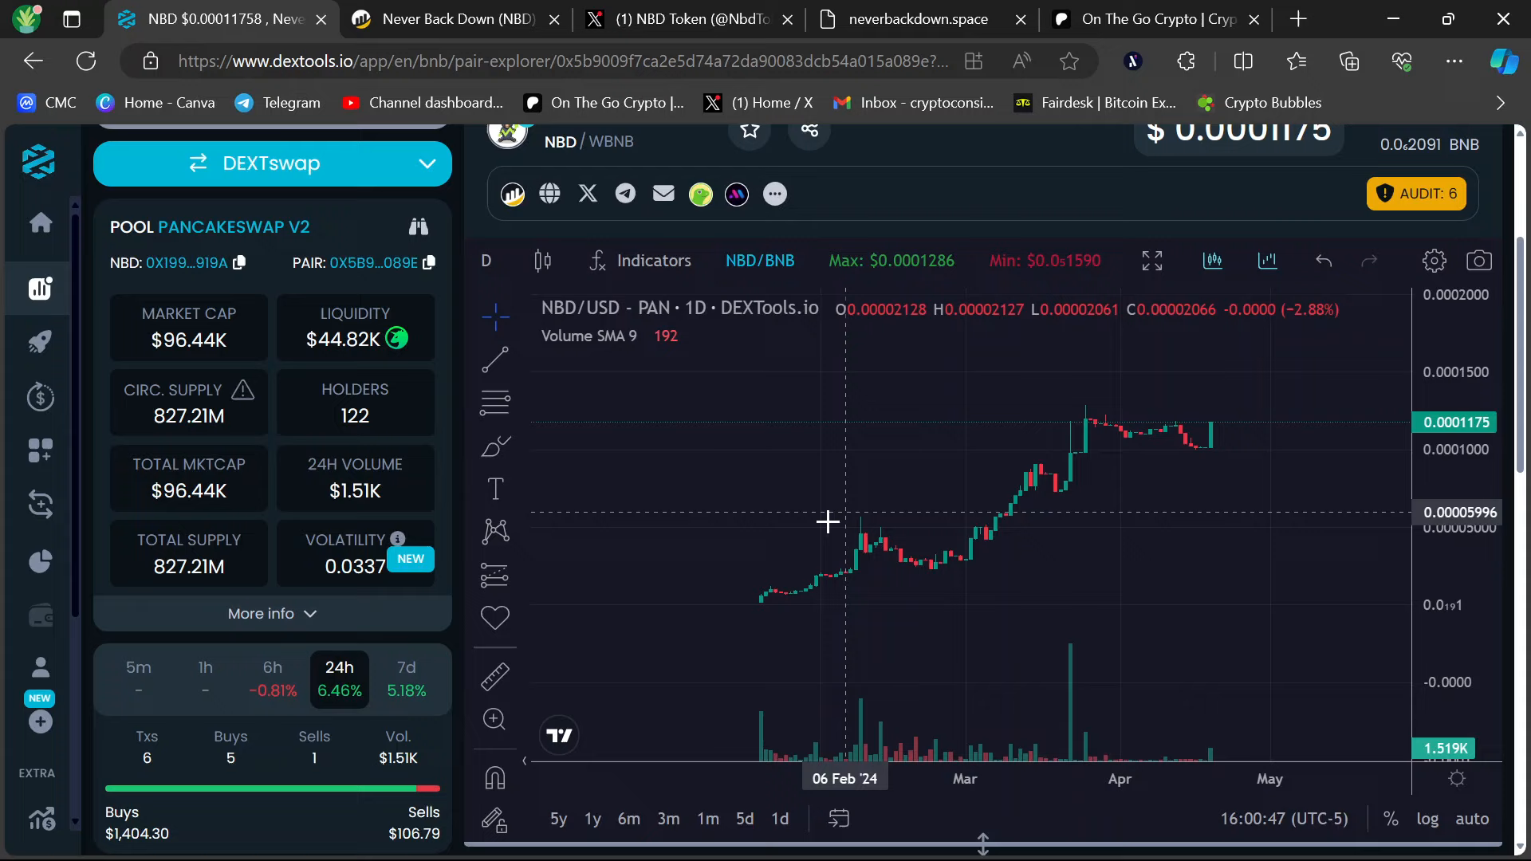
mouse_move(861, 545)
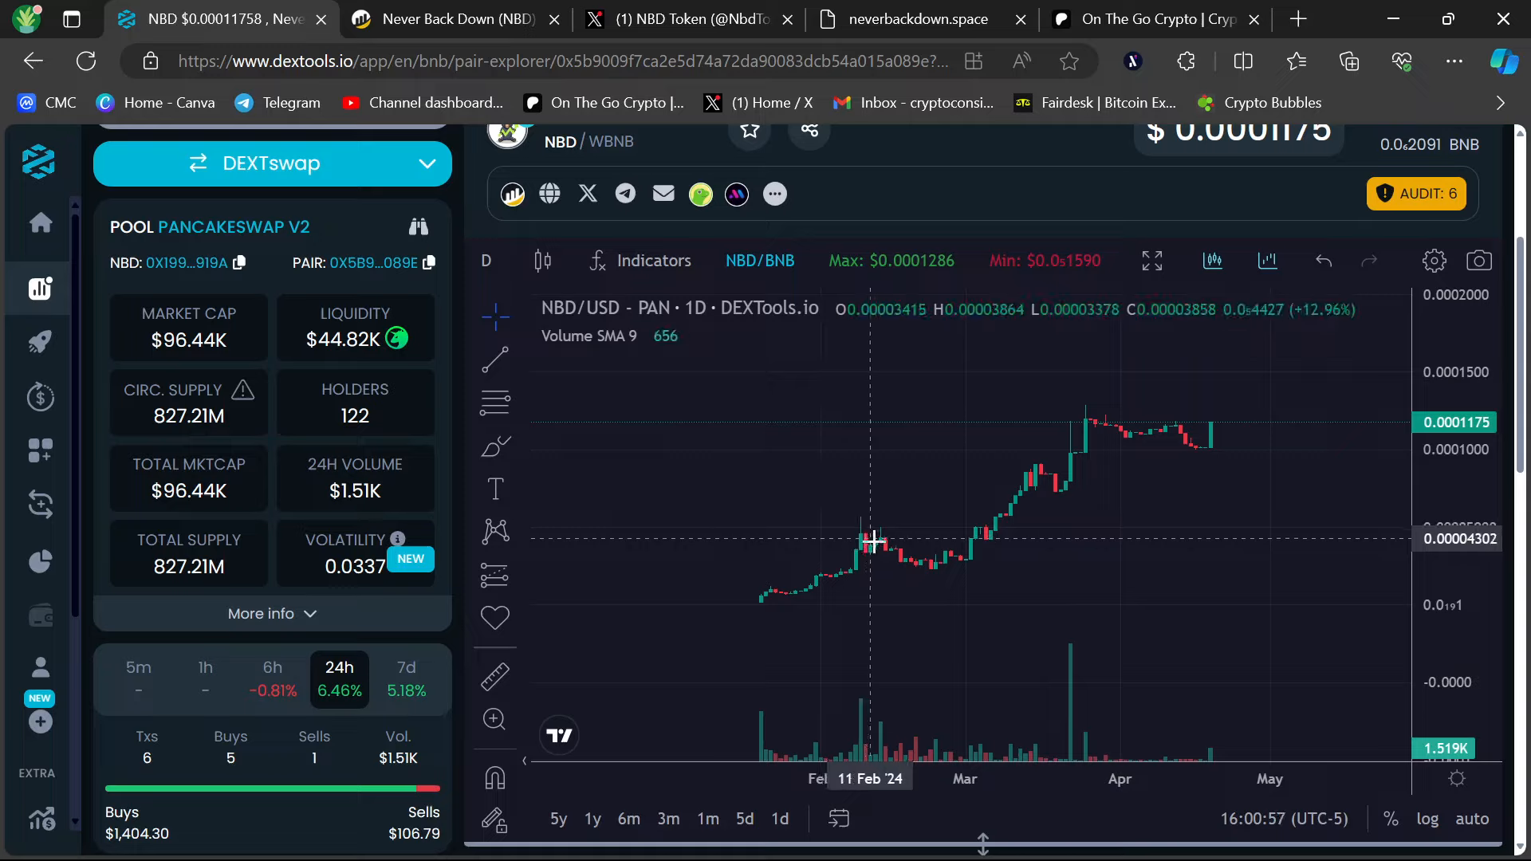
mouse_move(859, 556)
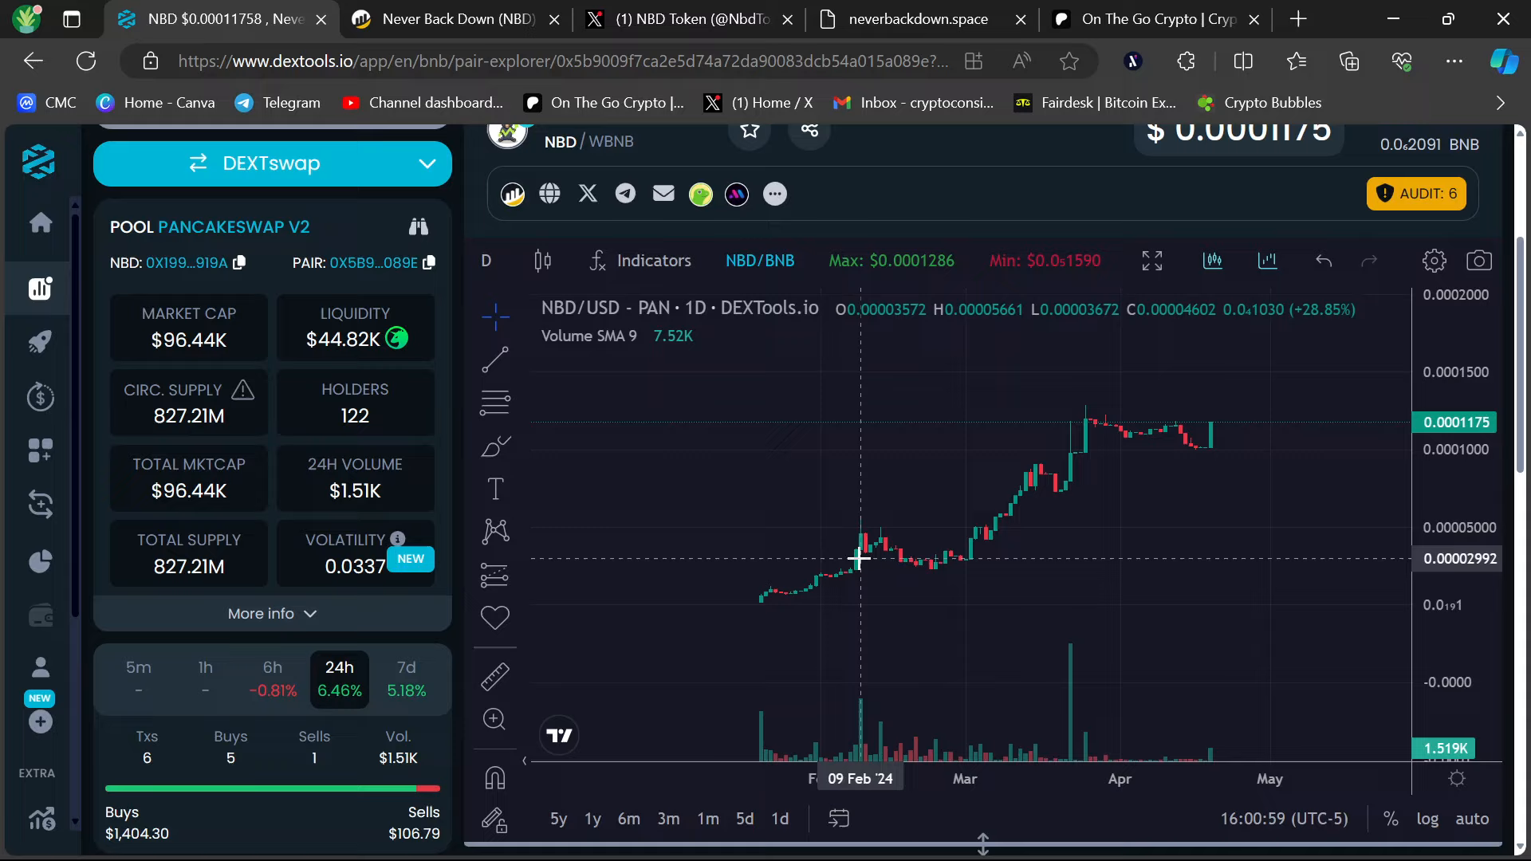
mouse_move(863, 558)
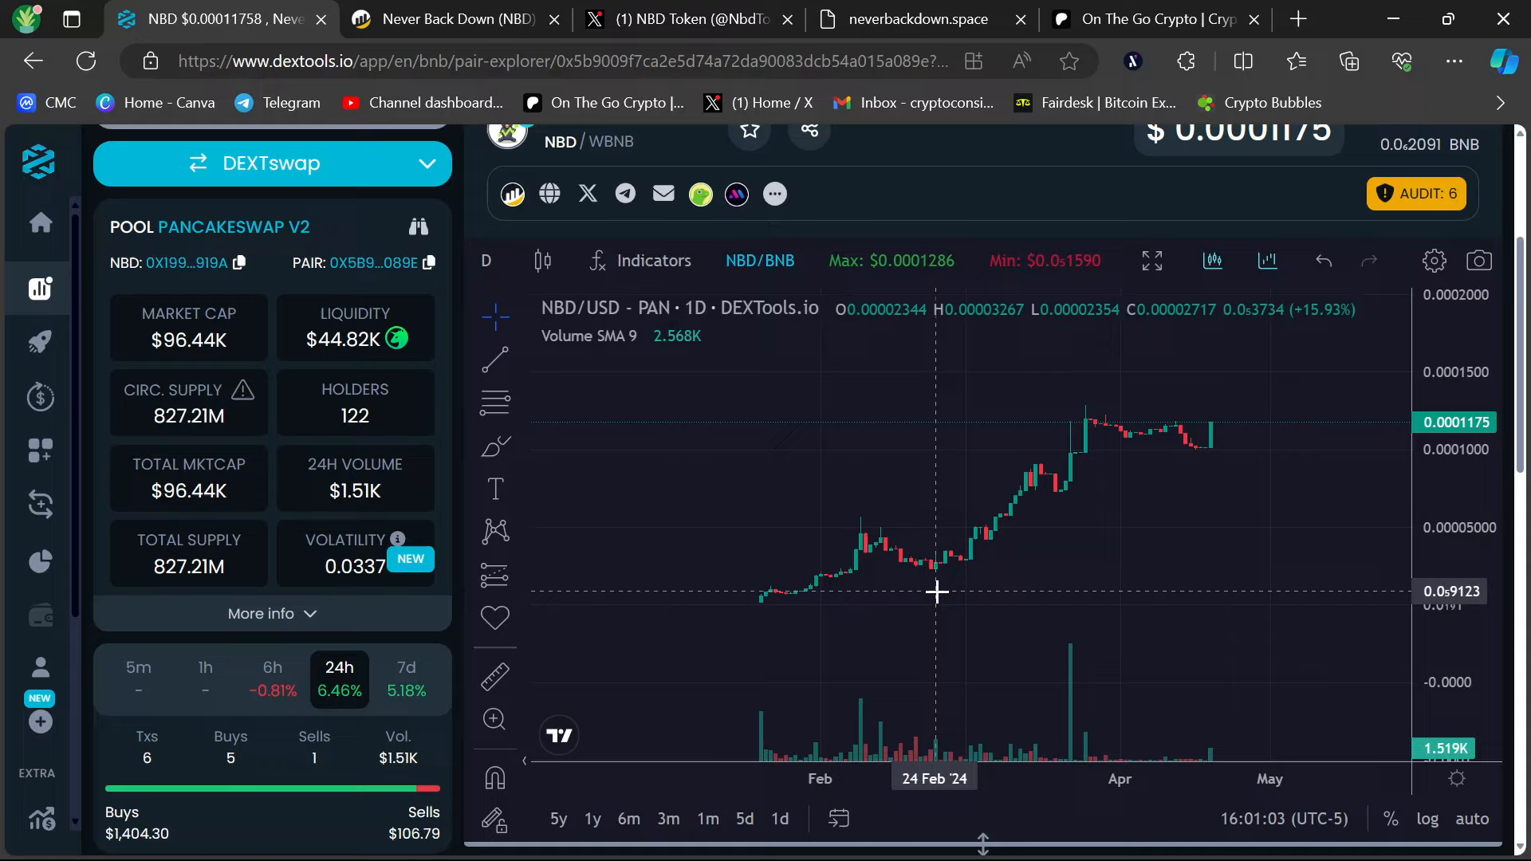
mouse_move(1079, 542)
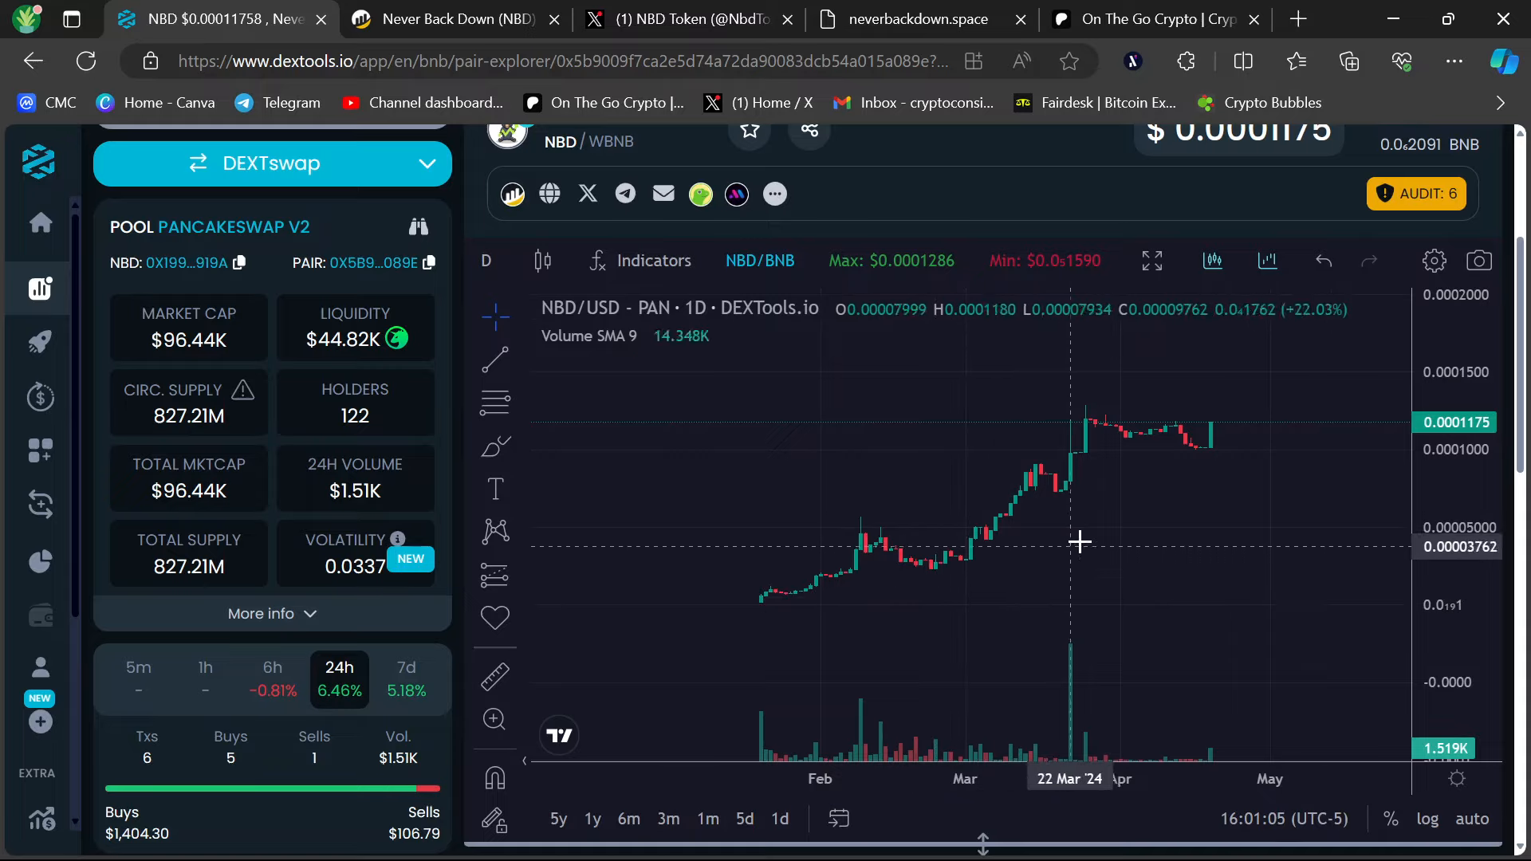
mouse_move(1228, 469)
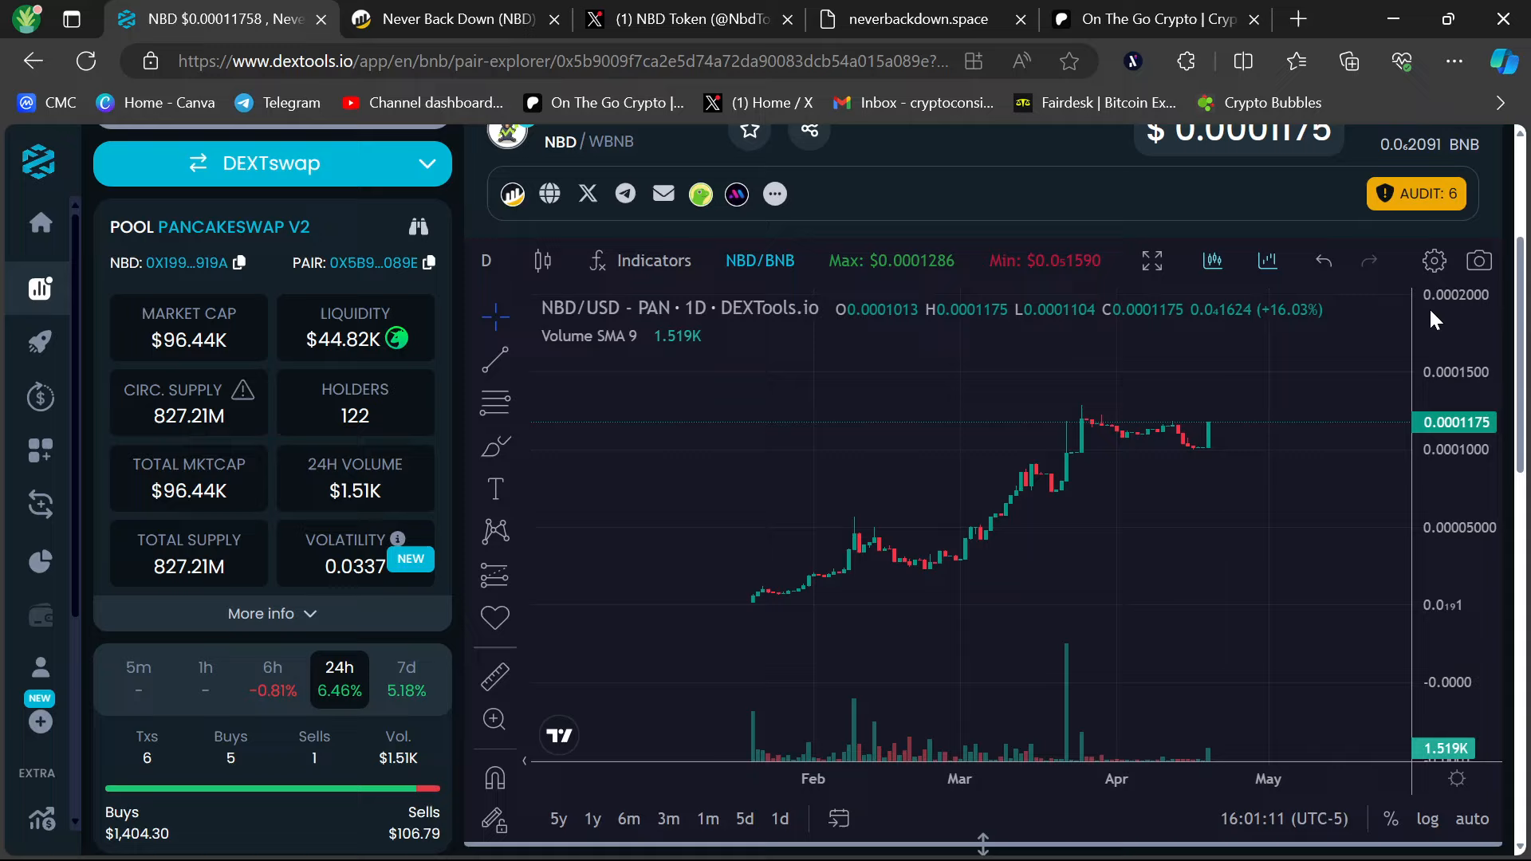
mouse_move(791, 237)
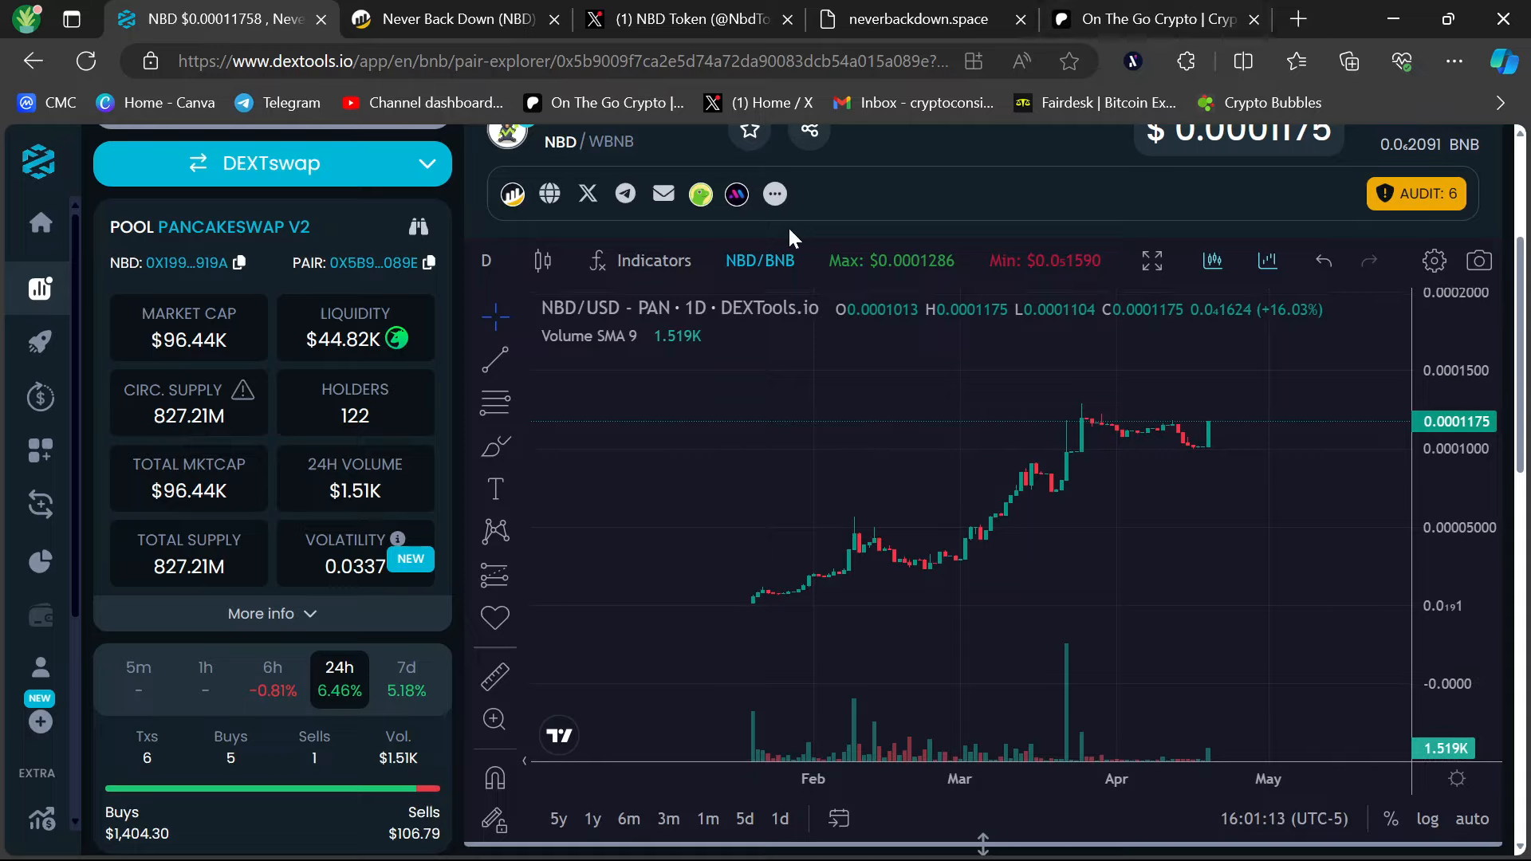
mouse_move(1020, 202)
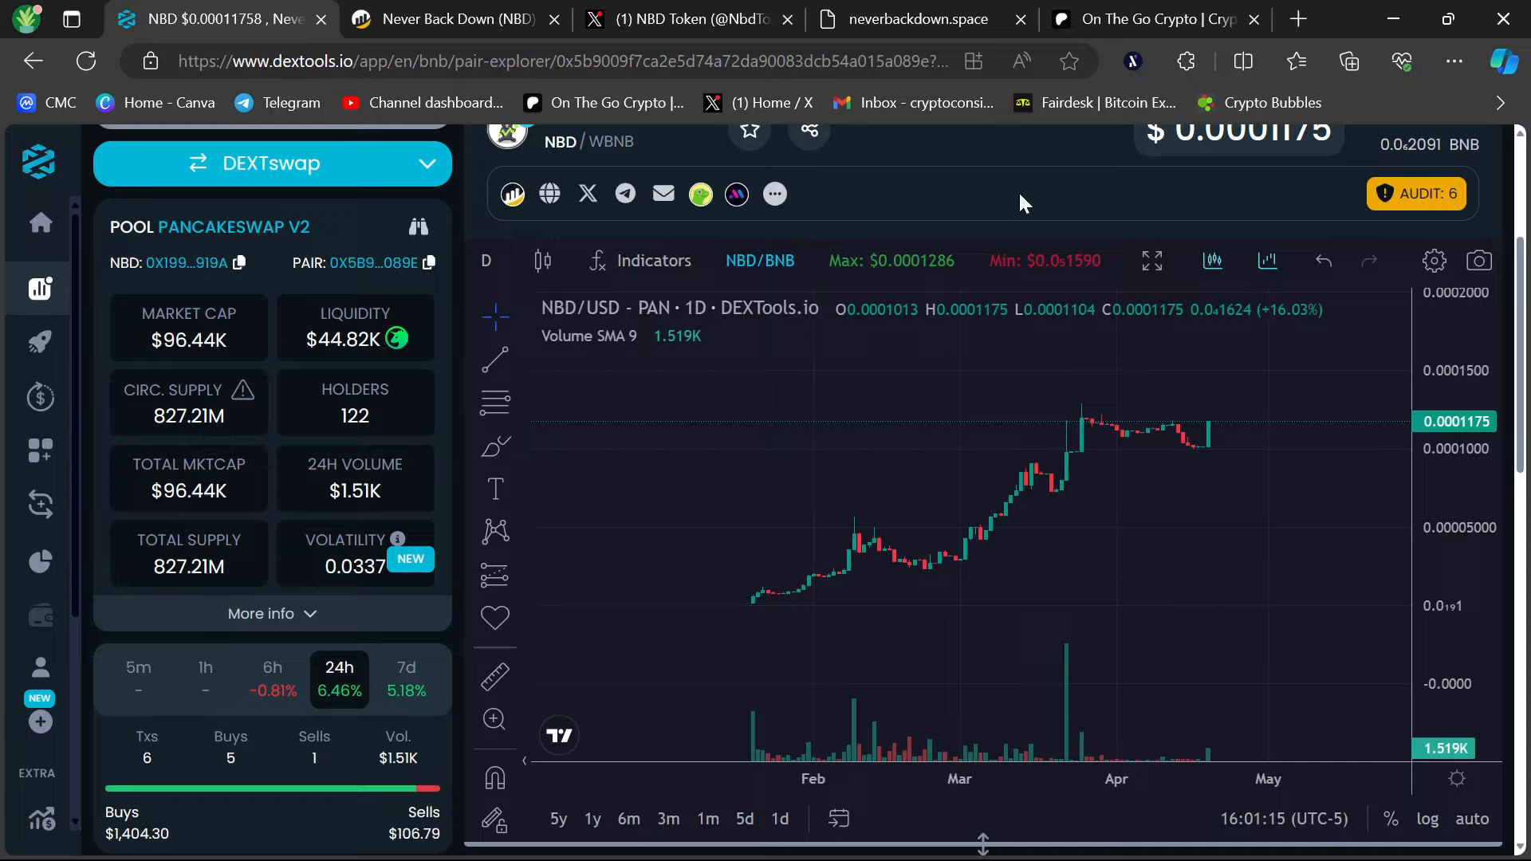
mouse_move(137, 355)
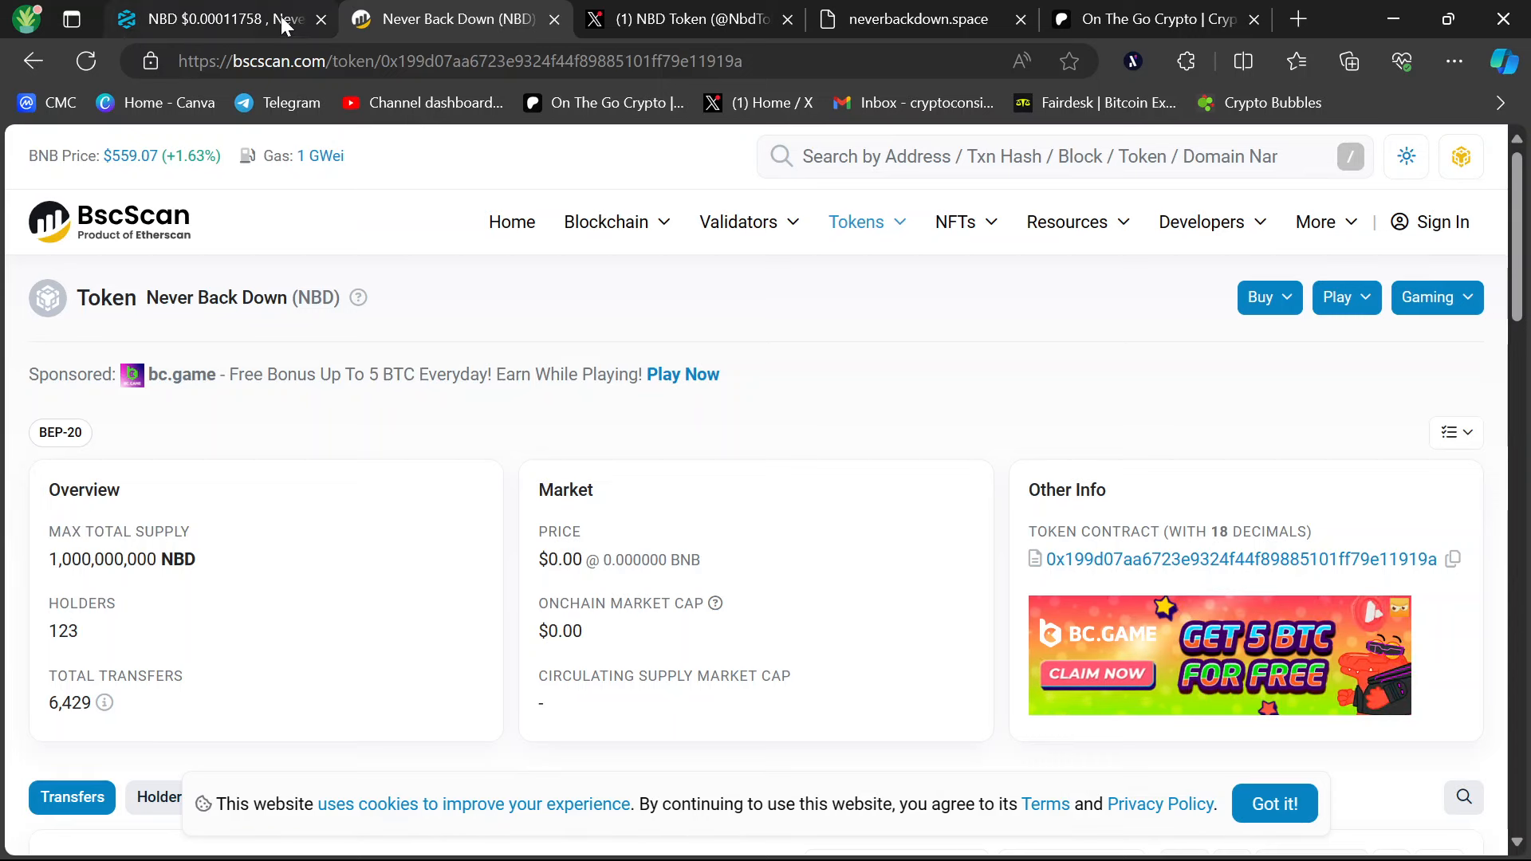
Bring the DEXTools NBD/USD daily price chart back into view to check its latest candle.
click(215, 19)
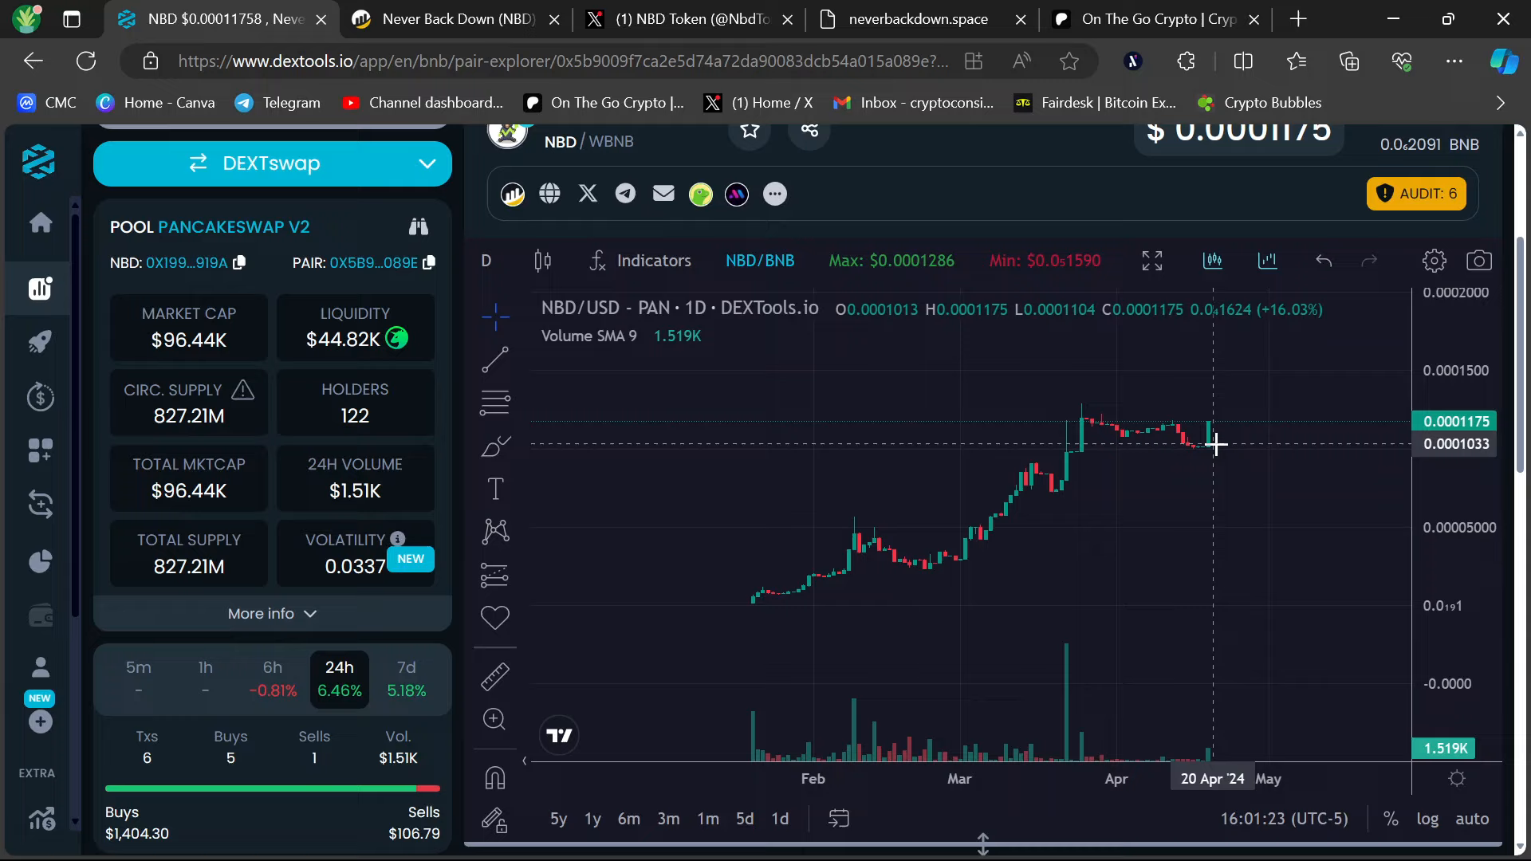
mouse_move(762, 607)
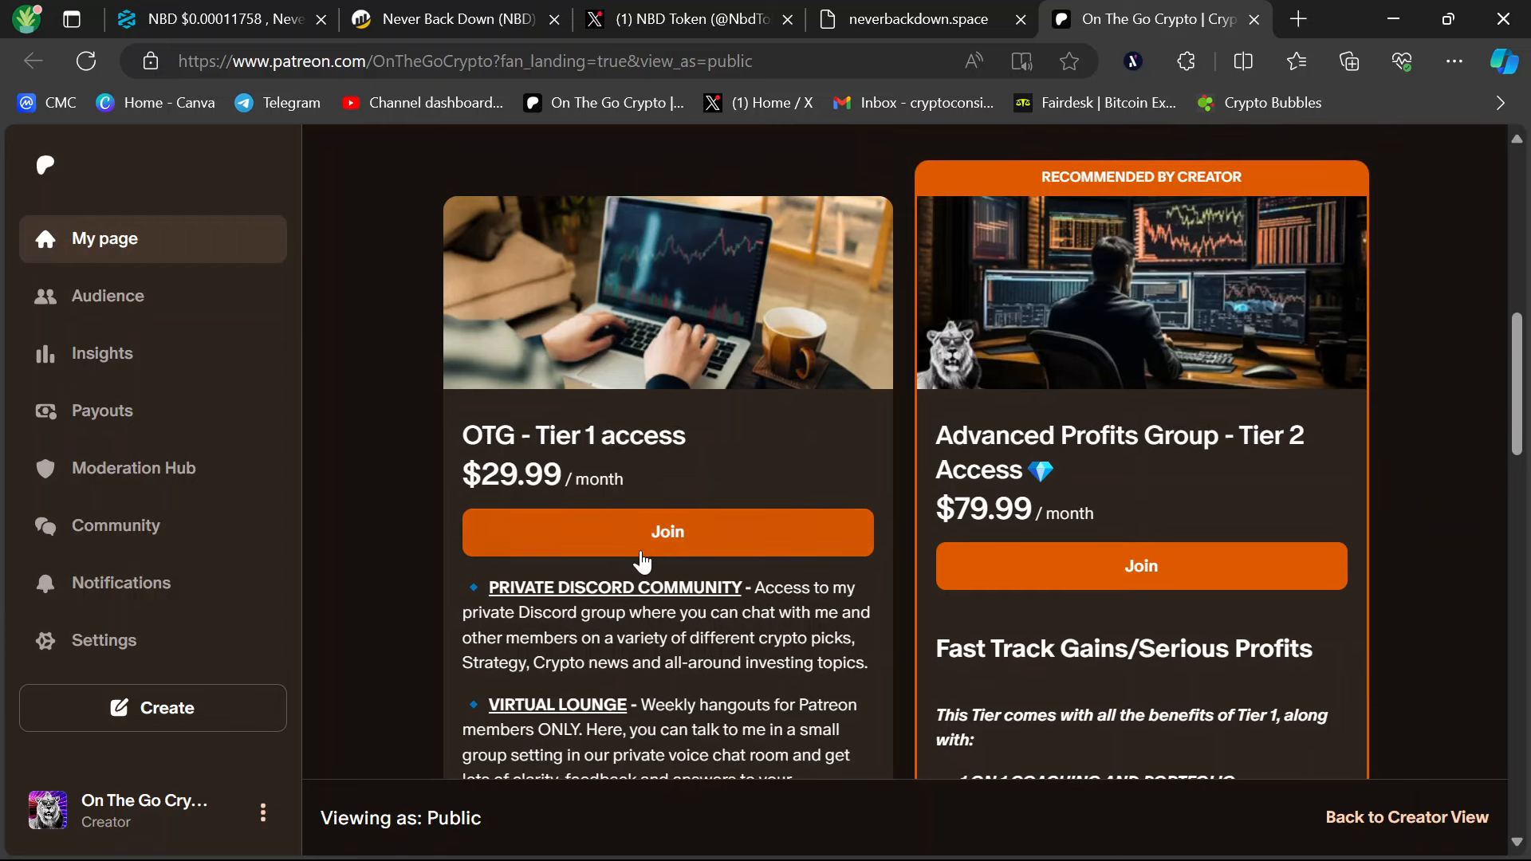
scroll(down, 3)
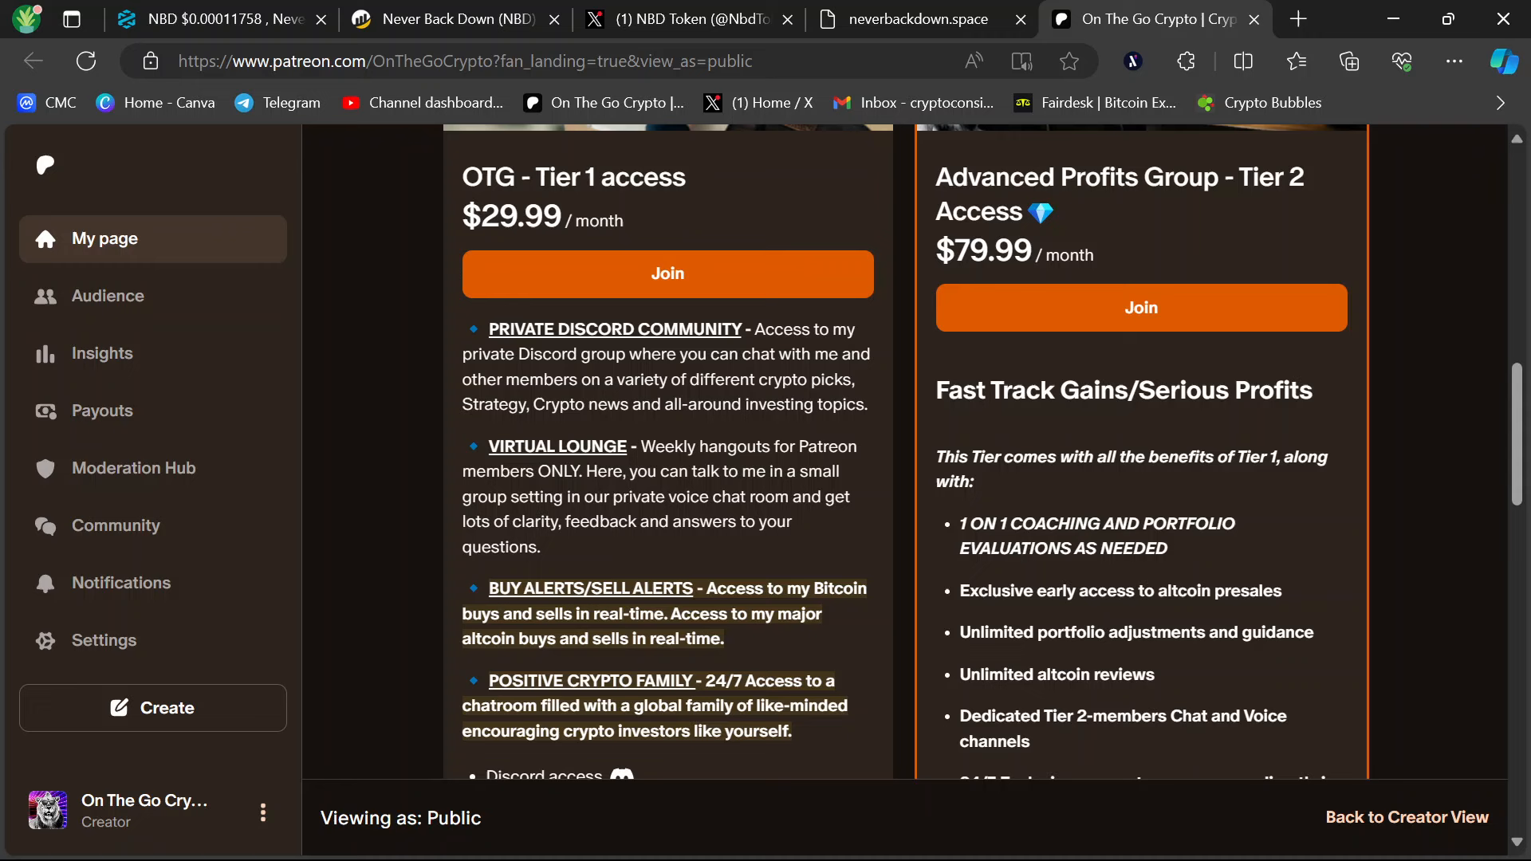
scroll(down, 3)
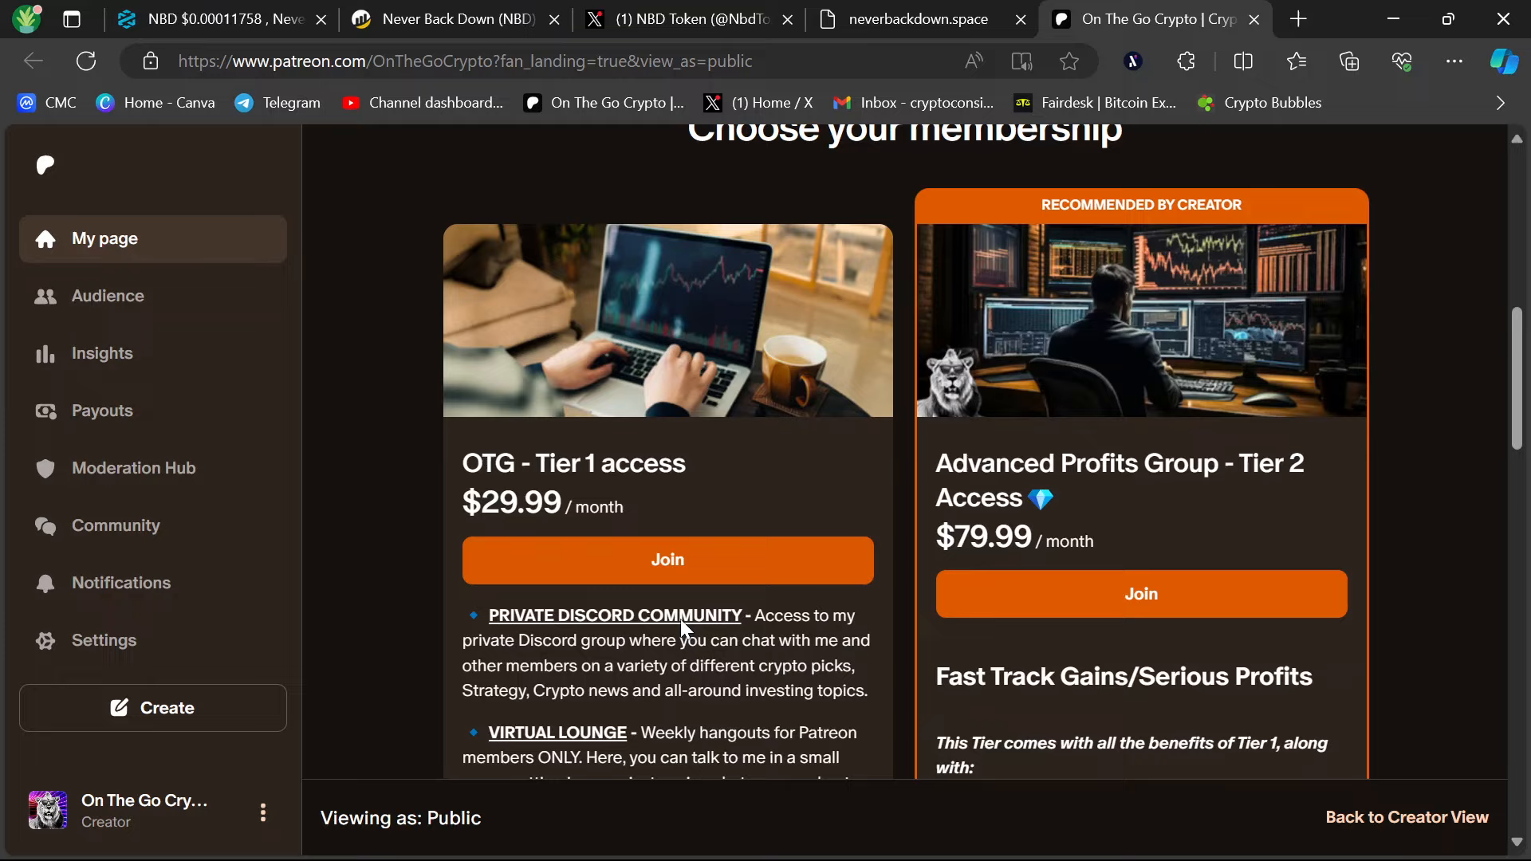
mouse_move(861, 545)
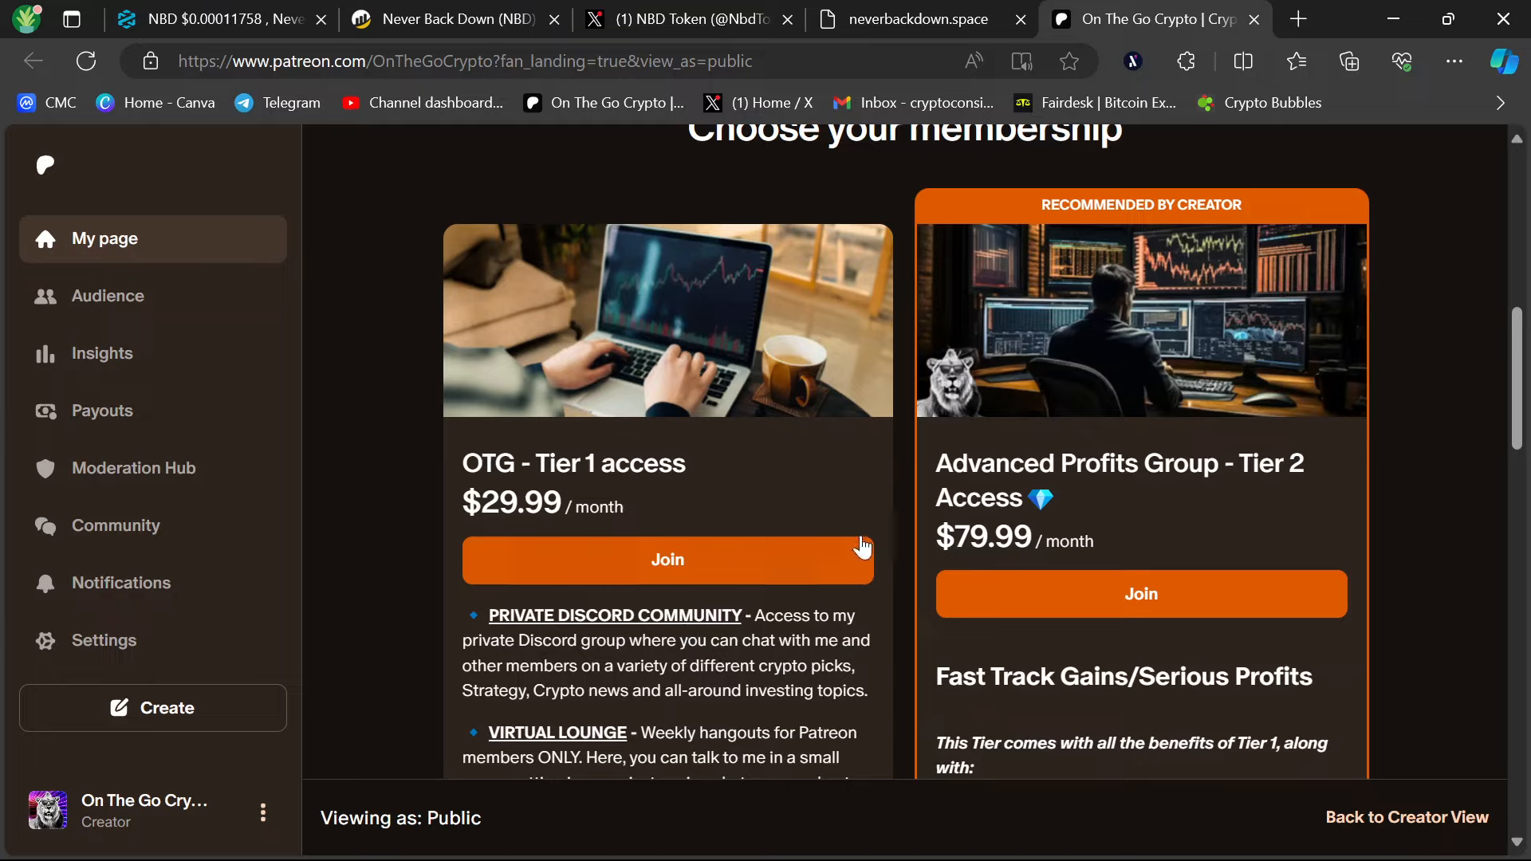
mouse_move(652, 541)
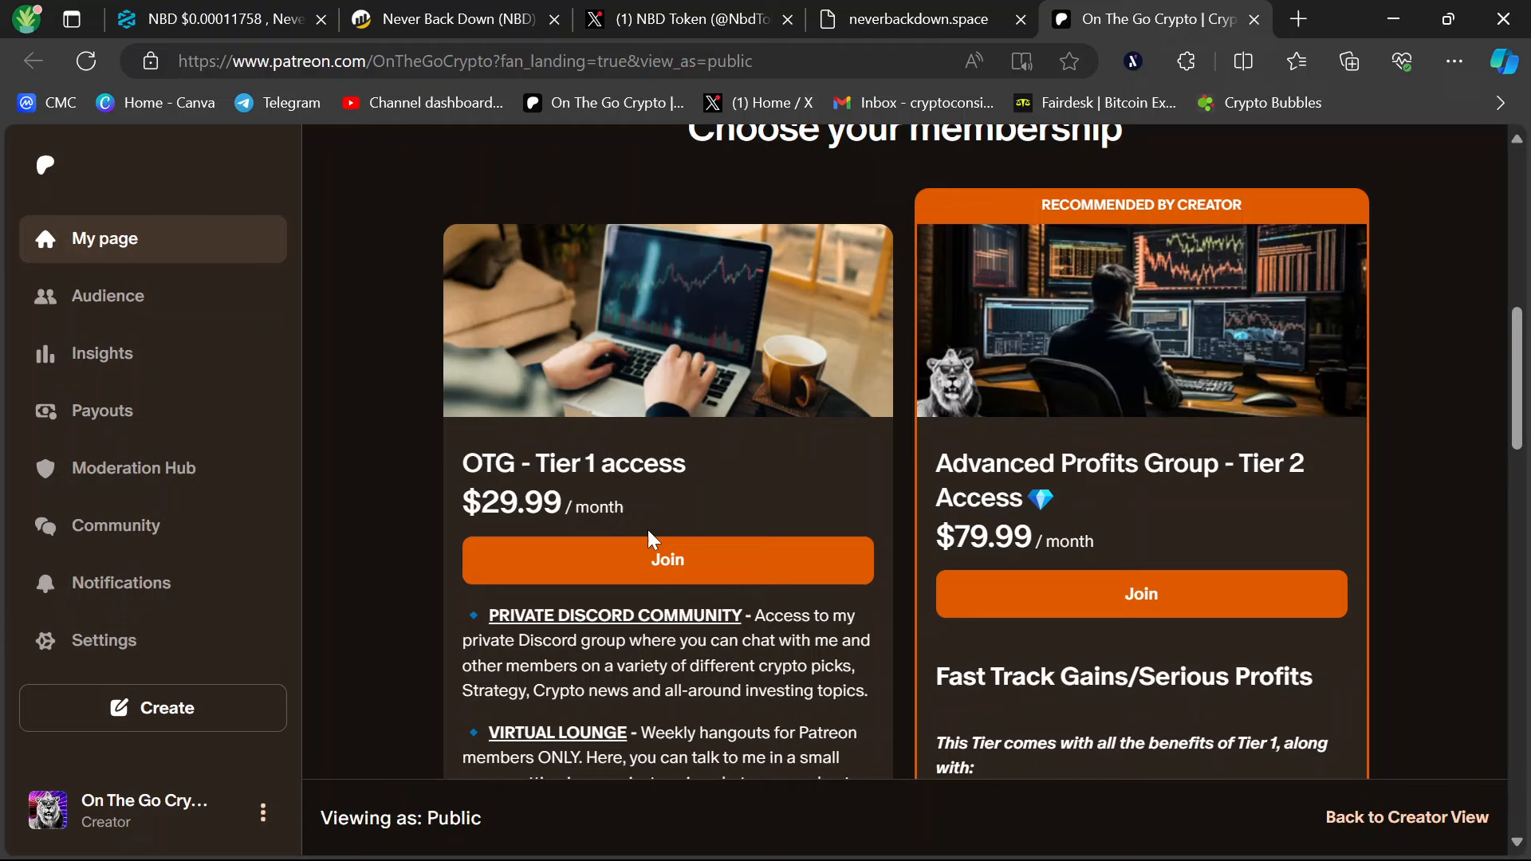
mouse_move(1425, 654)
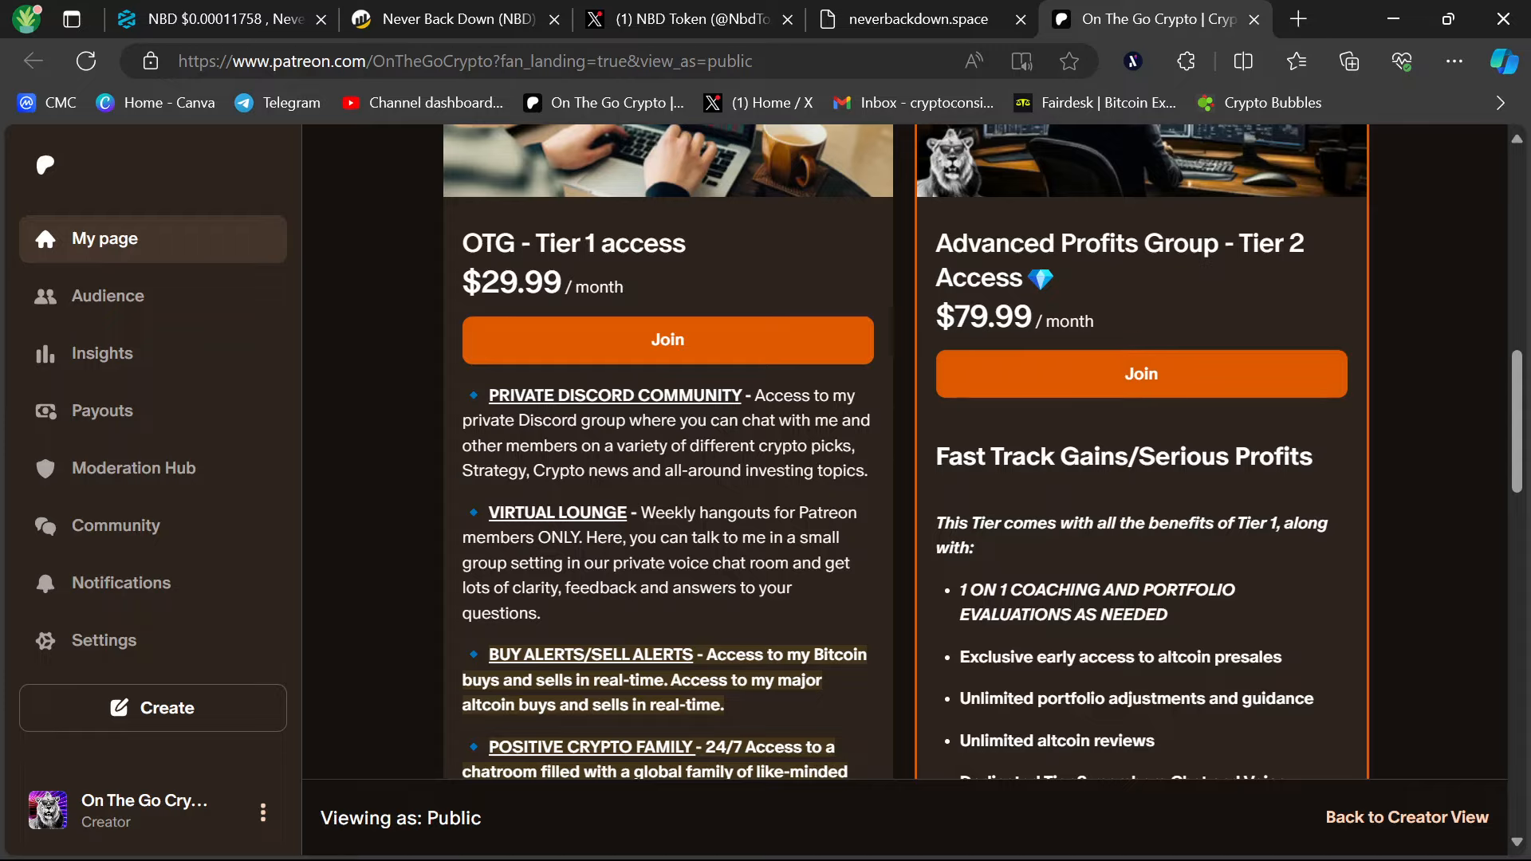
scroll(down, 3)
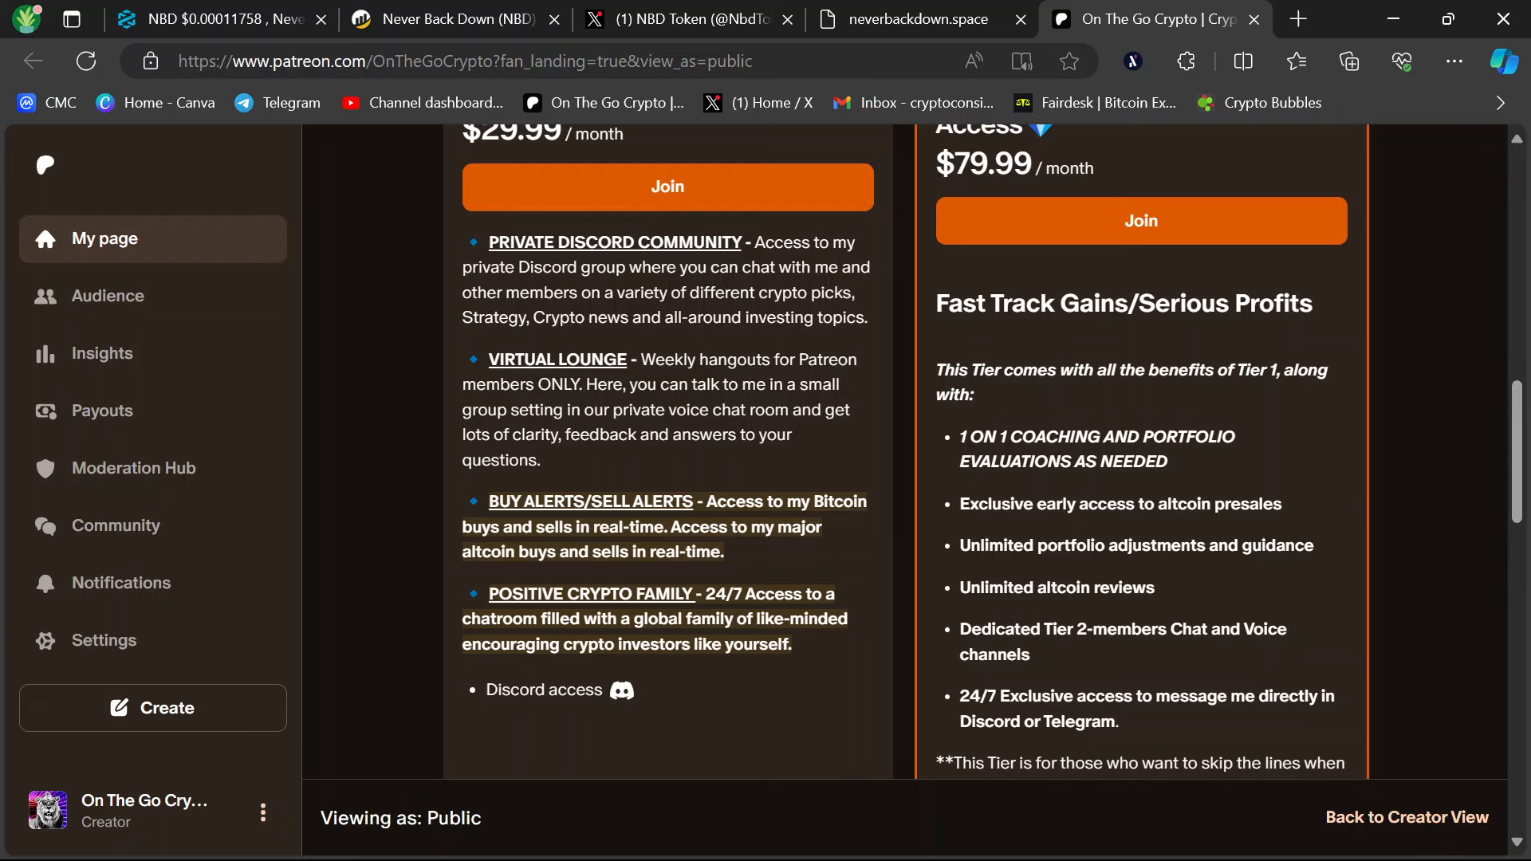
scroll(down, 3)
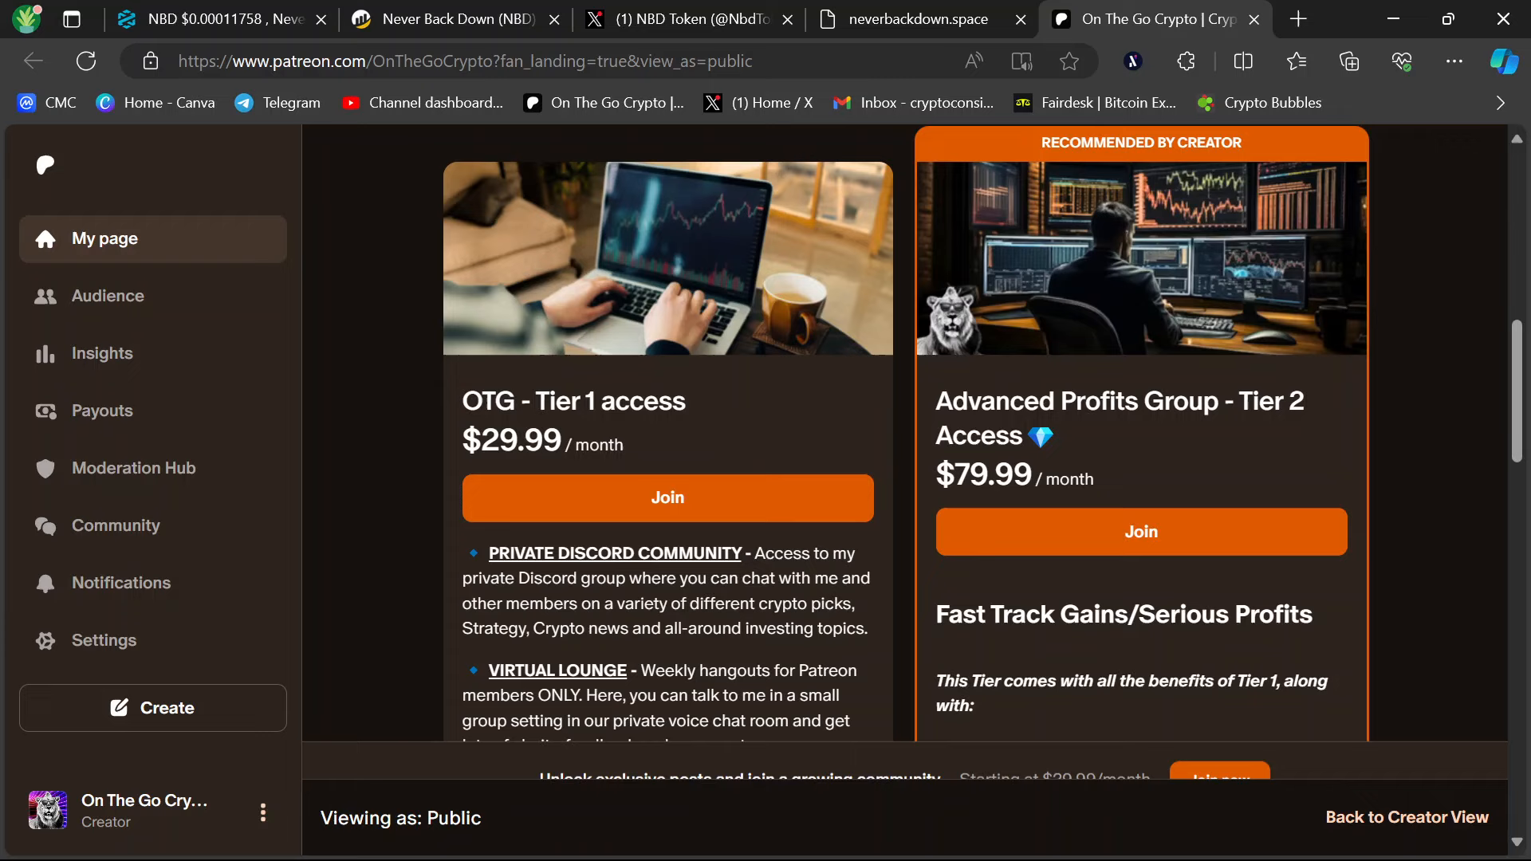
scroll(down, 3)
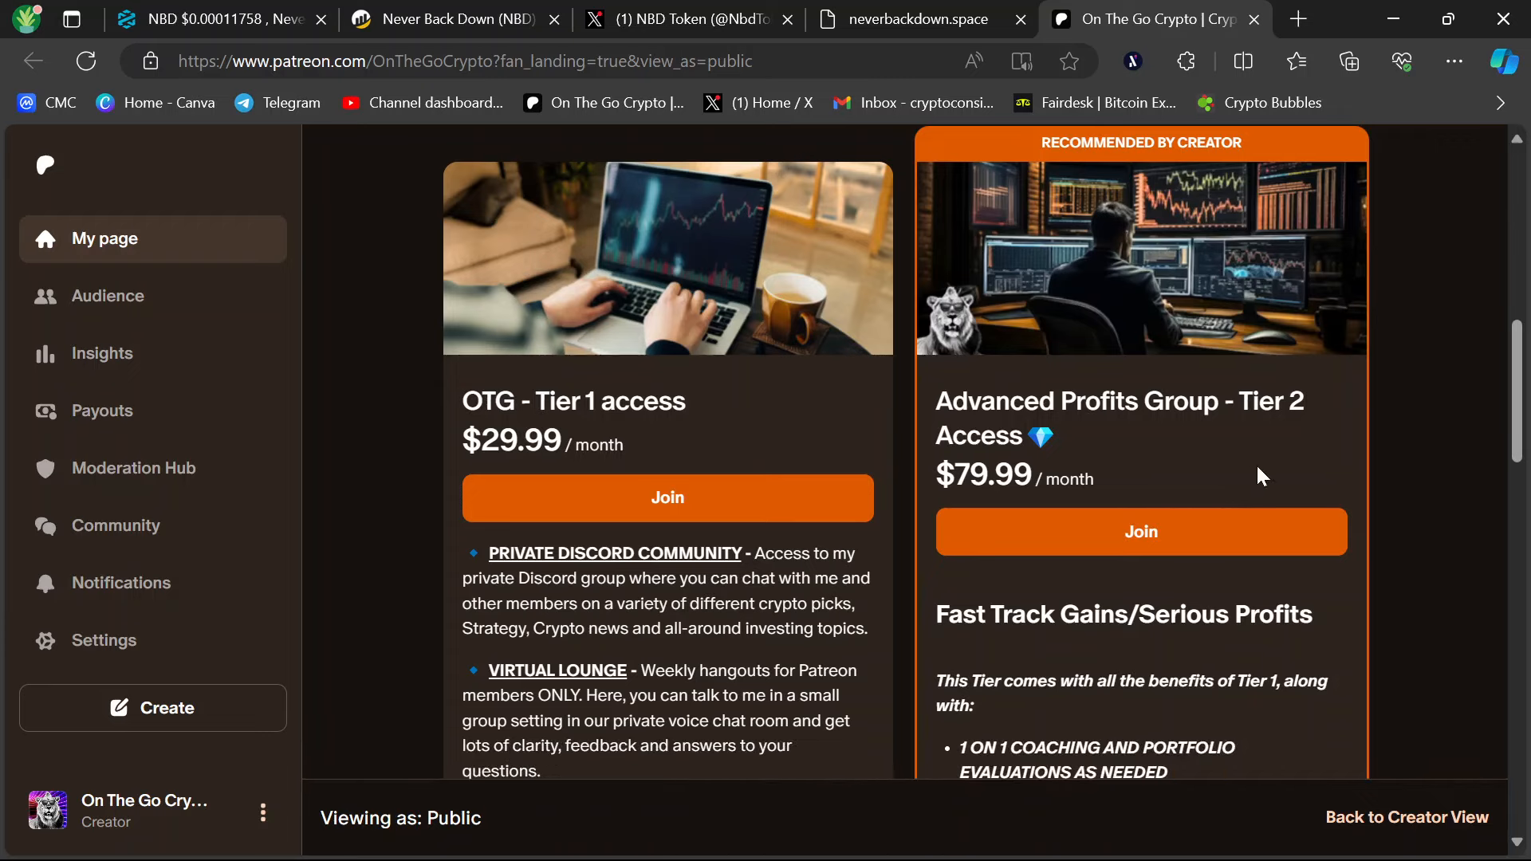
scroll(down, 3)
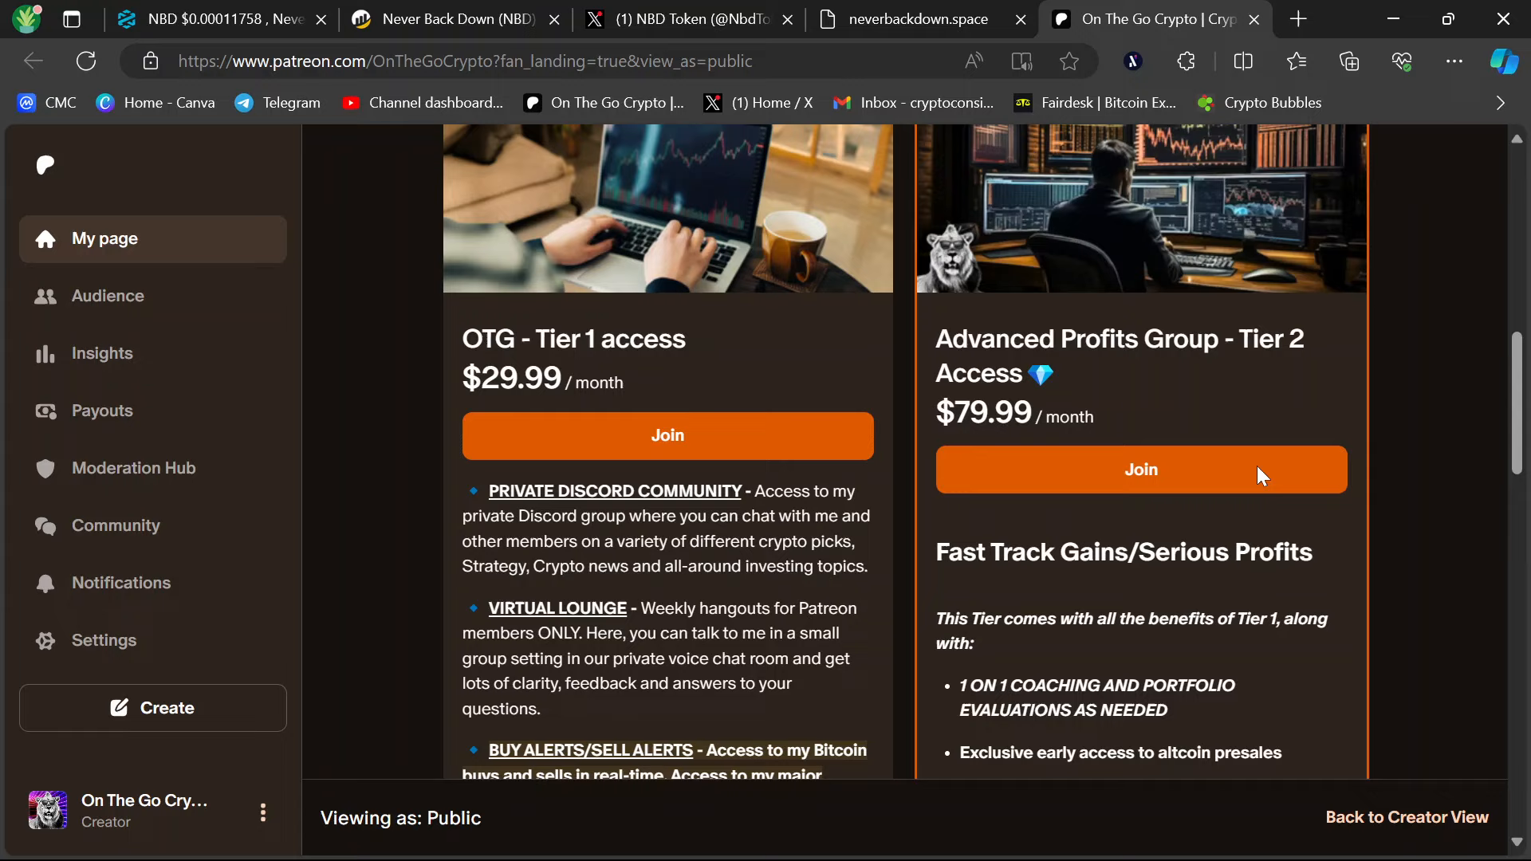
scroll(up, 3)
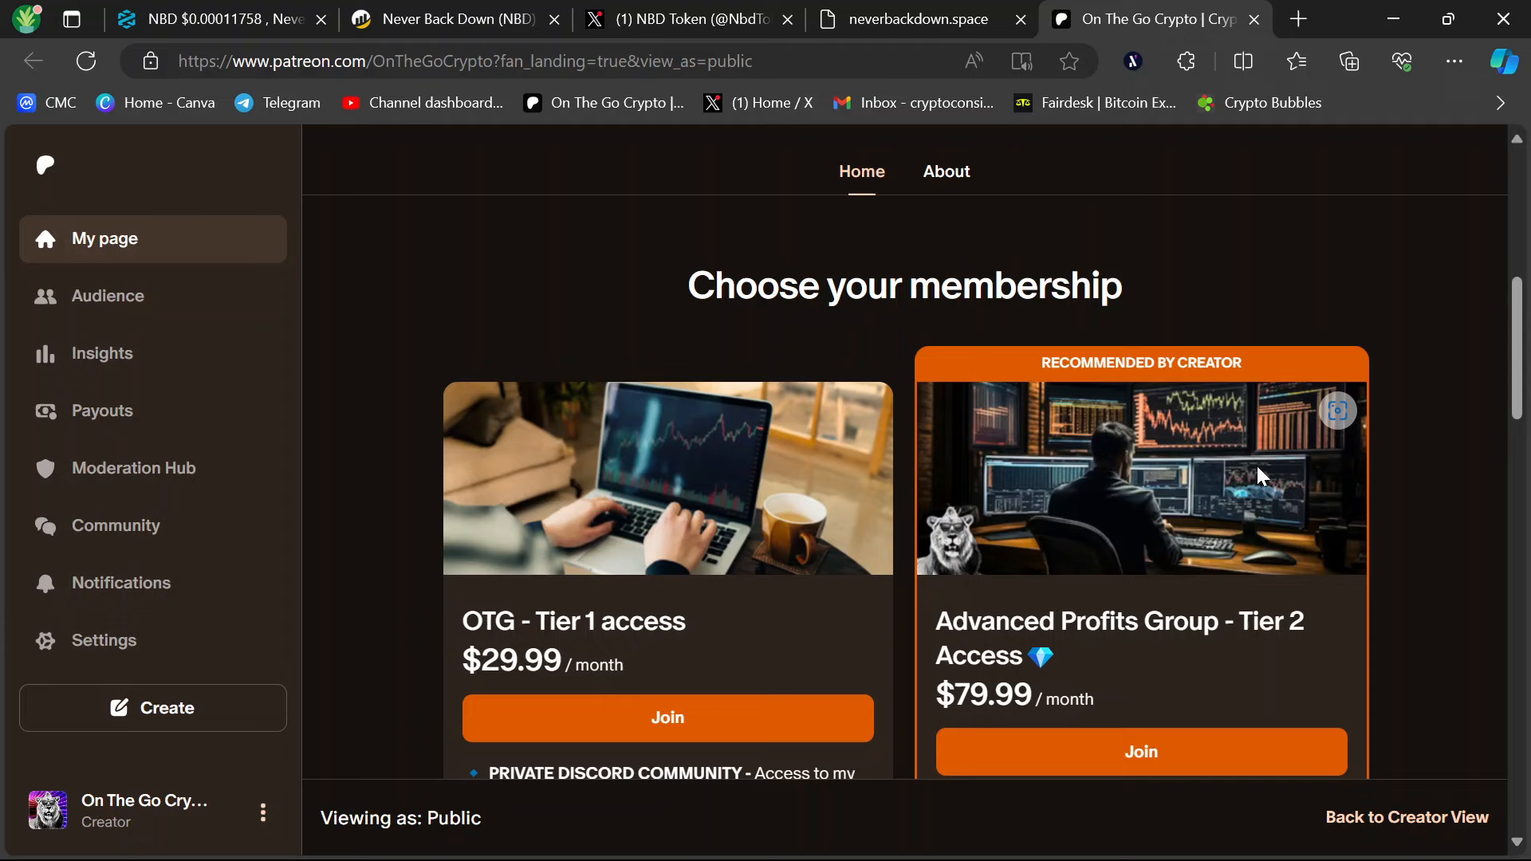
mouse_move(1373, 448)
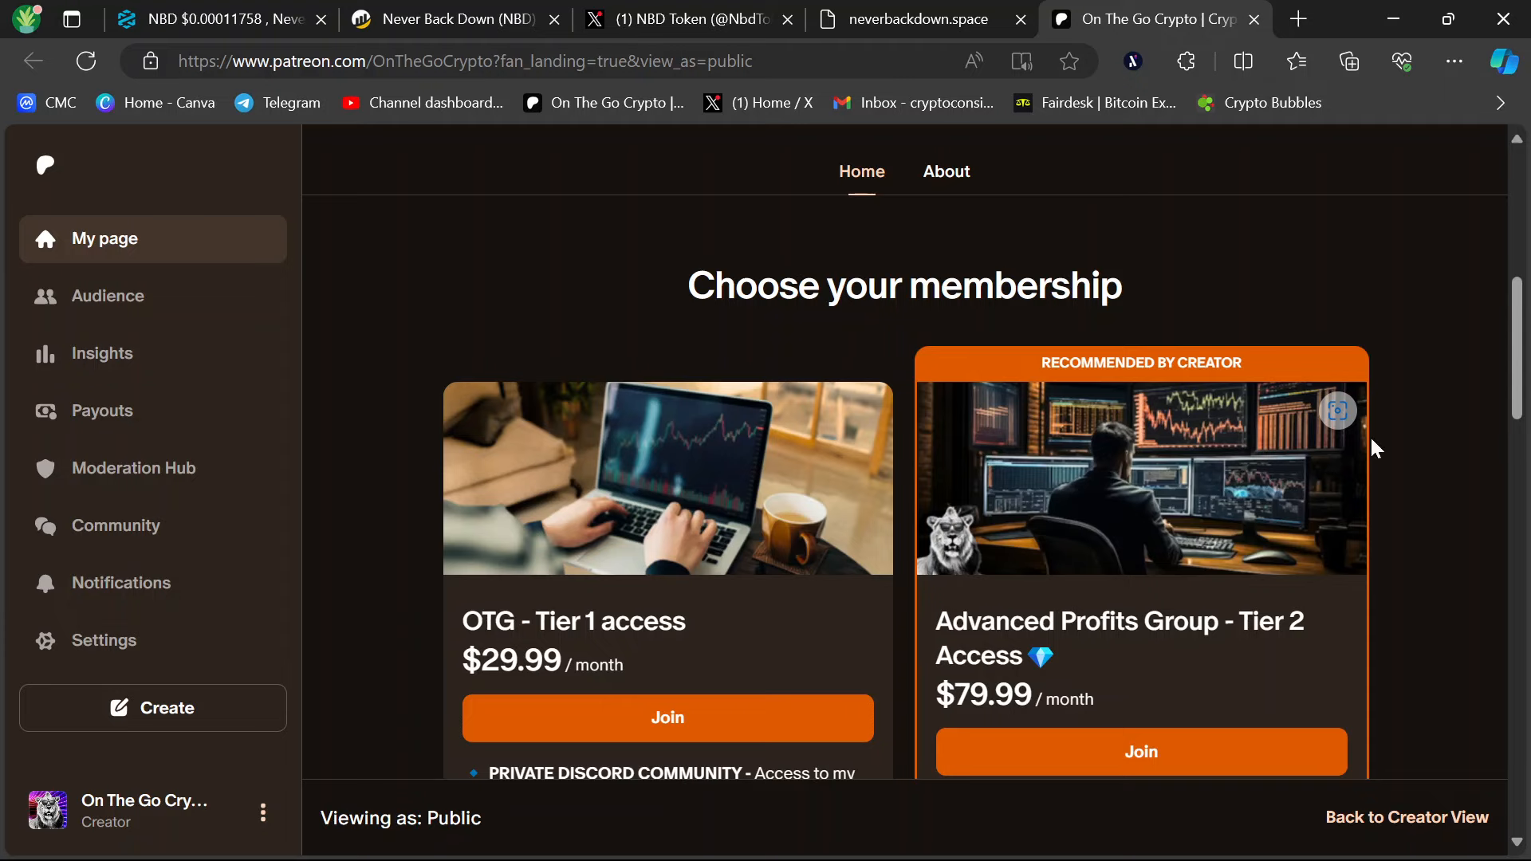
scroll(down, 3)
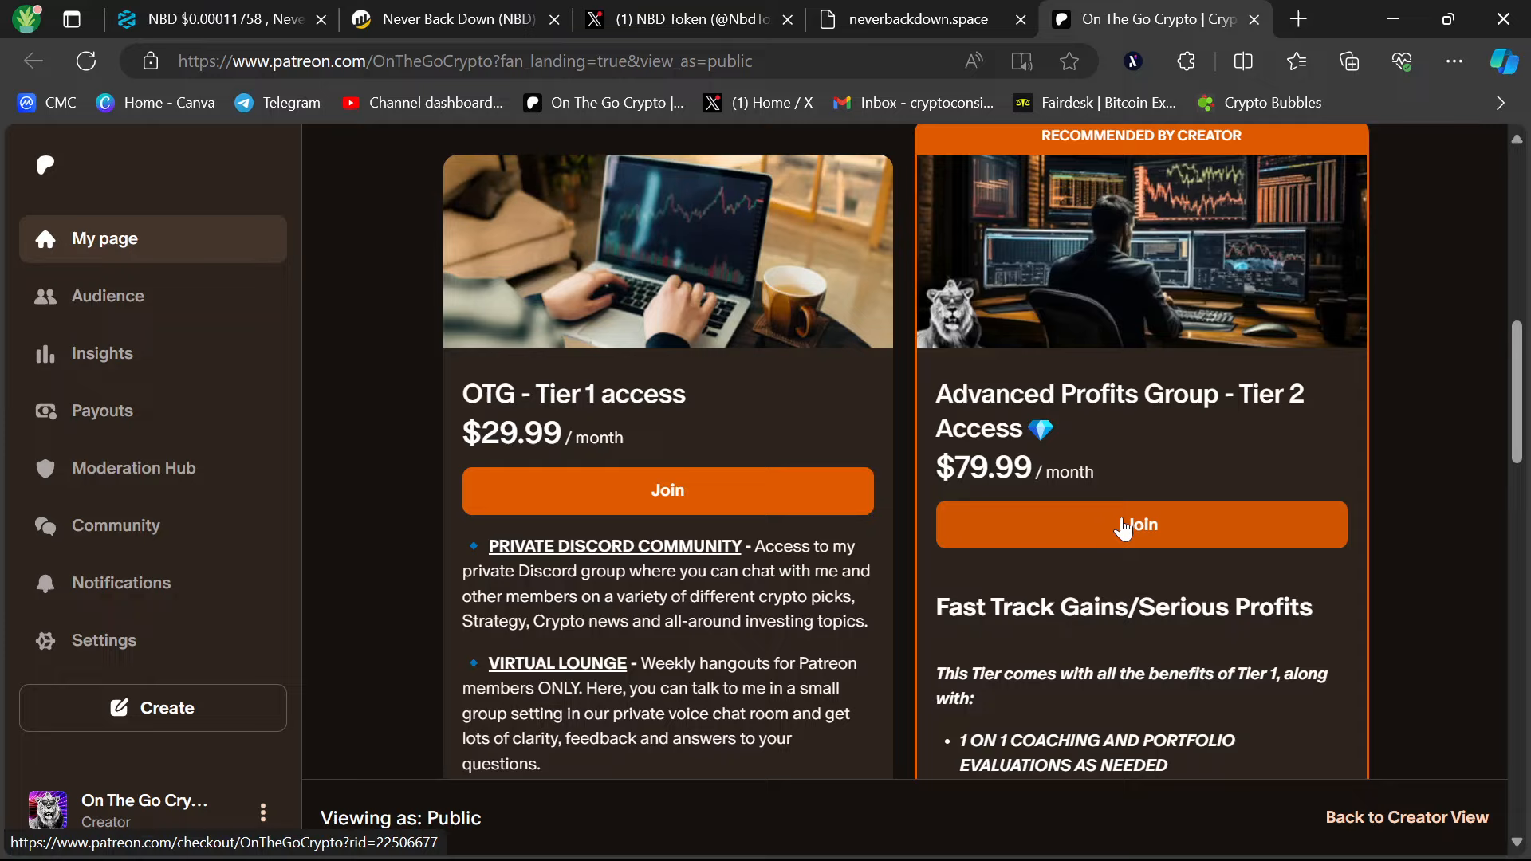
mouse_move(1464, 413)
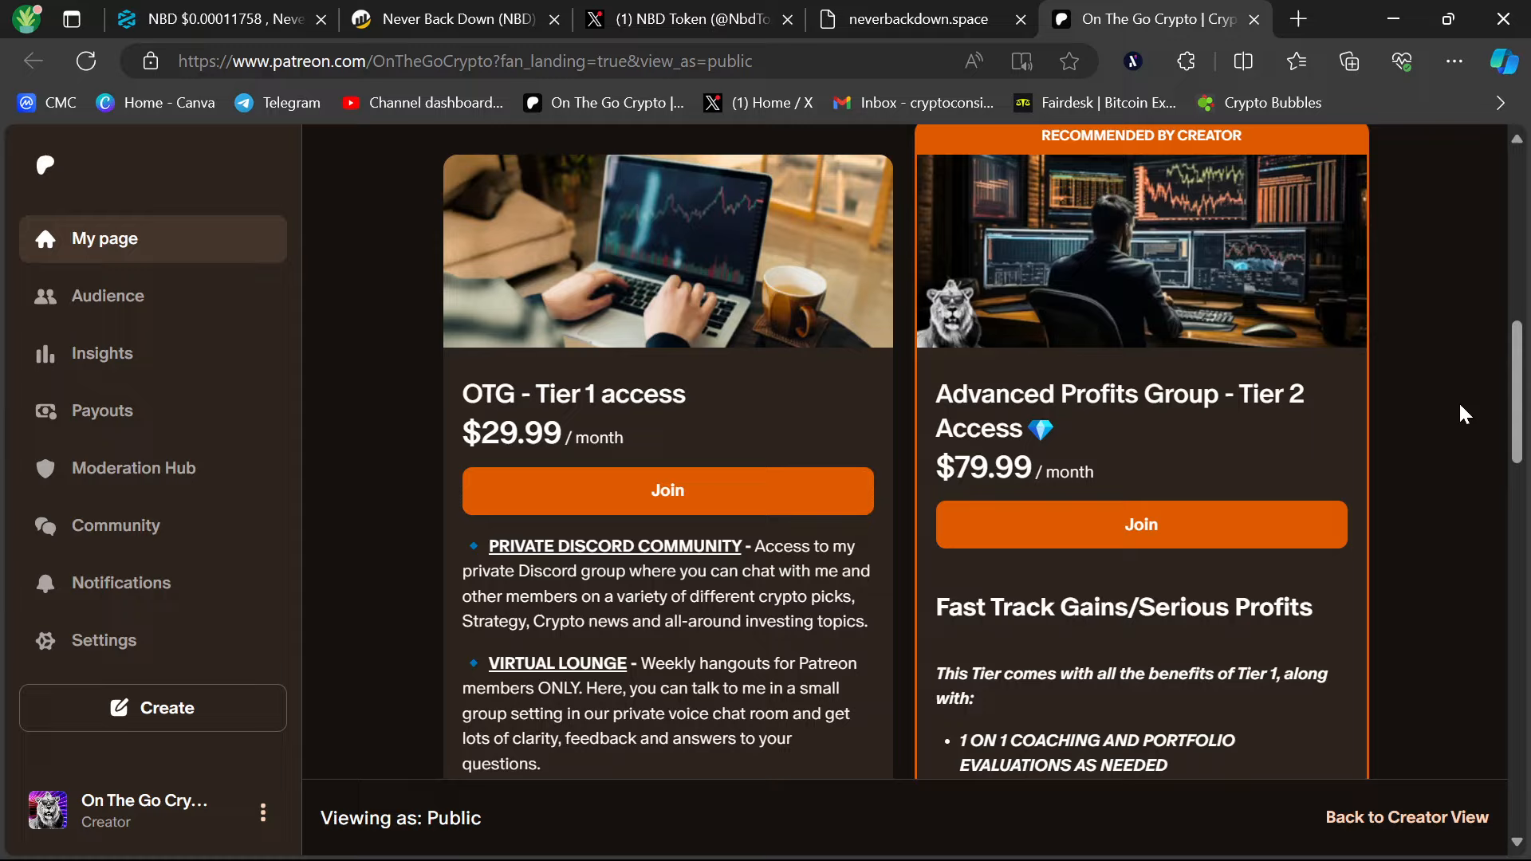
mouse_move(1452, 386)
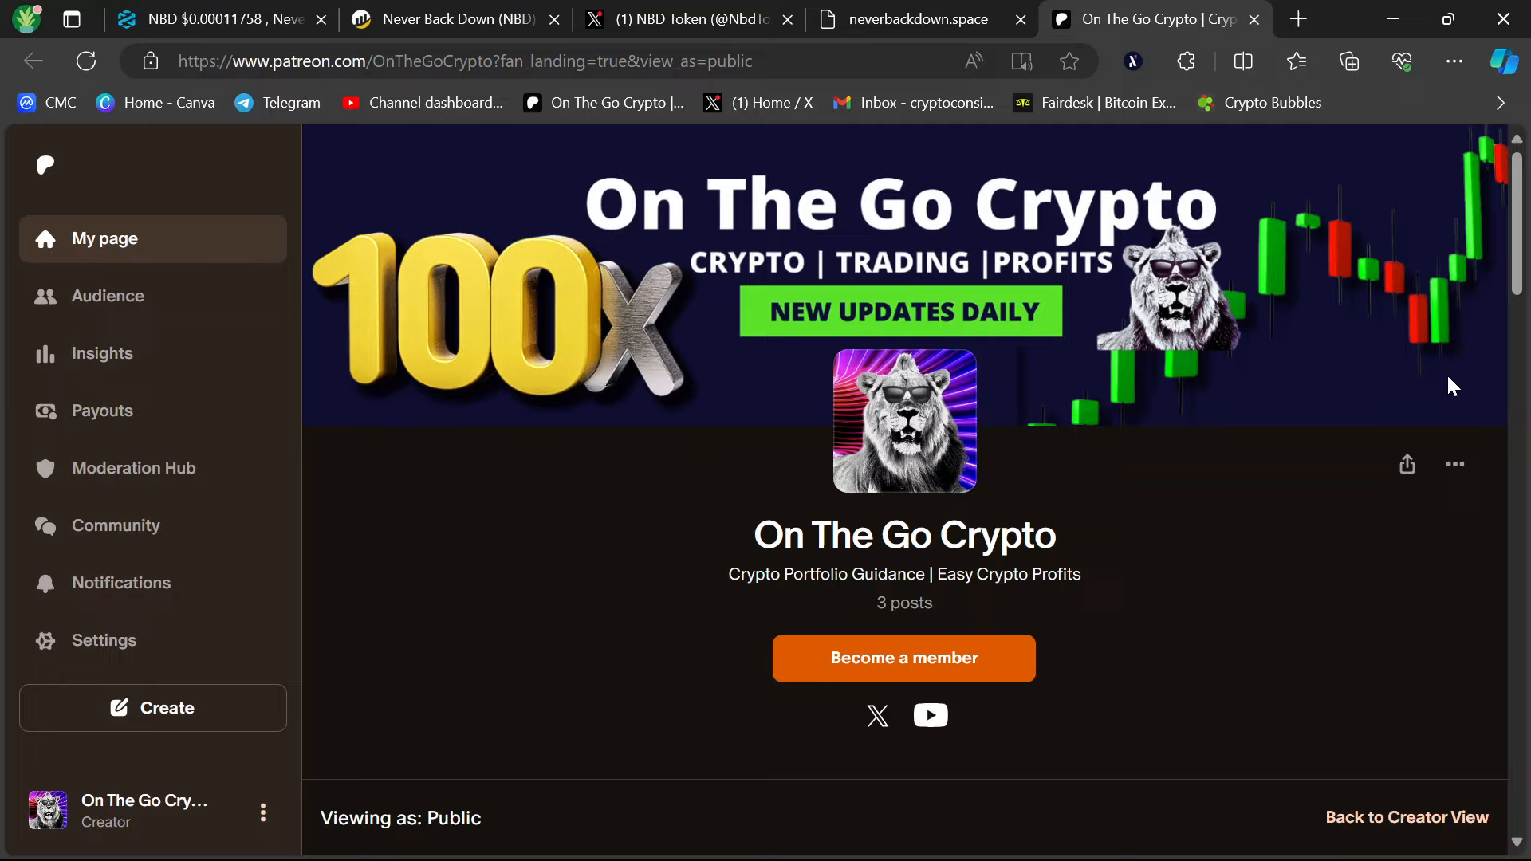
mouse_move(1257, 446)
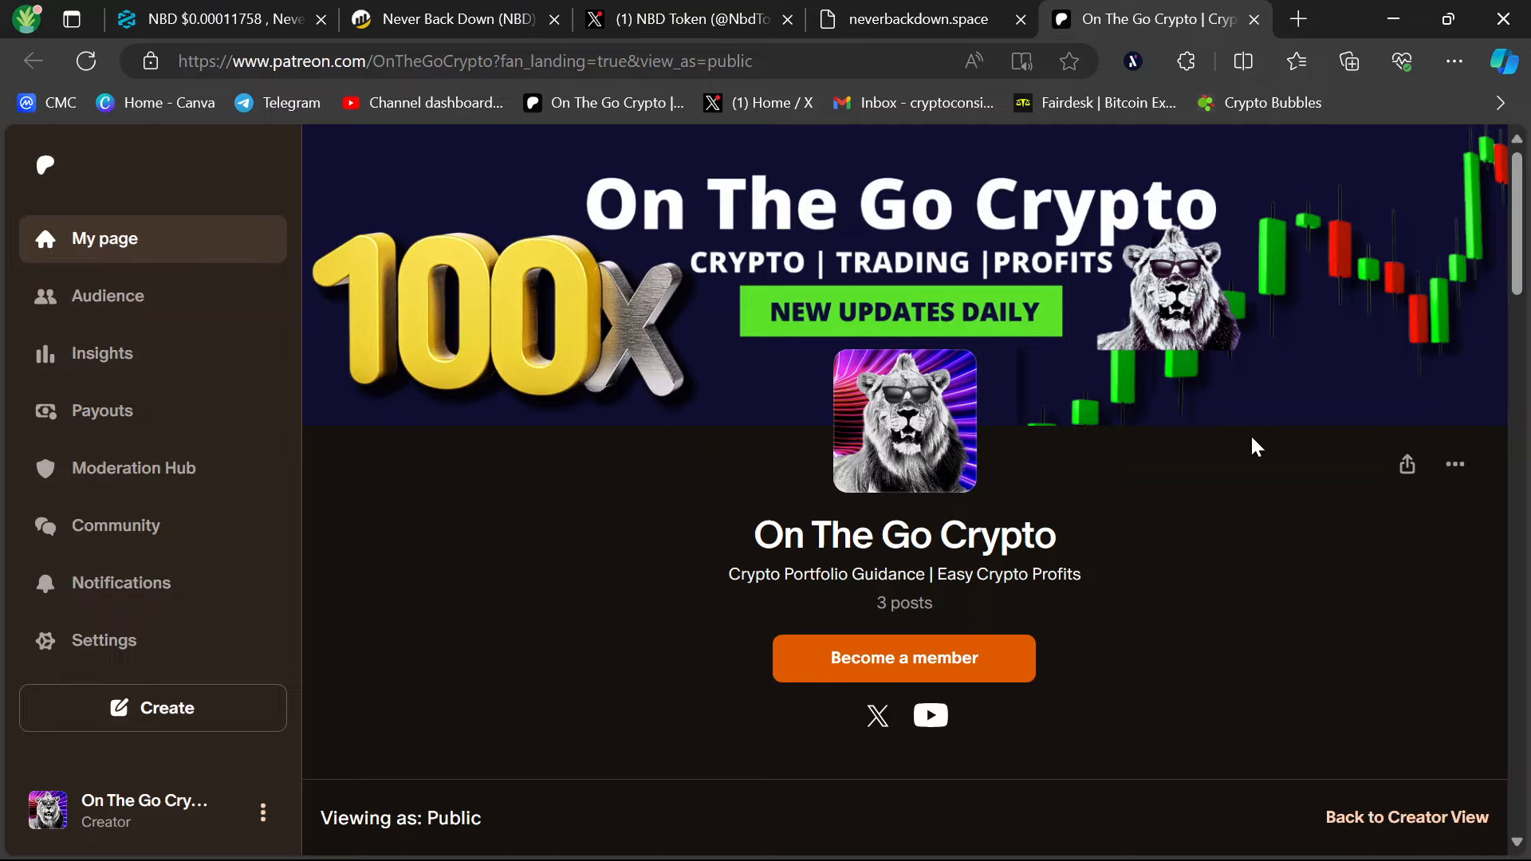
scroll(down, 3)
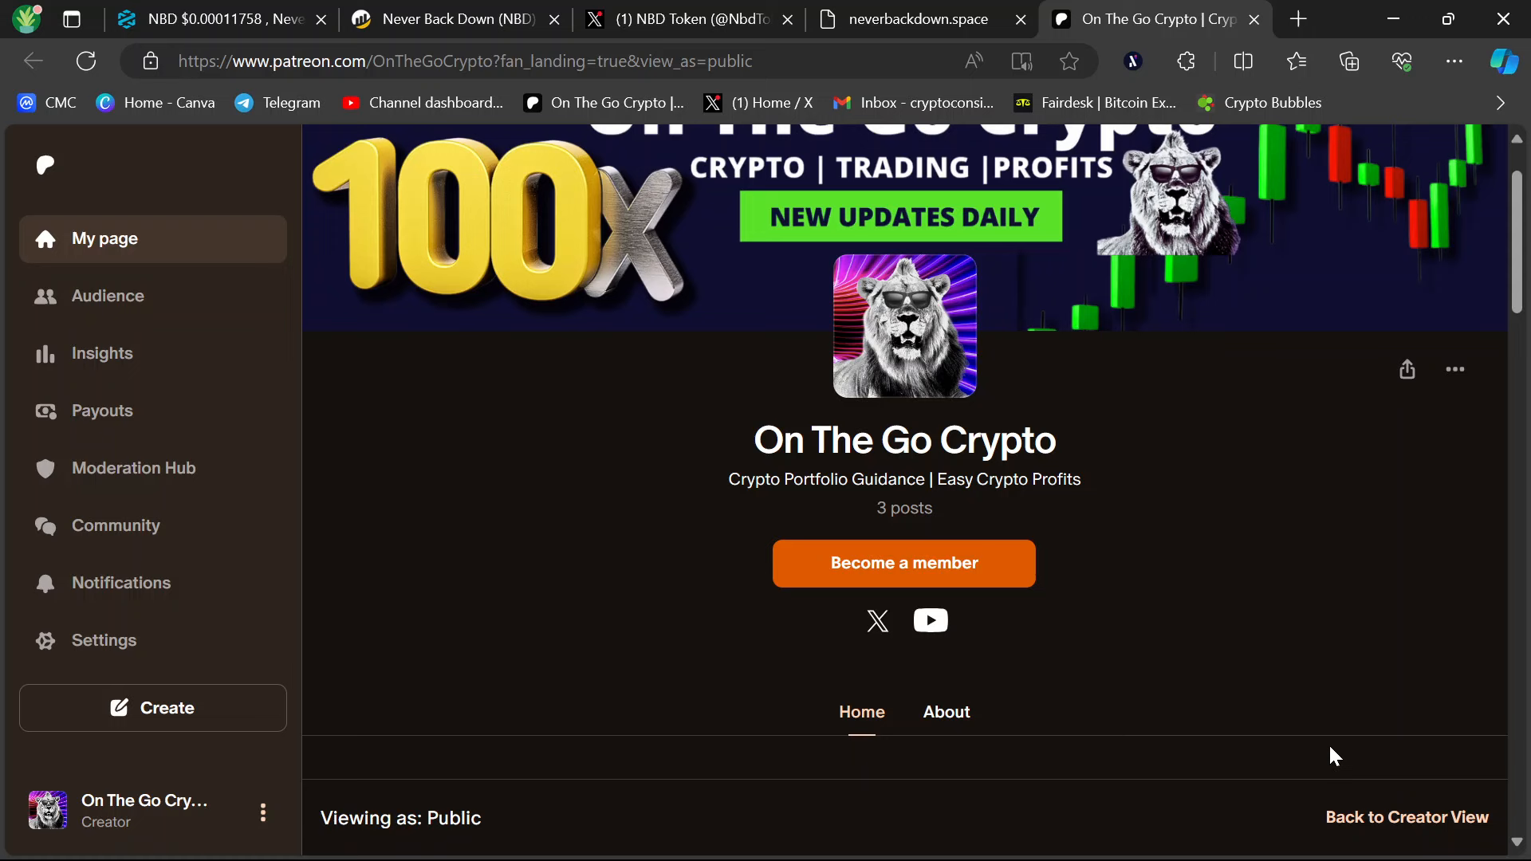